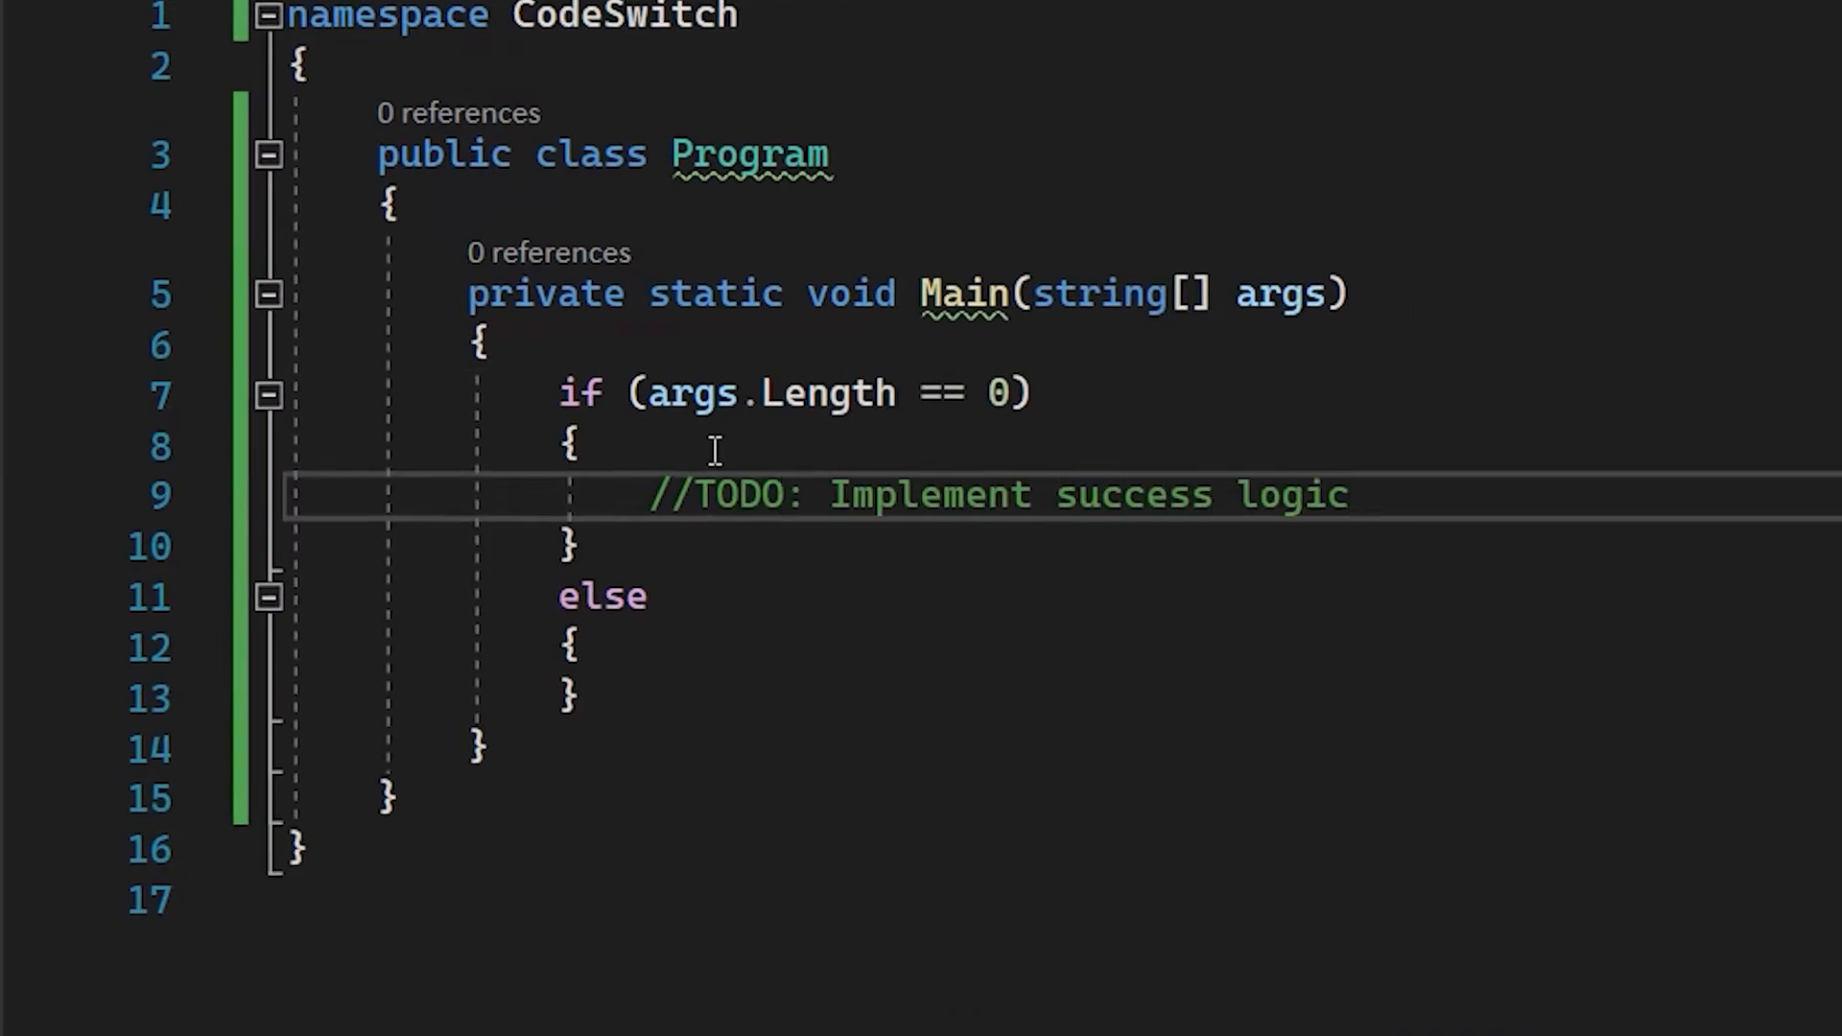
Add the comment //TODO: Implement failure logic in the else branch, then browse the View menu.
{"action": "type", "text": "//TODO: Implement failure logic"}
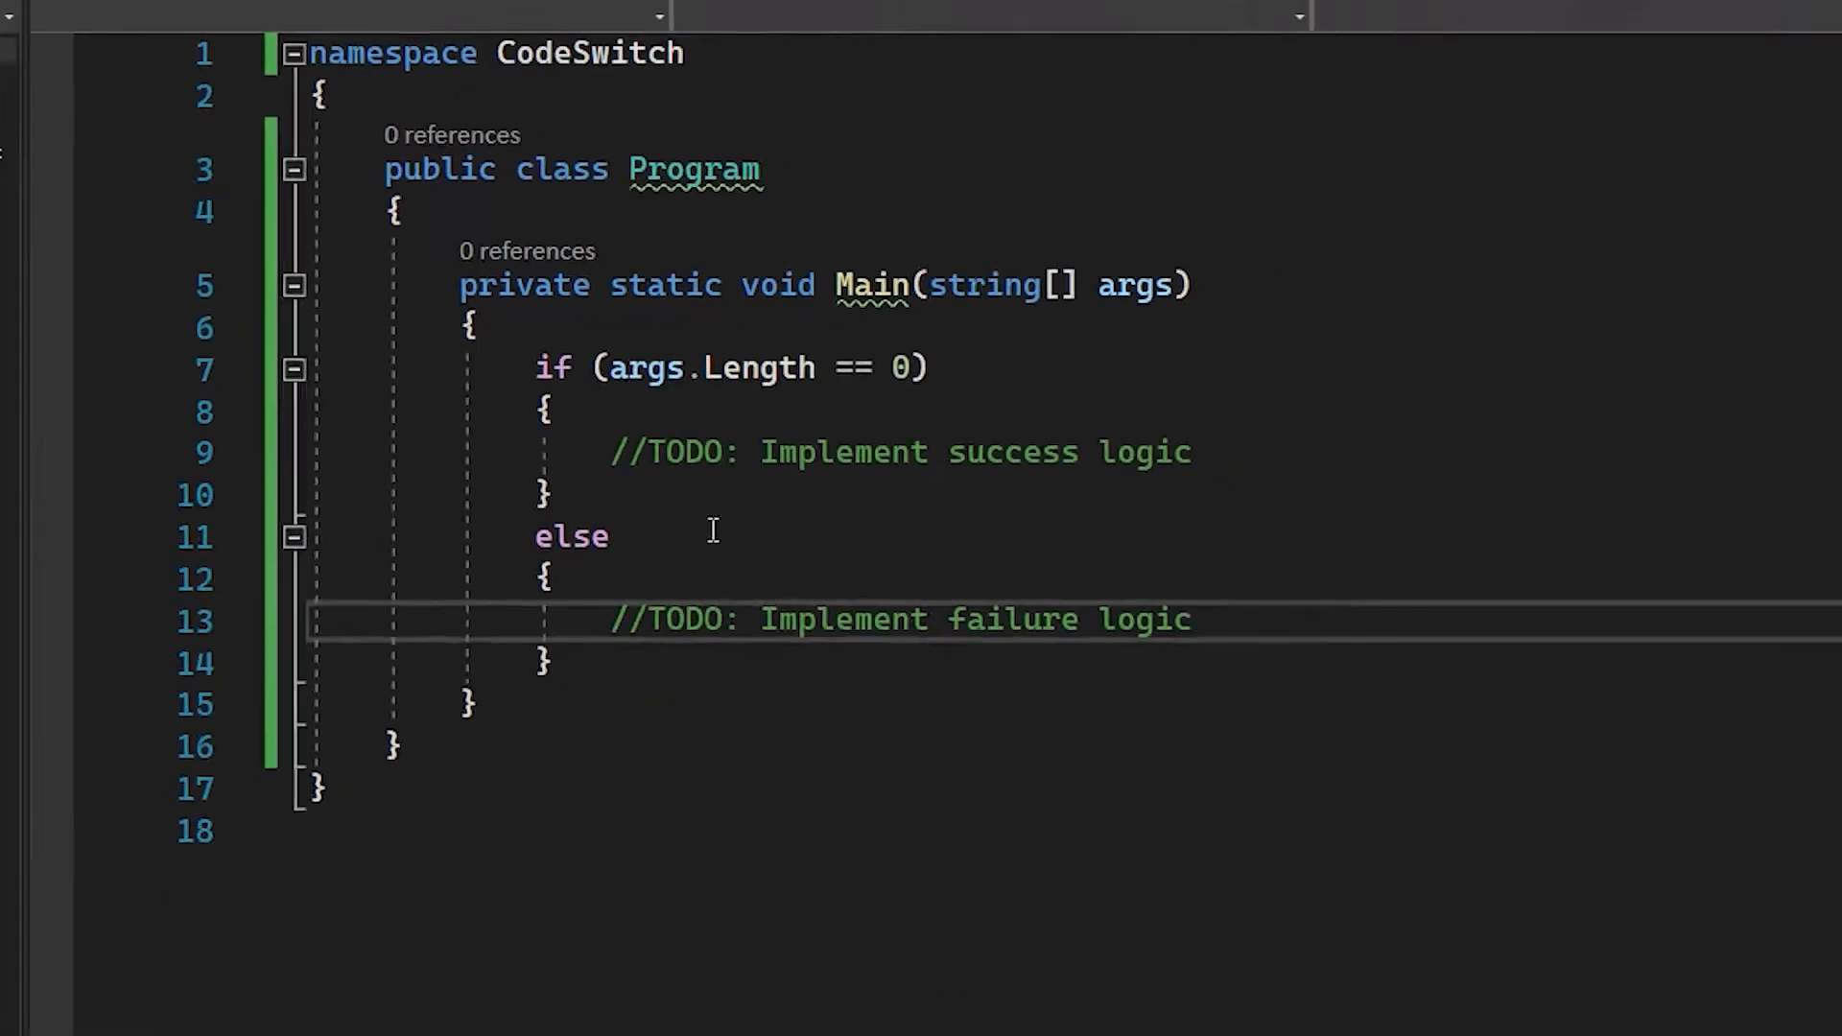
{"action": "left_click", "coordinate": [131, 15]}
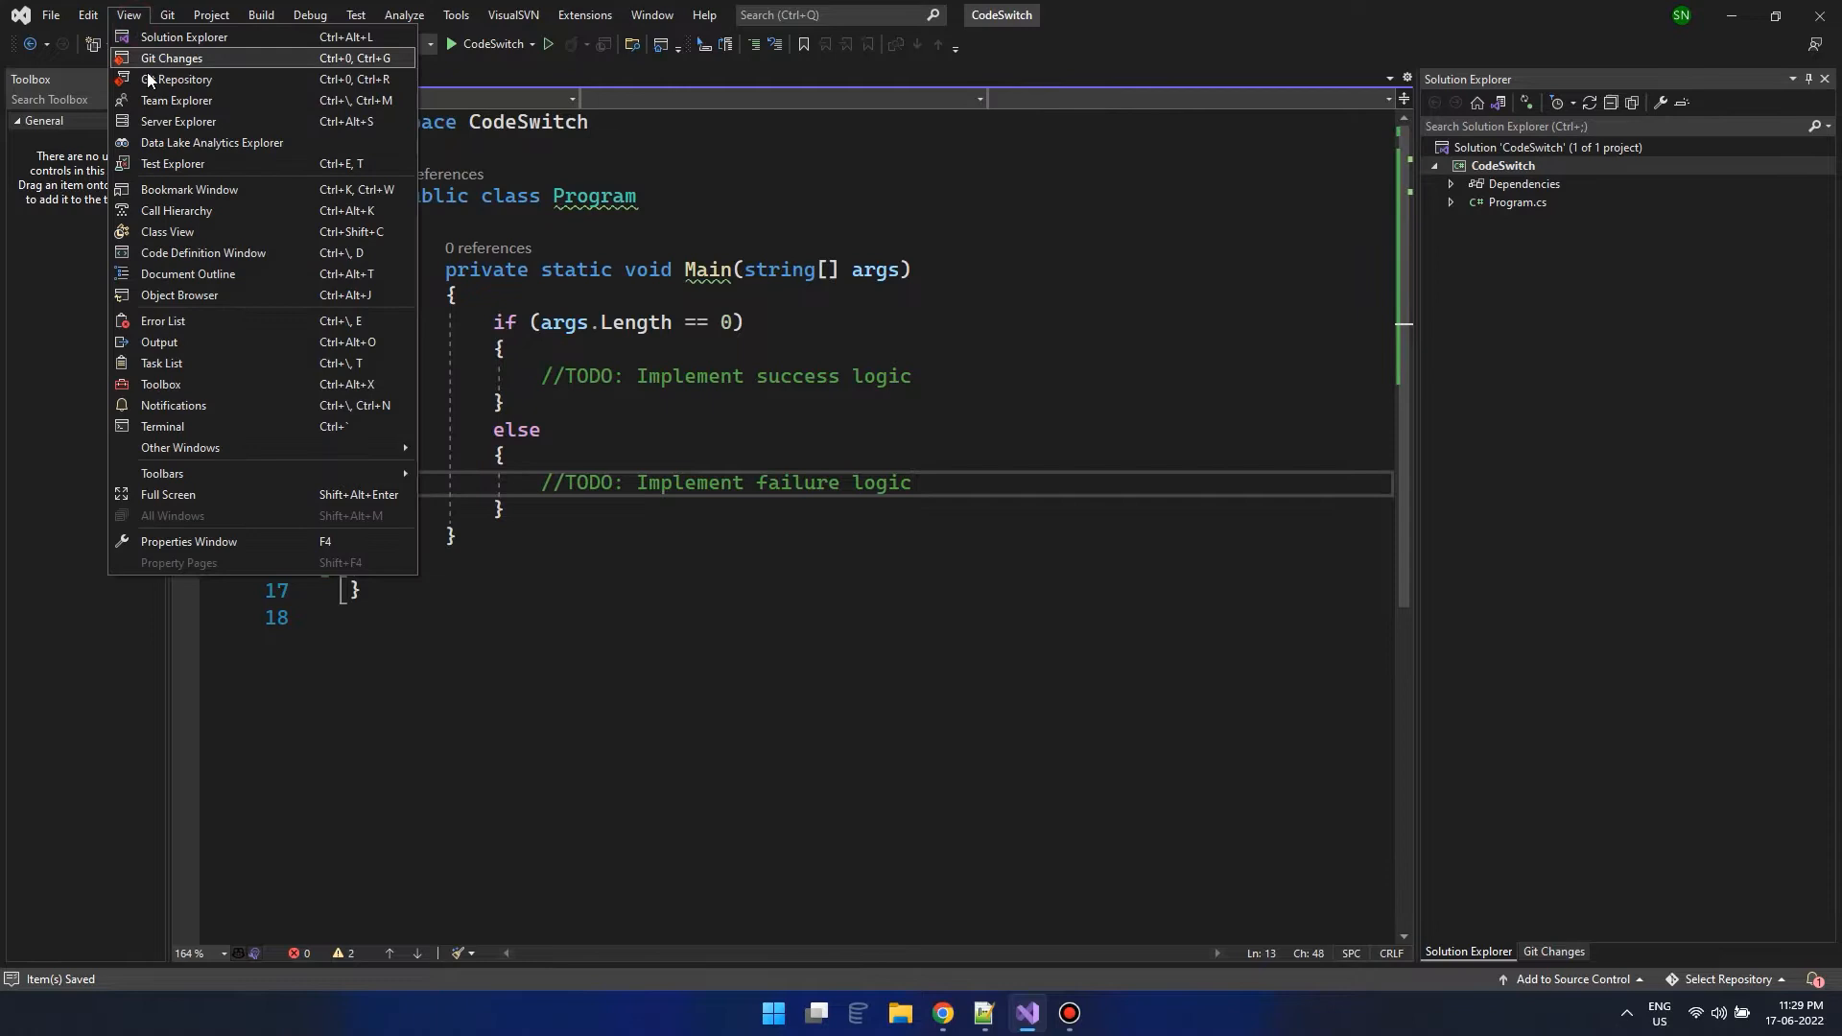
{"action": "left_click", "coordinate": [161, 363]}
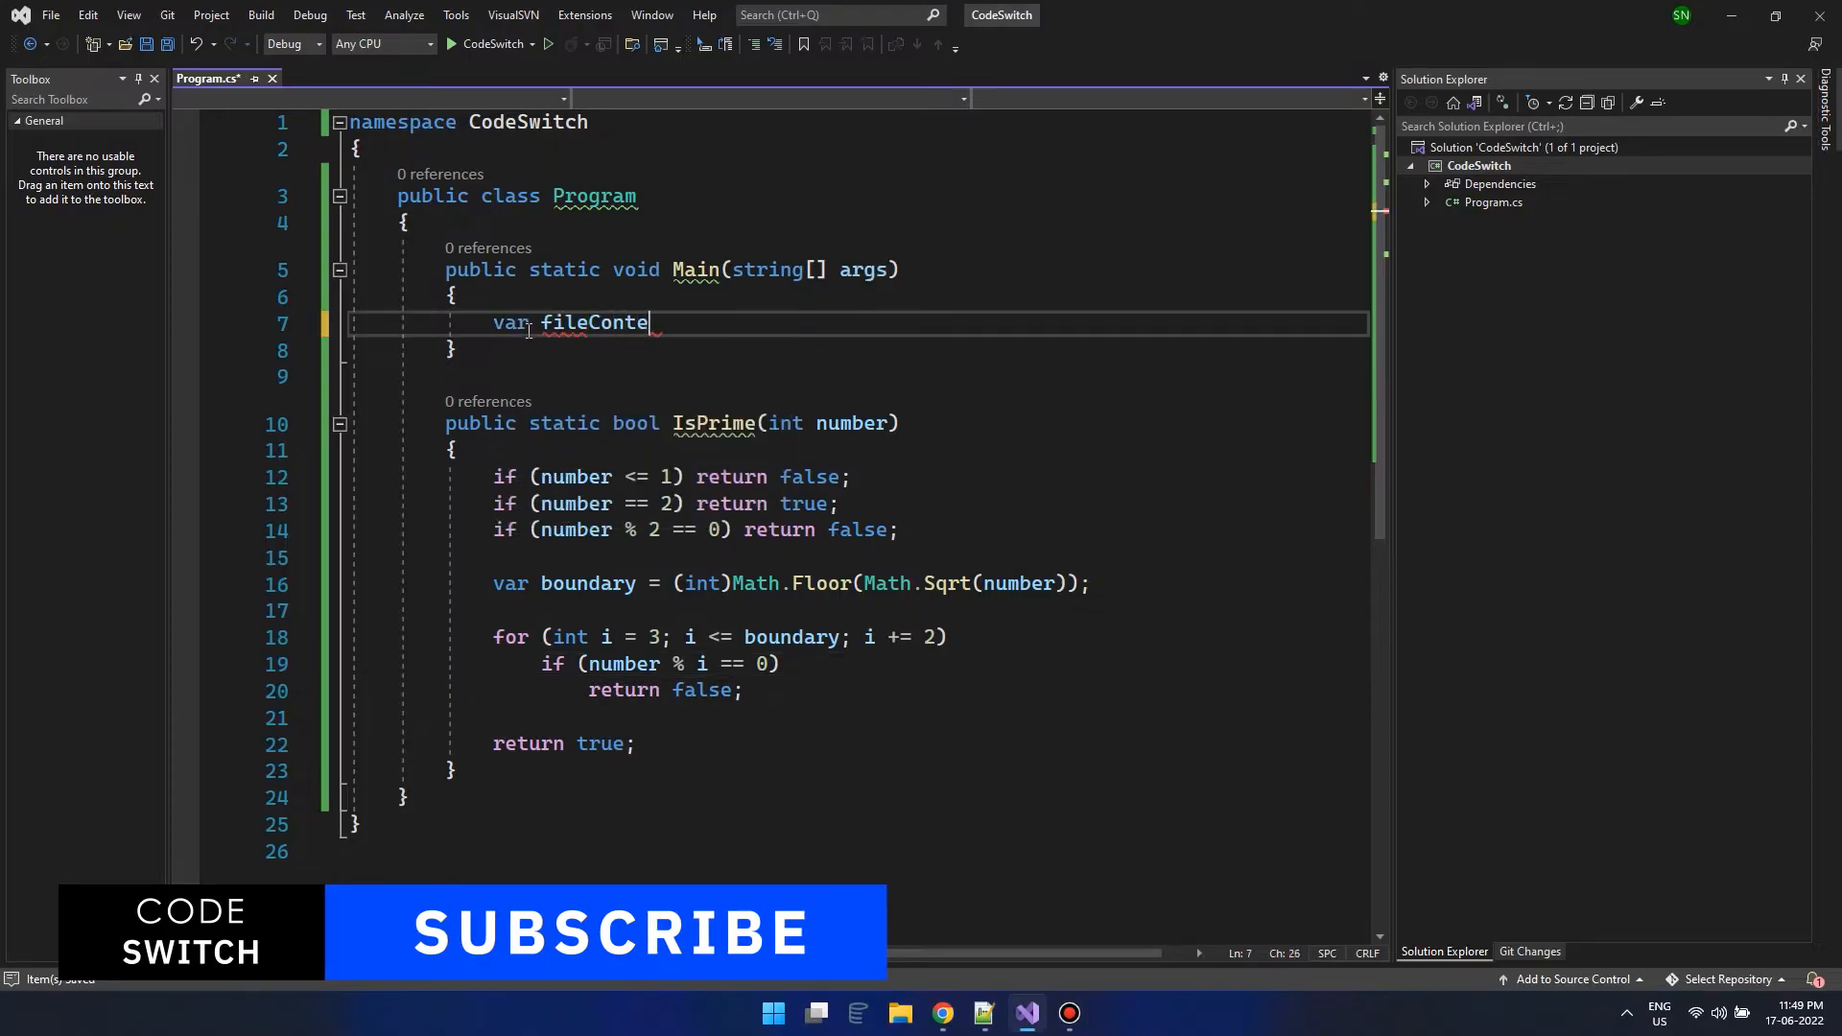
Finish the File.ReadAllText() line and document IsPrime with 'Function to identify if the given number is prime'.
{"action": "type", "text": "nts = File.ReadAllText()"}
{"action": "left_click", "coordinate": [855, 374]}
{"action": "type", "text": "///"}
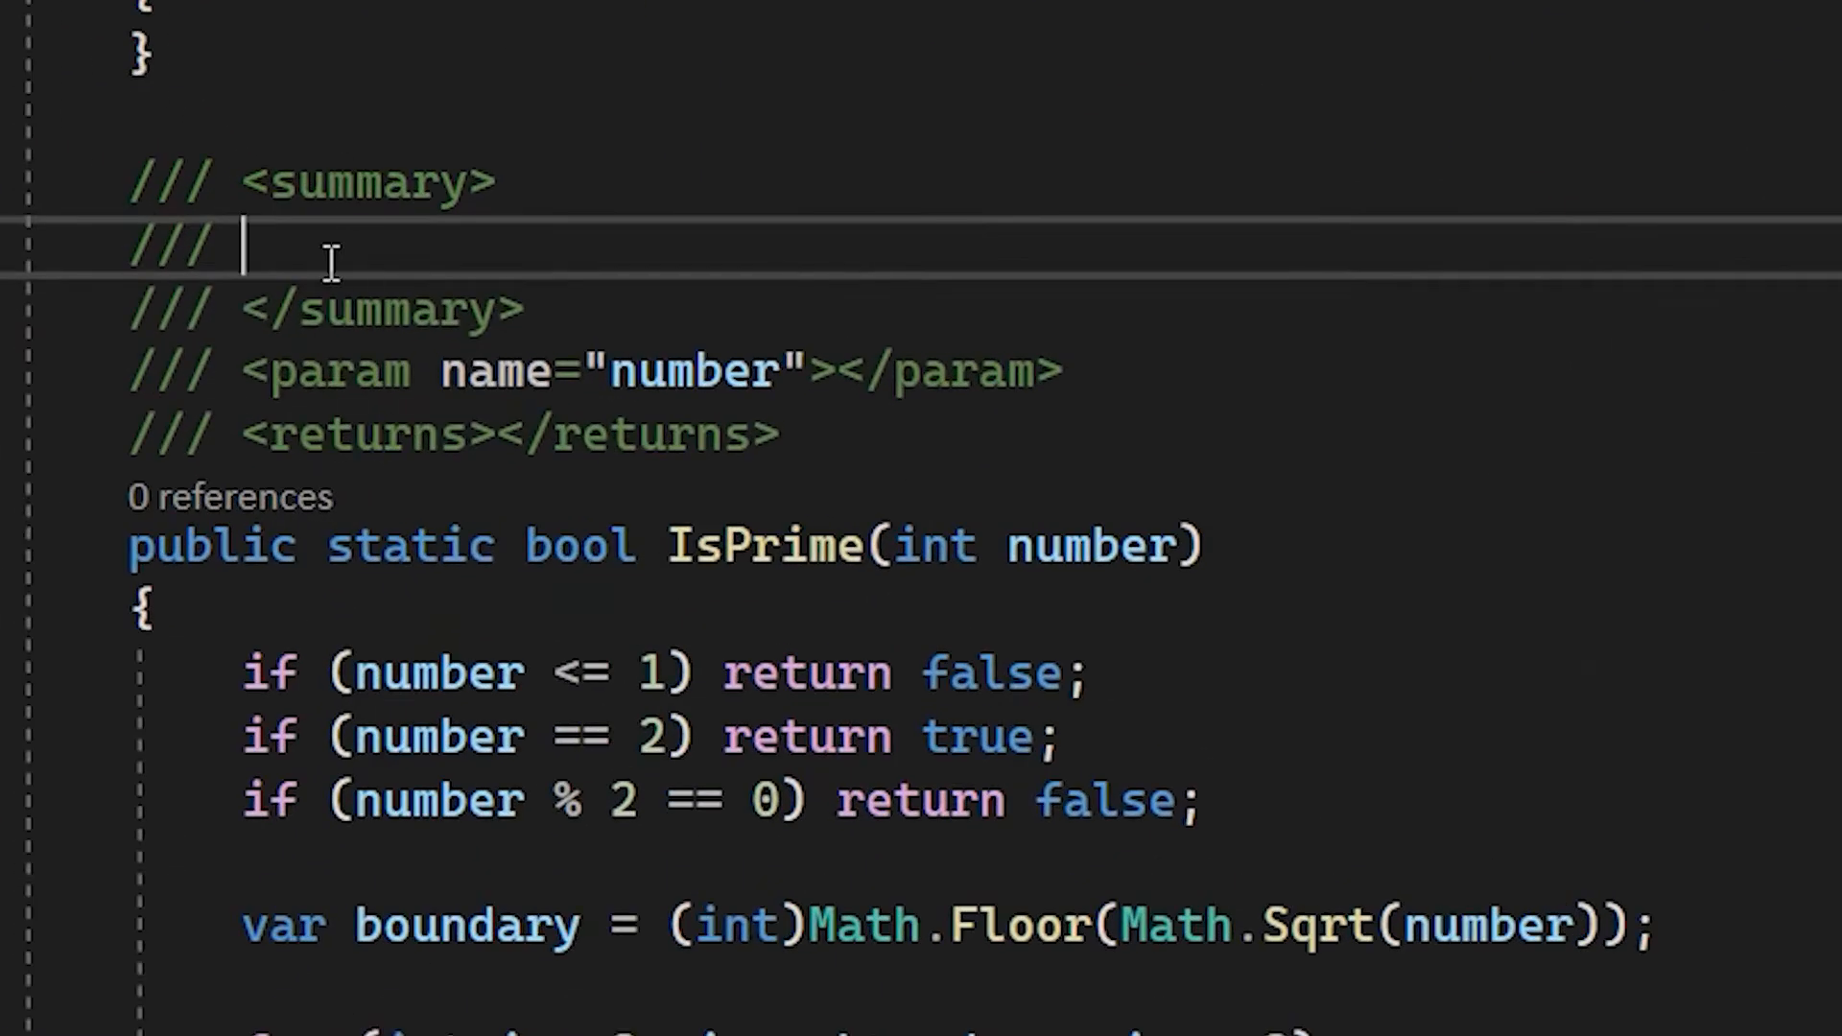
{"action": "type", "text": "Function to identify if the given number is prime"}
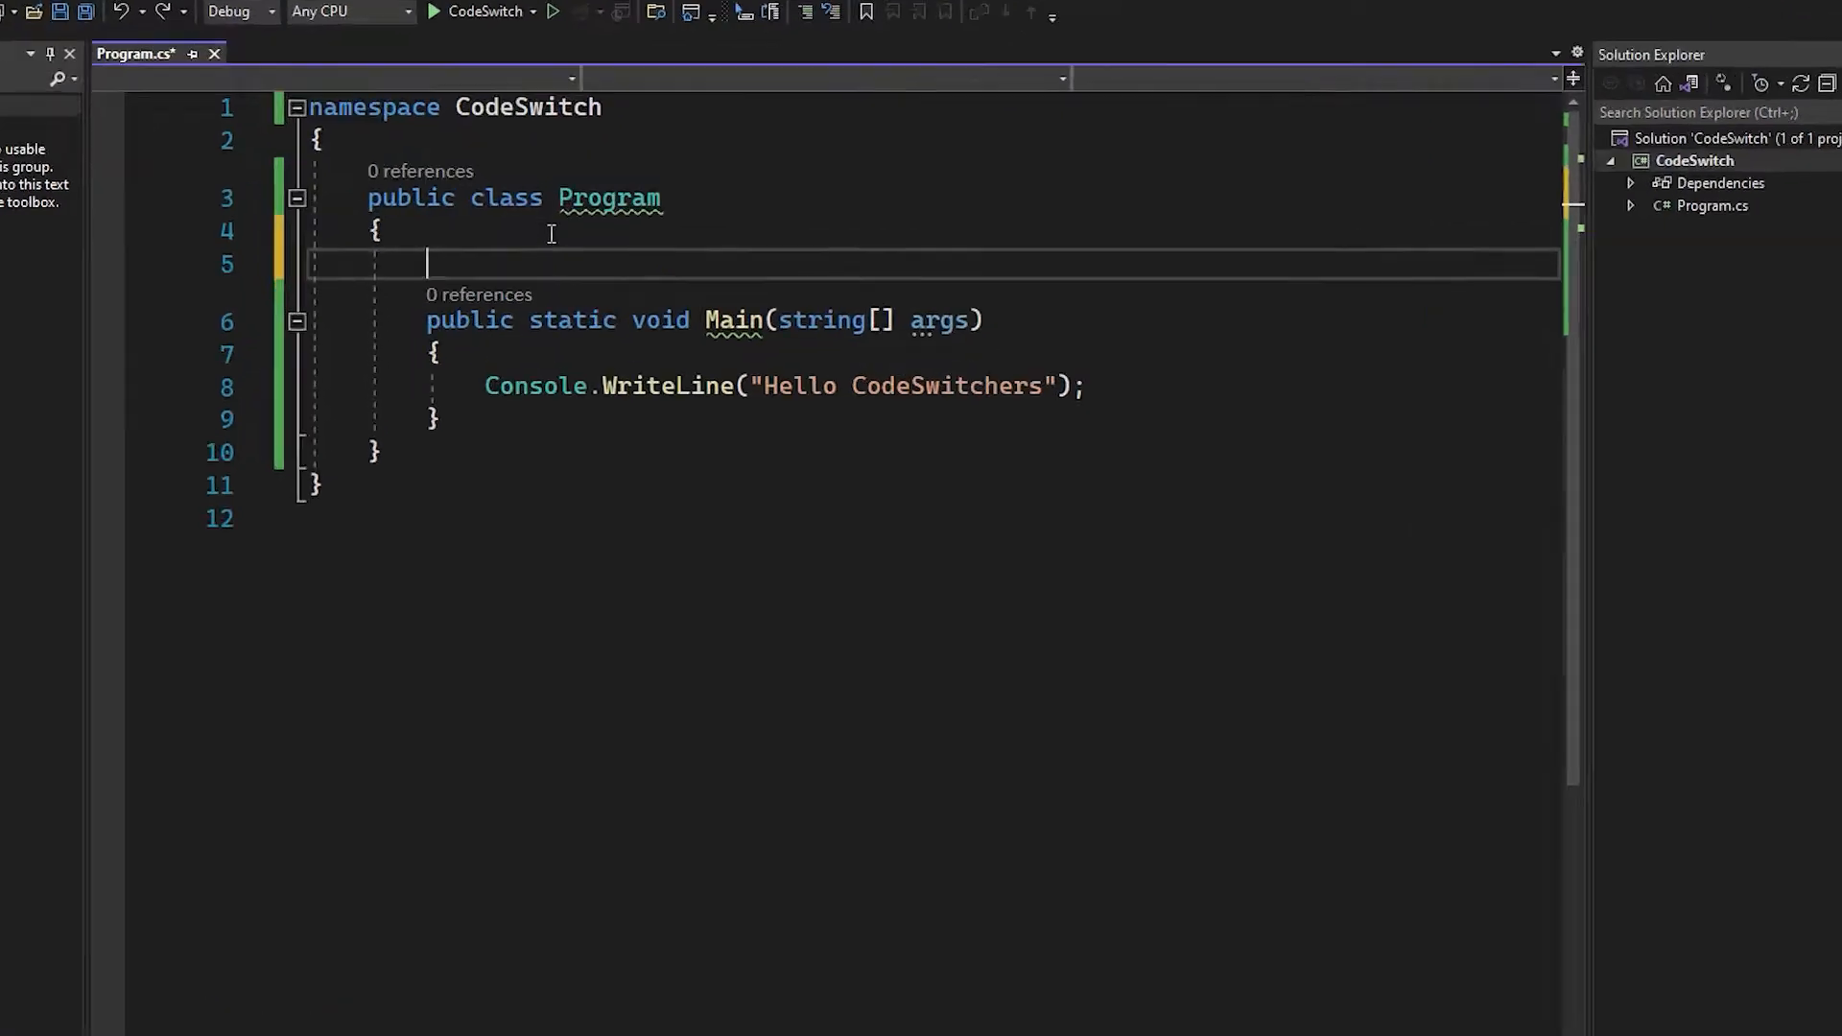
Insert a constructor via the ctor snippet and an auto-property via the prop snippet.
{"action": "type", "text": "ctor"}
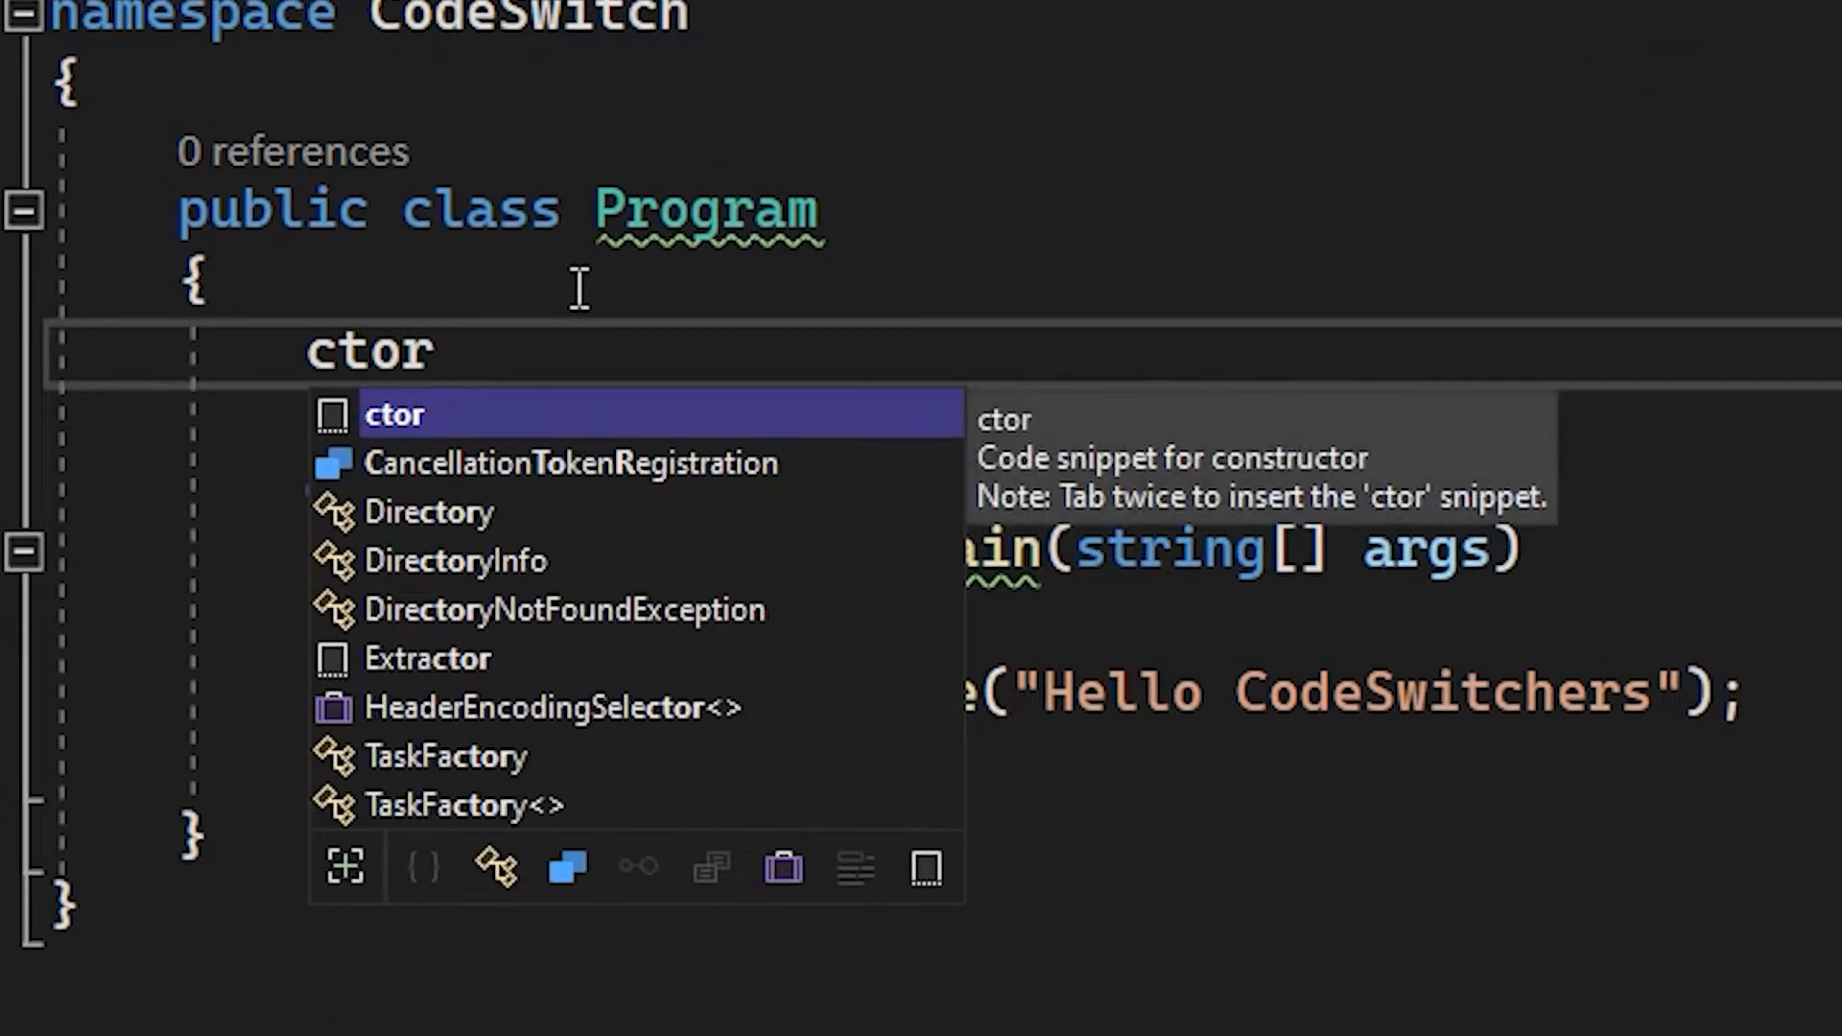
{"action": "type", "text": "prop"}
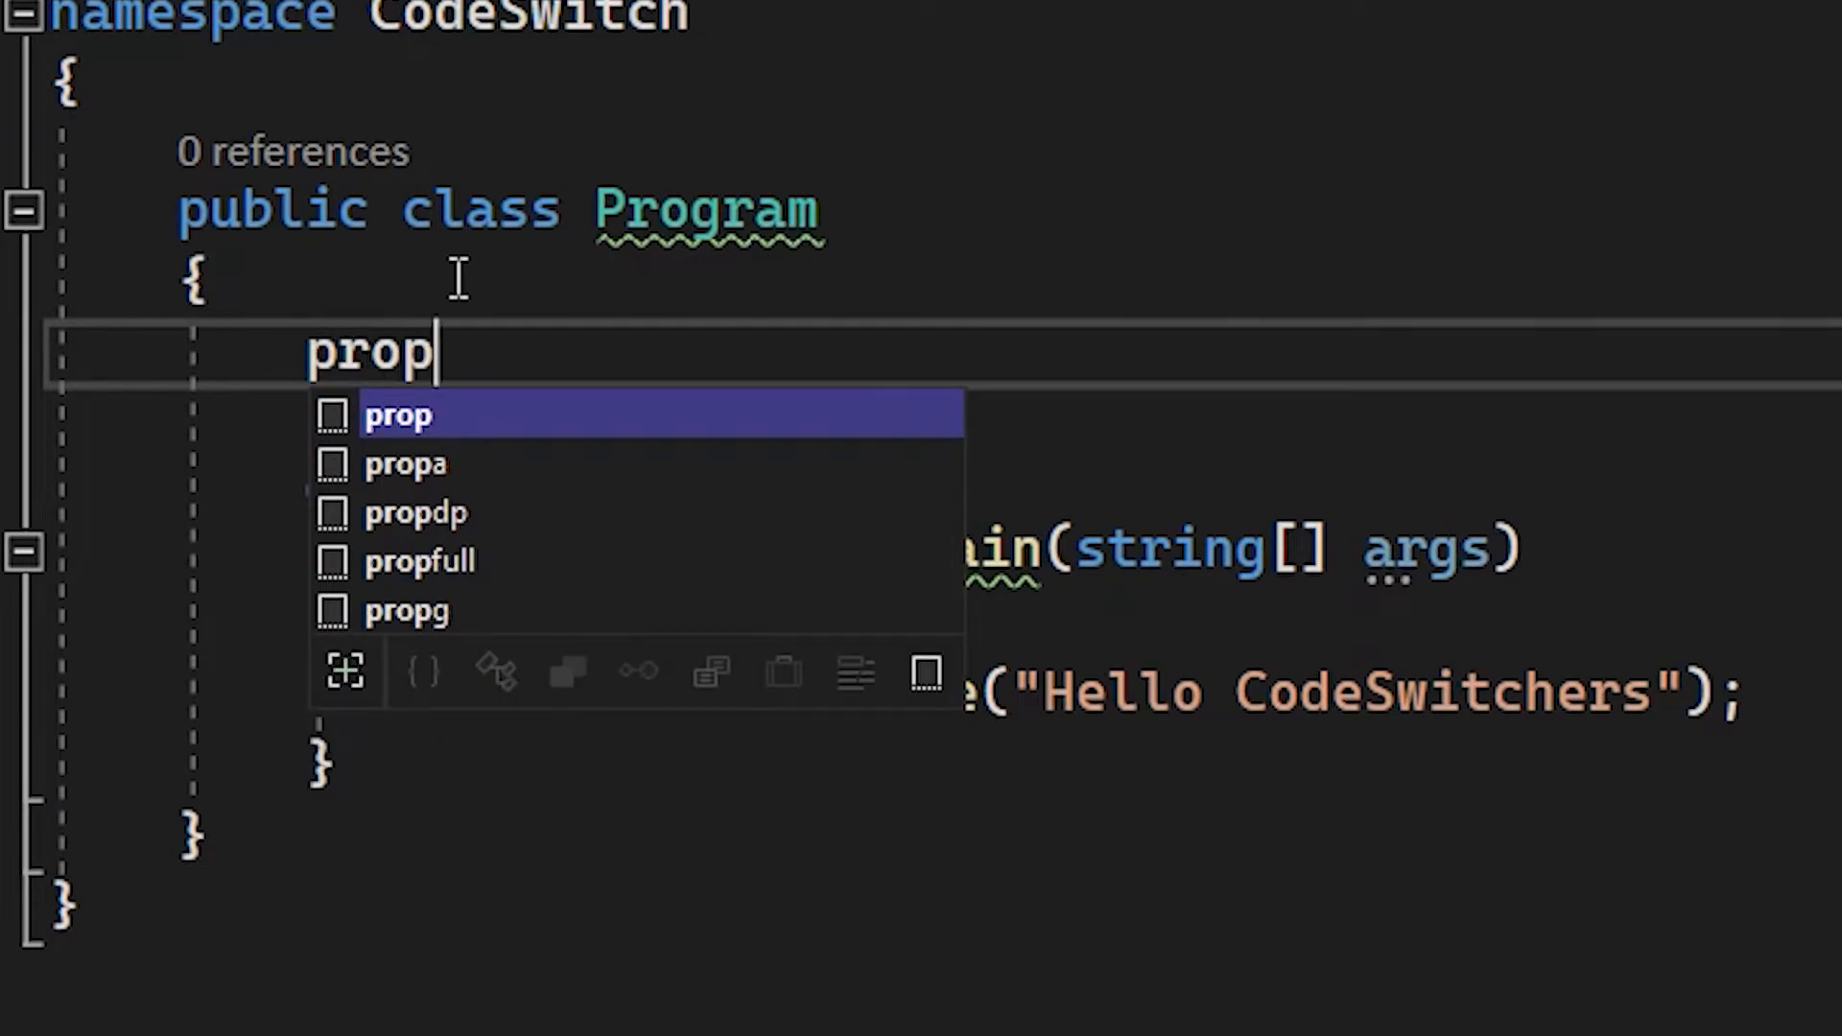
{"action": "key", "text": "Tab"}
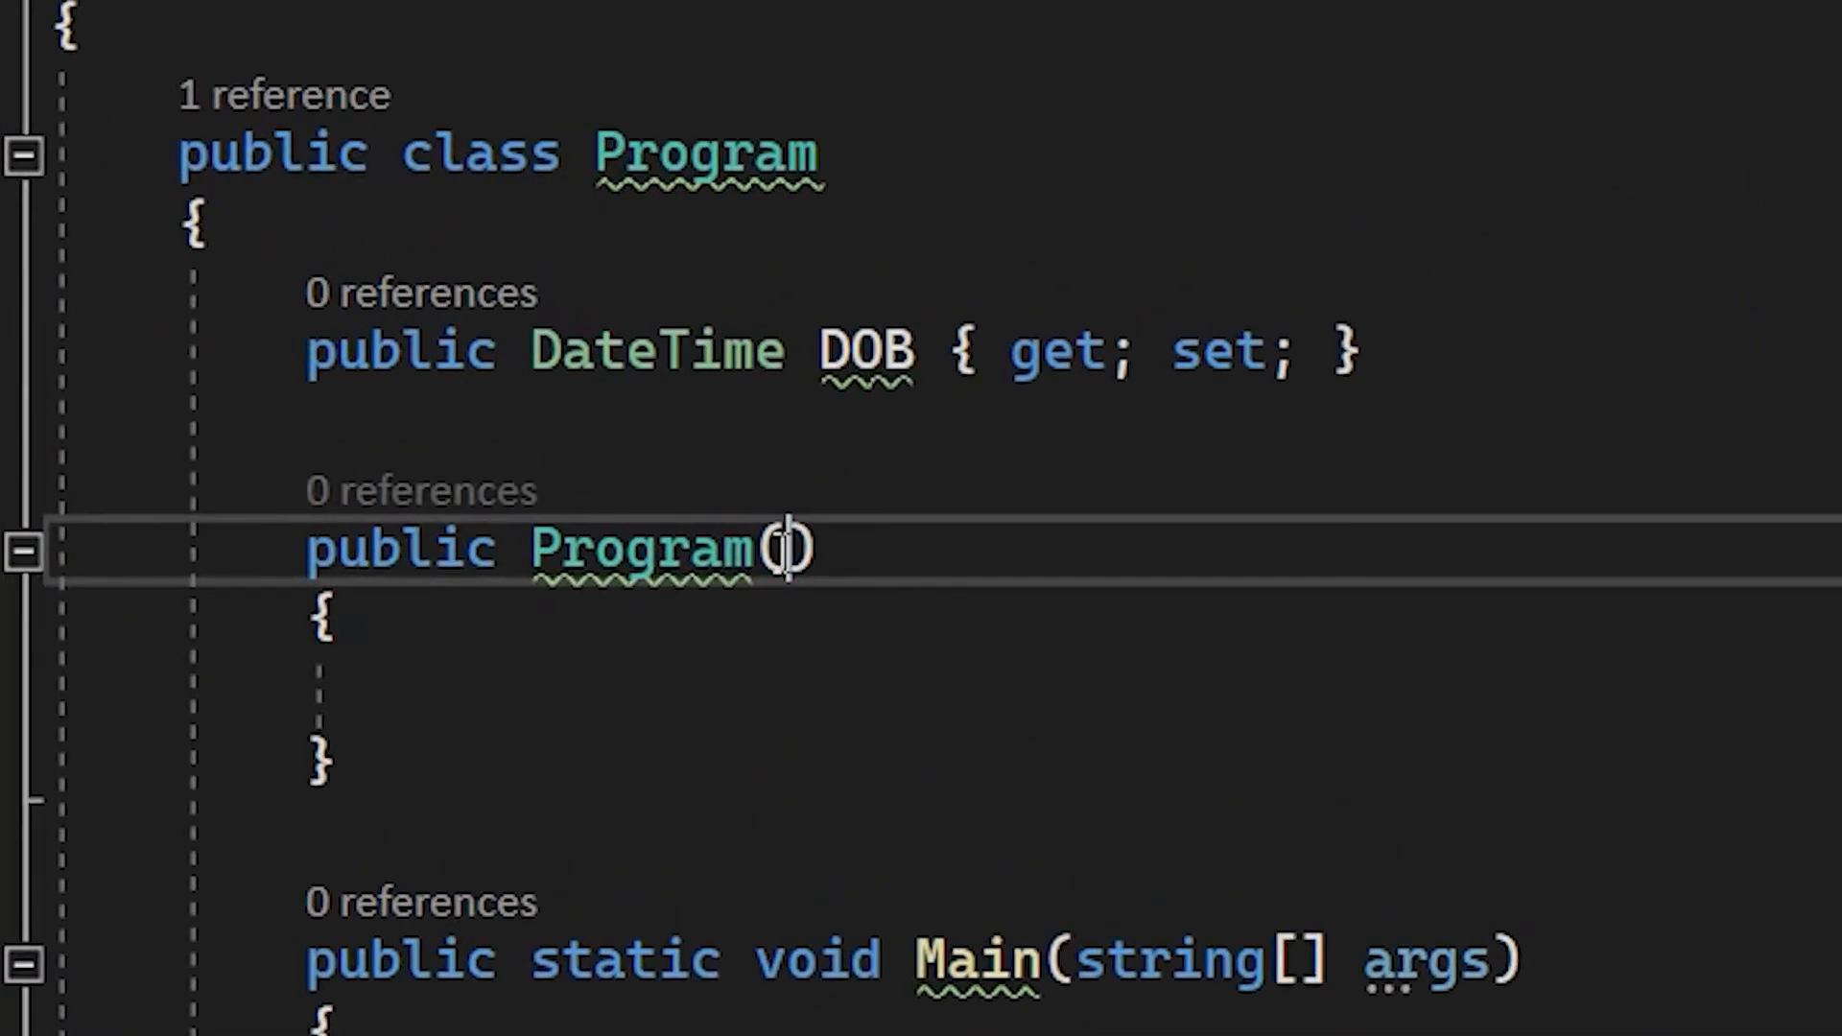
Add firstName, lastName and age parameters and create-and-assign properties from them via quick actions.
{"action": "type", "text": "string firstName, string lastName, int age"}
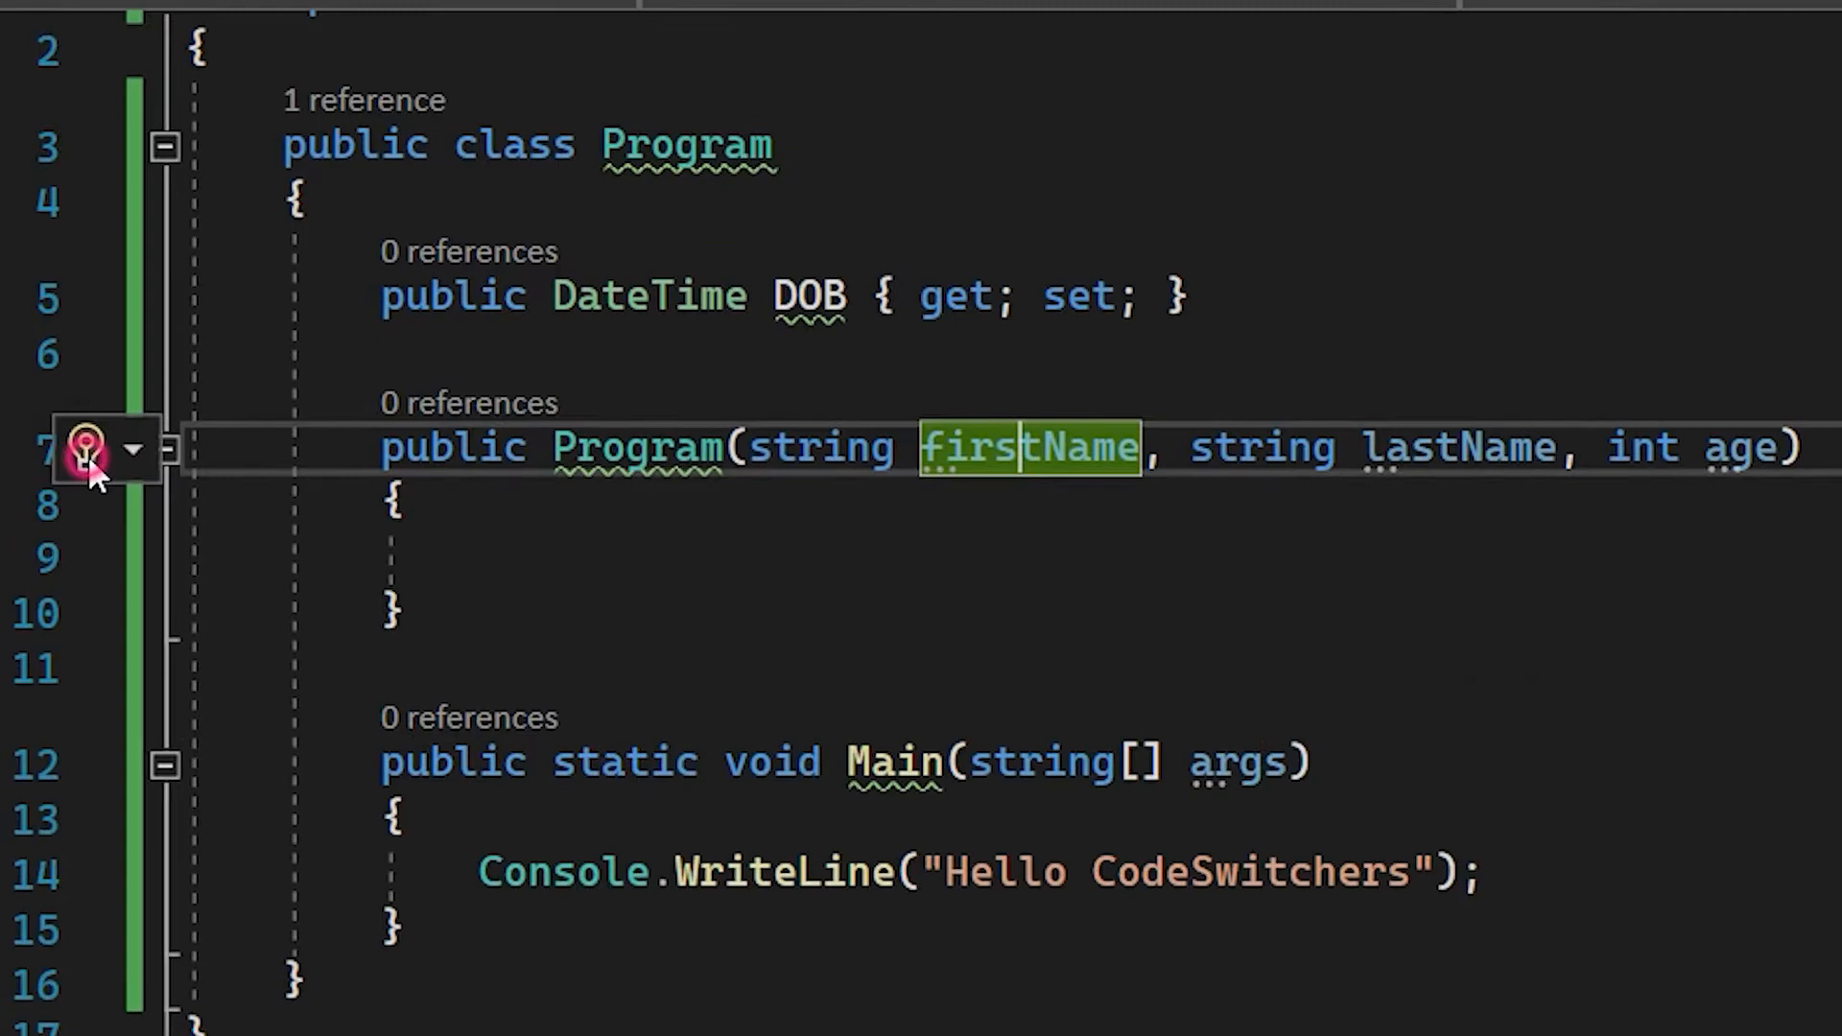
{"action": "left_click", "coordinate": [86, 449]}
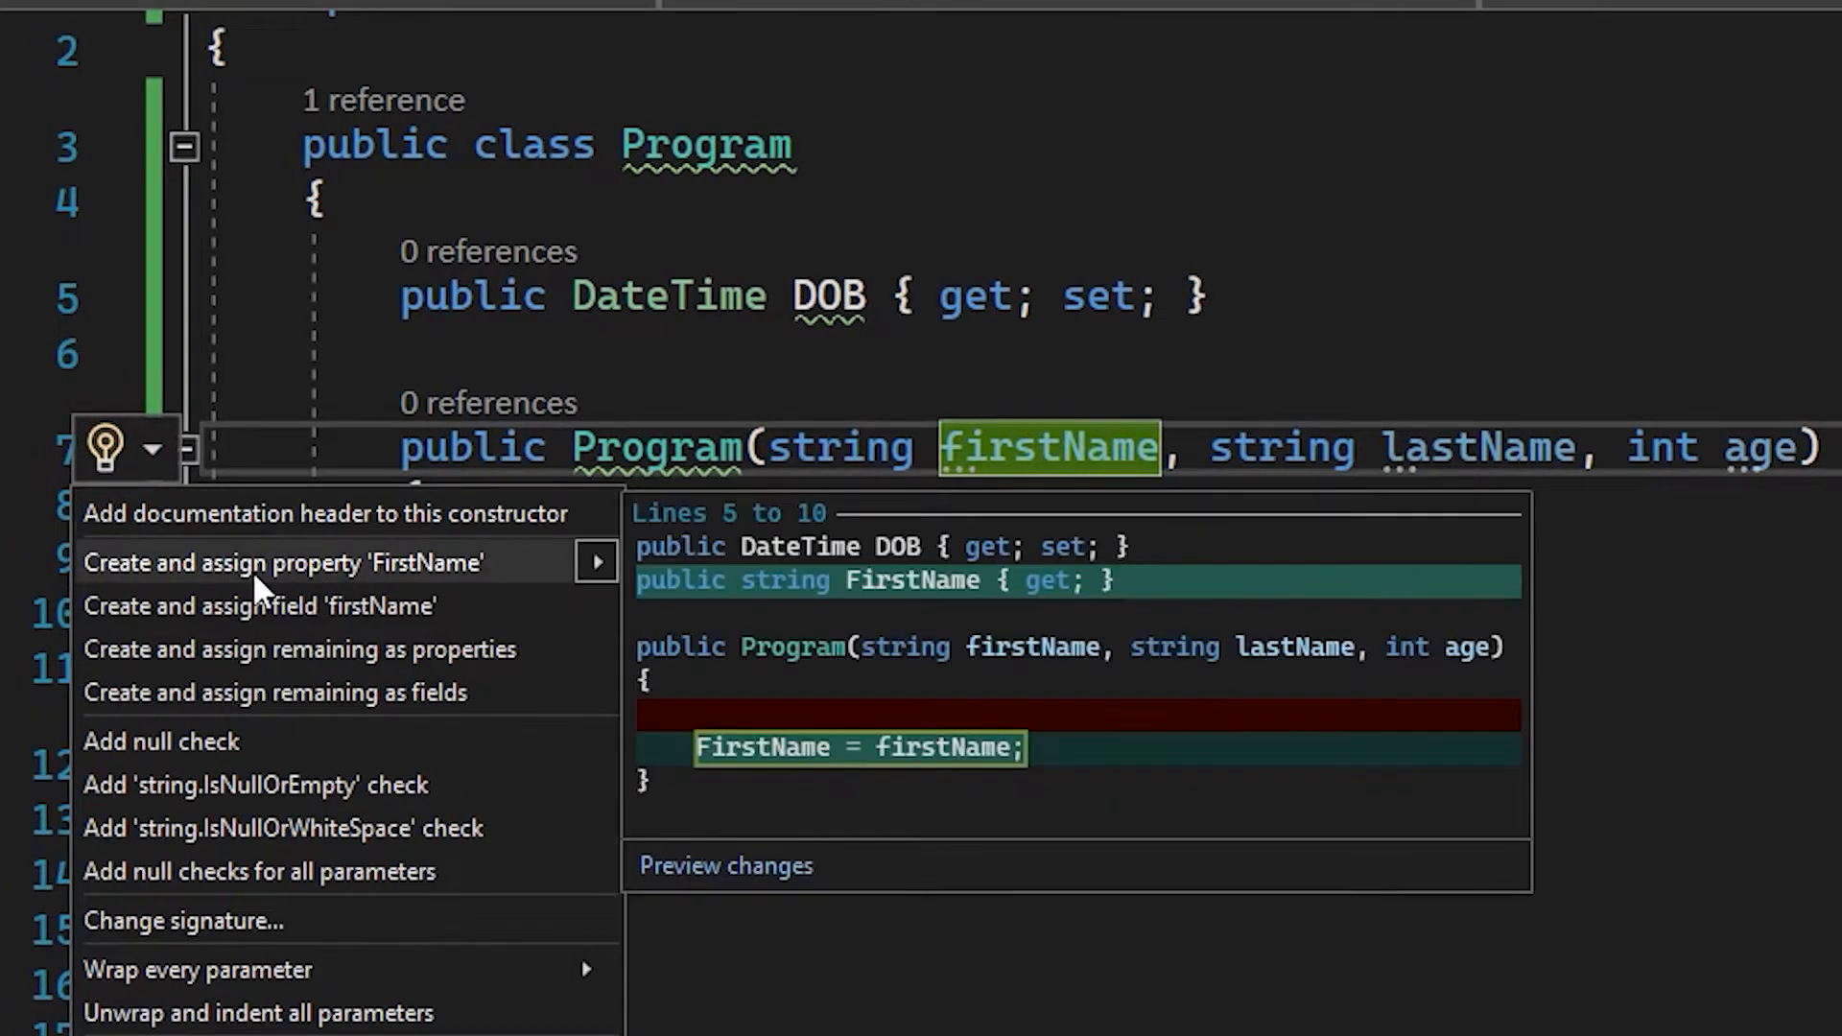
{"action": "left_click", "coordinate": [282, 562]}
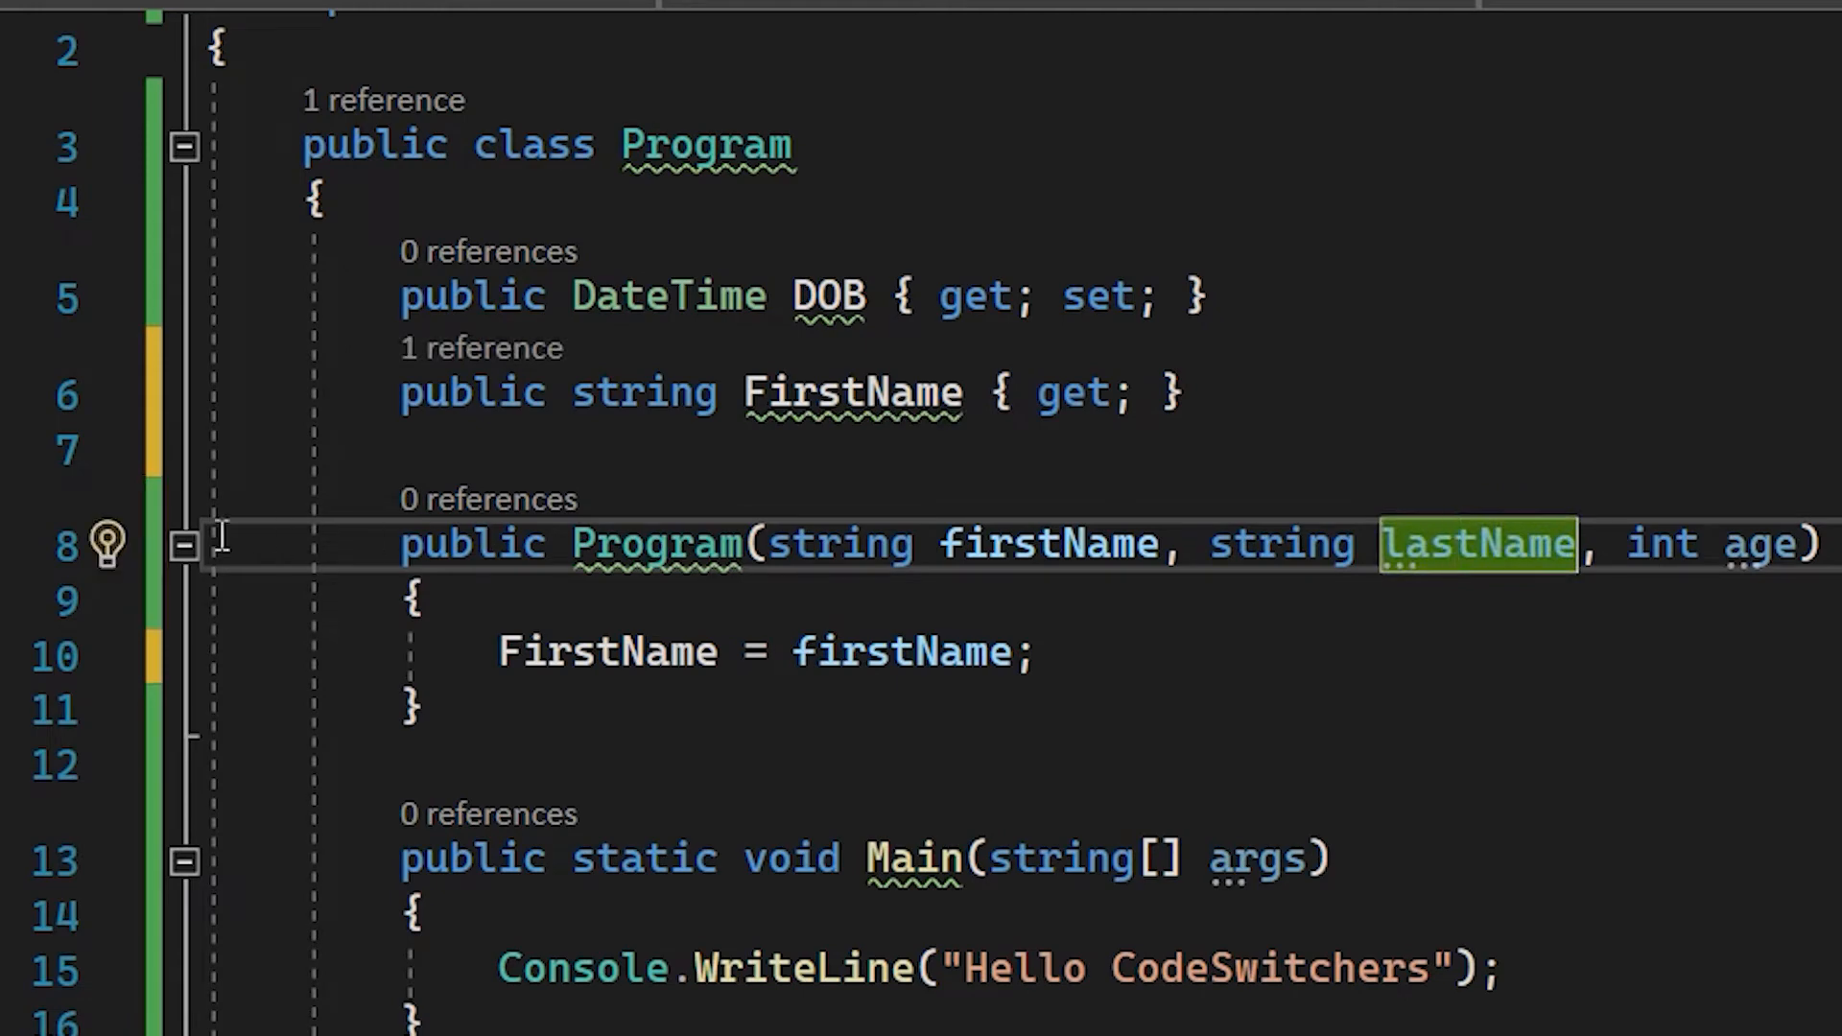
{"action": "left_click", "coordinate": [104, 546]}
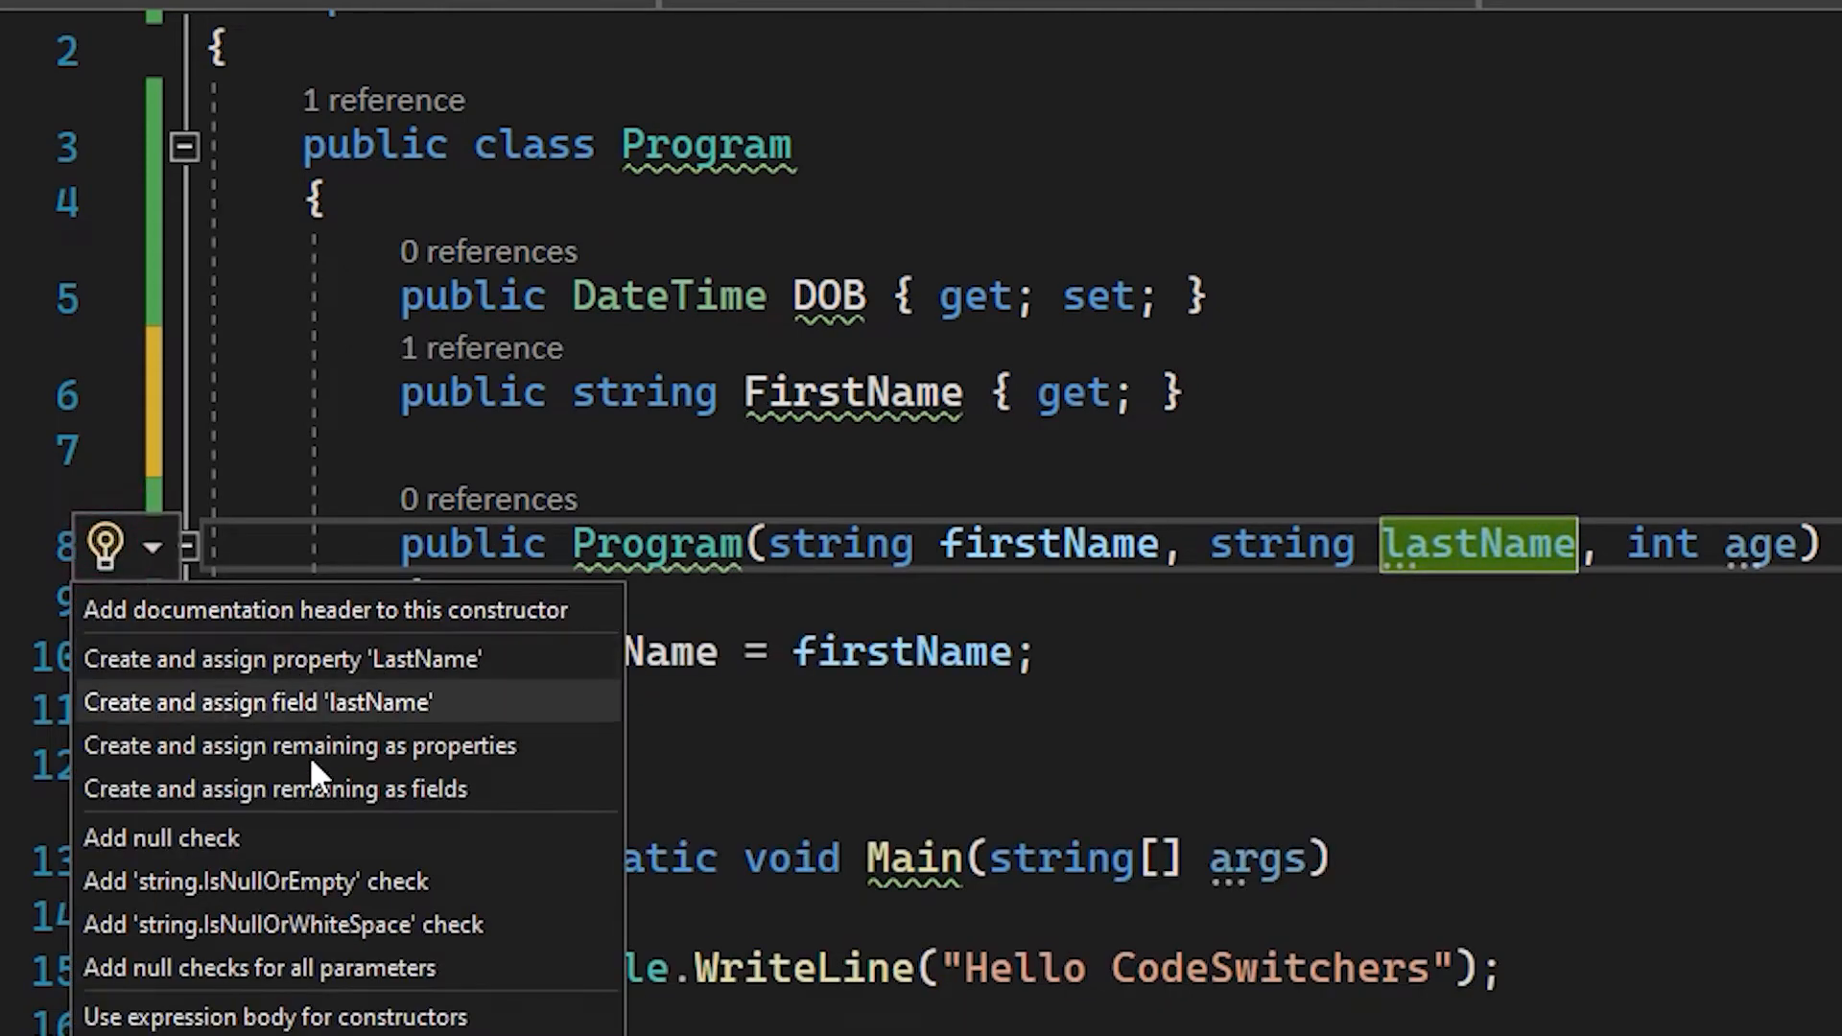
{"action": "left_click", "coordinate": [282, 660]}
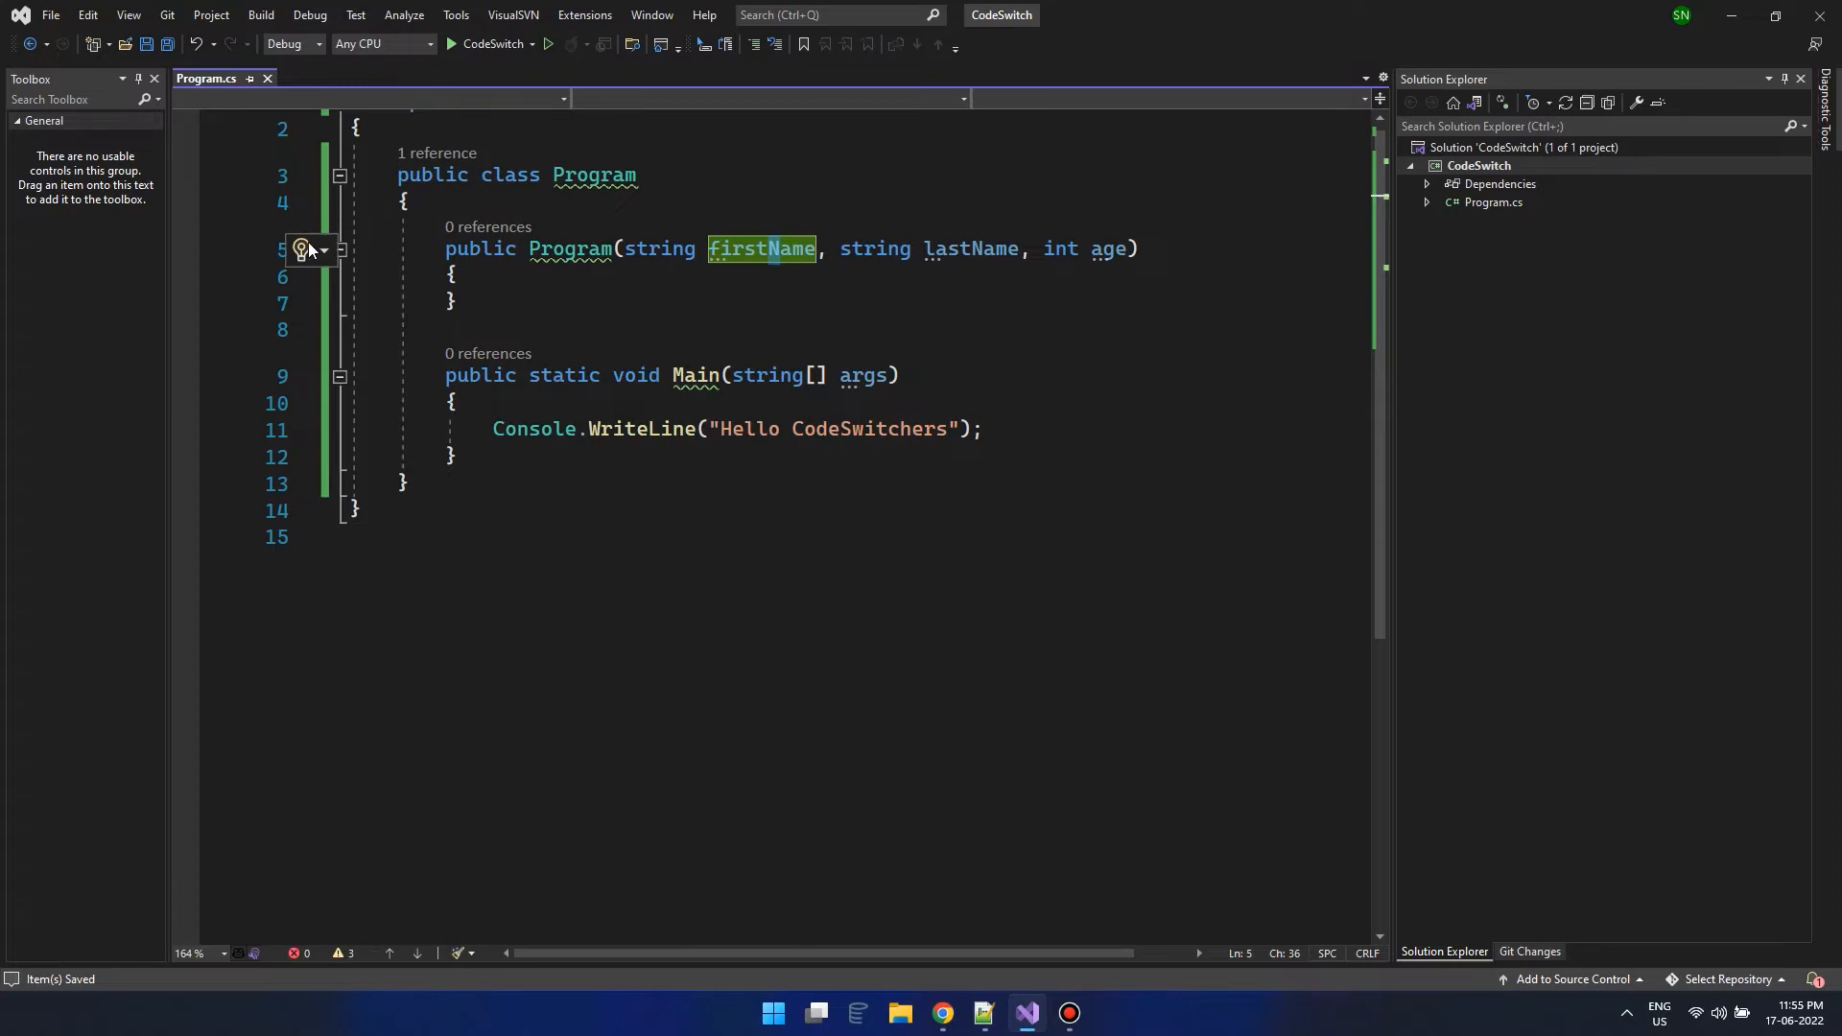
Show quick actions for the constructor's parameters via the lightbulb.
{"action": "left_click", "coordinate": [328, 249]}
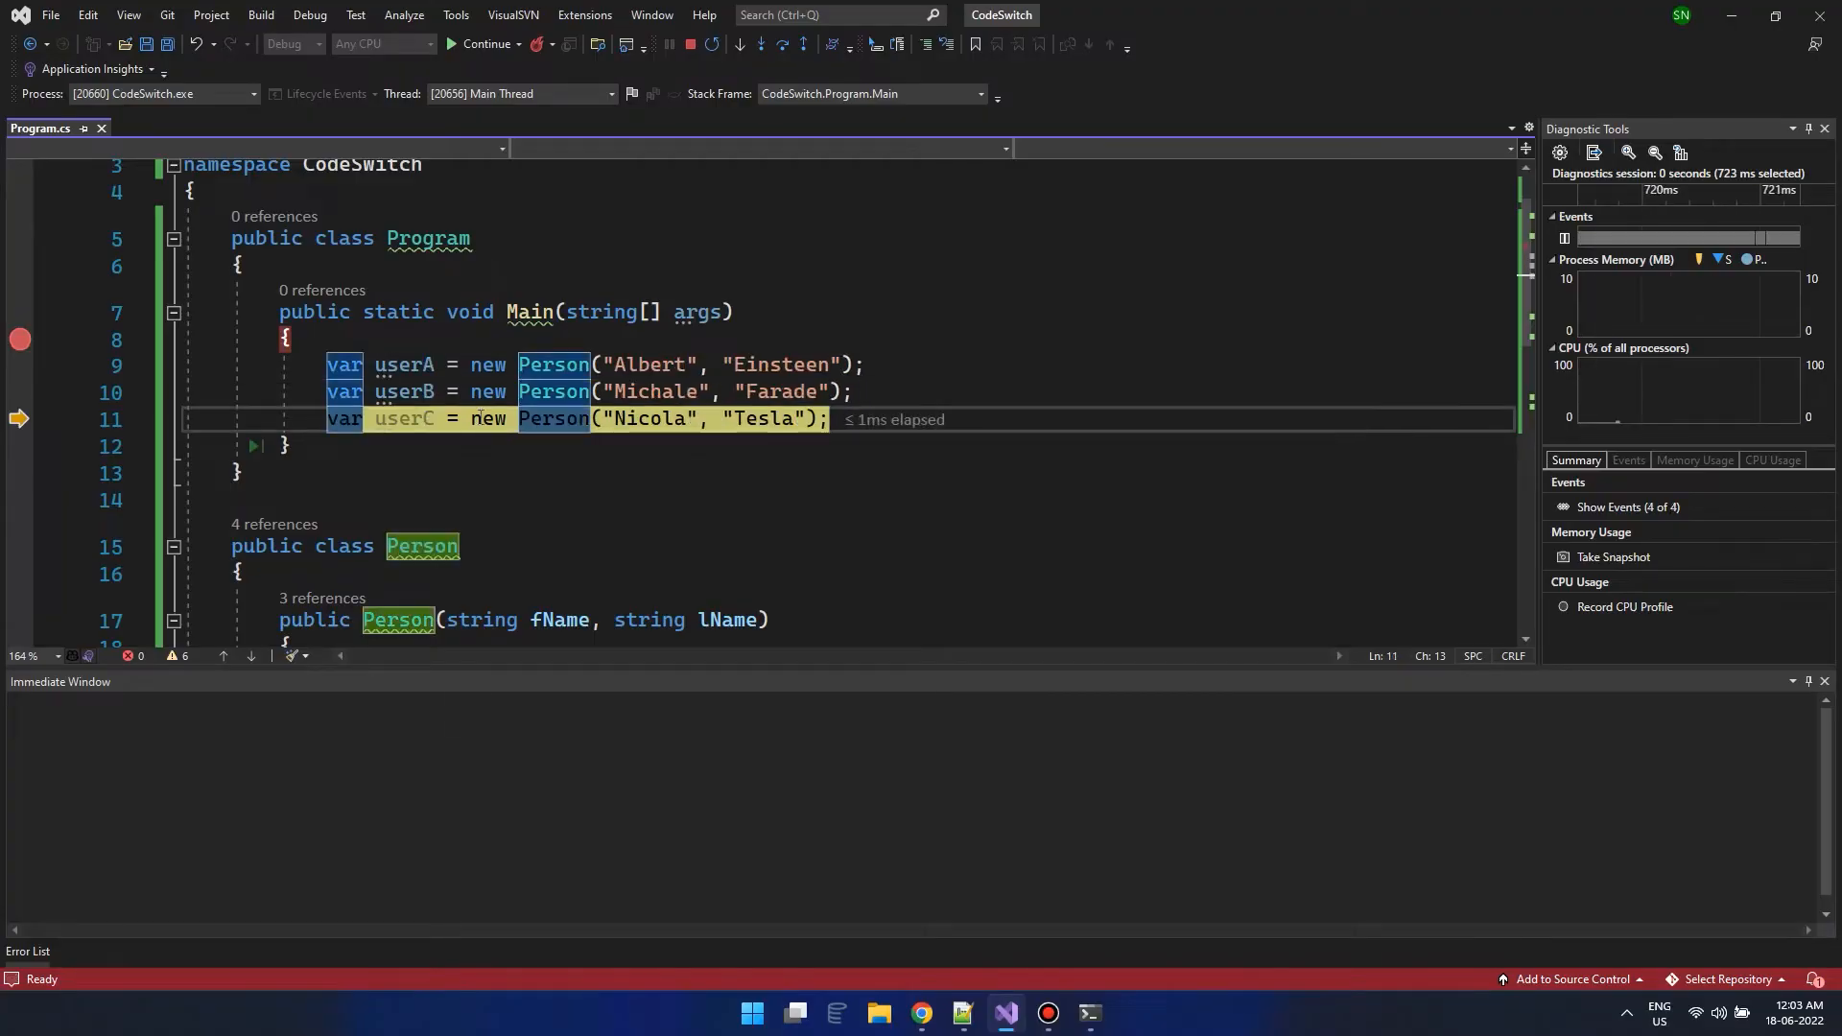
{"action": "mouse_move", "coordinate": [403, 364]}
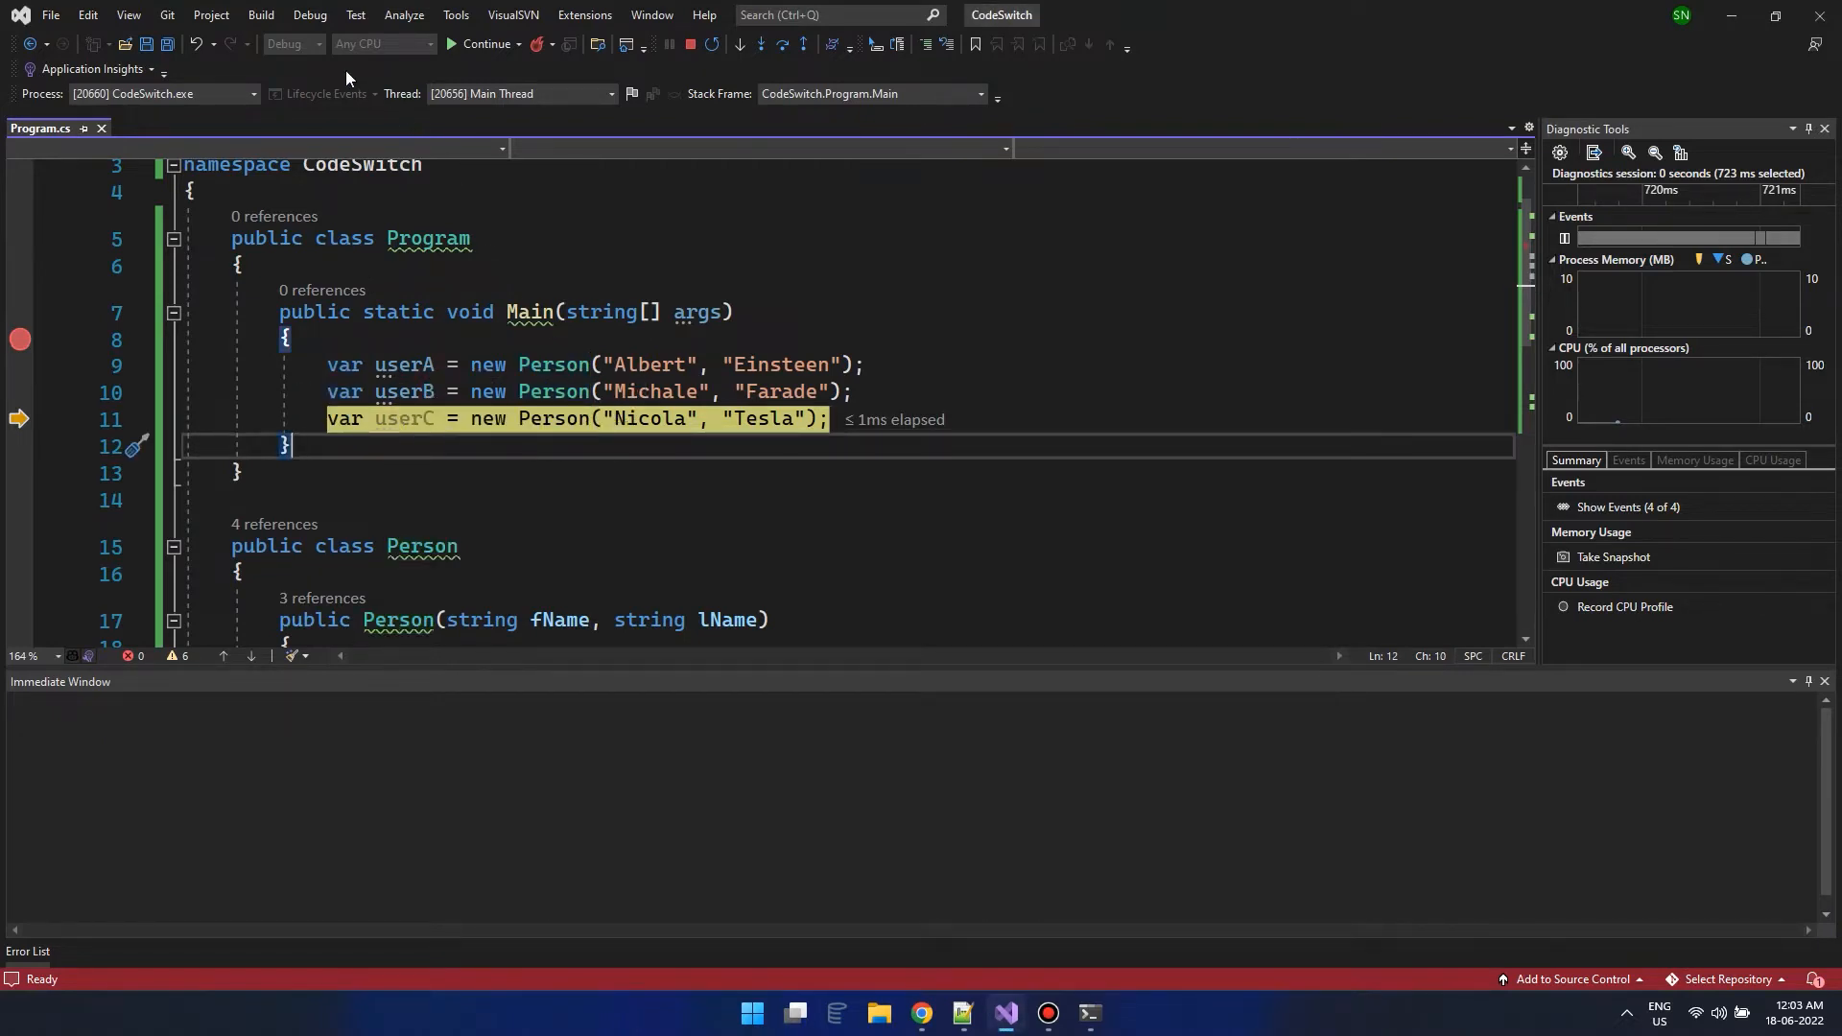
Evaluate 123+55, userA.FName and userA.FName + userB.LName in the Immediate Window.
{"action": "left_click", "coordinate": [309, 16]}
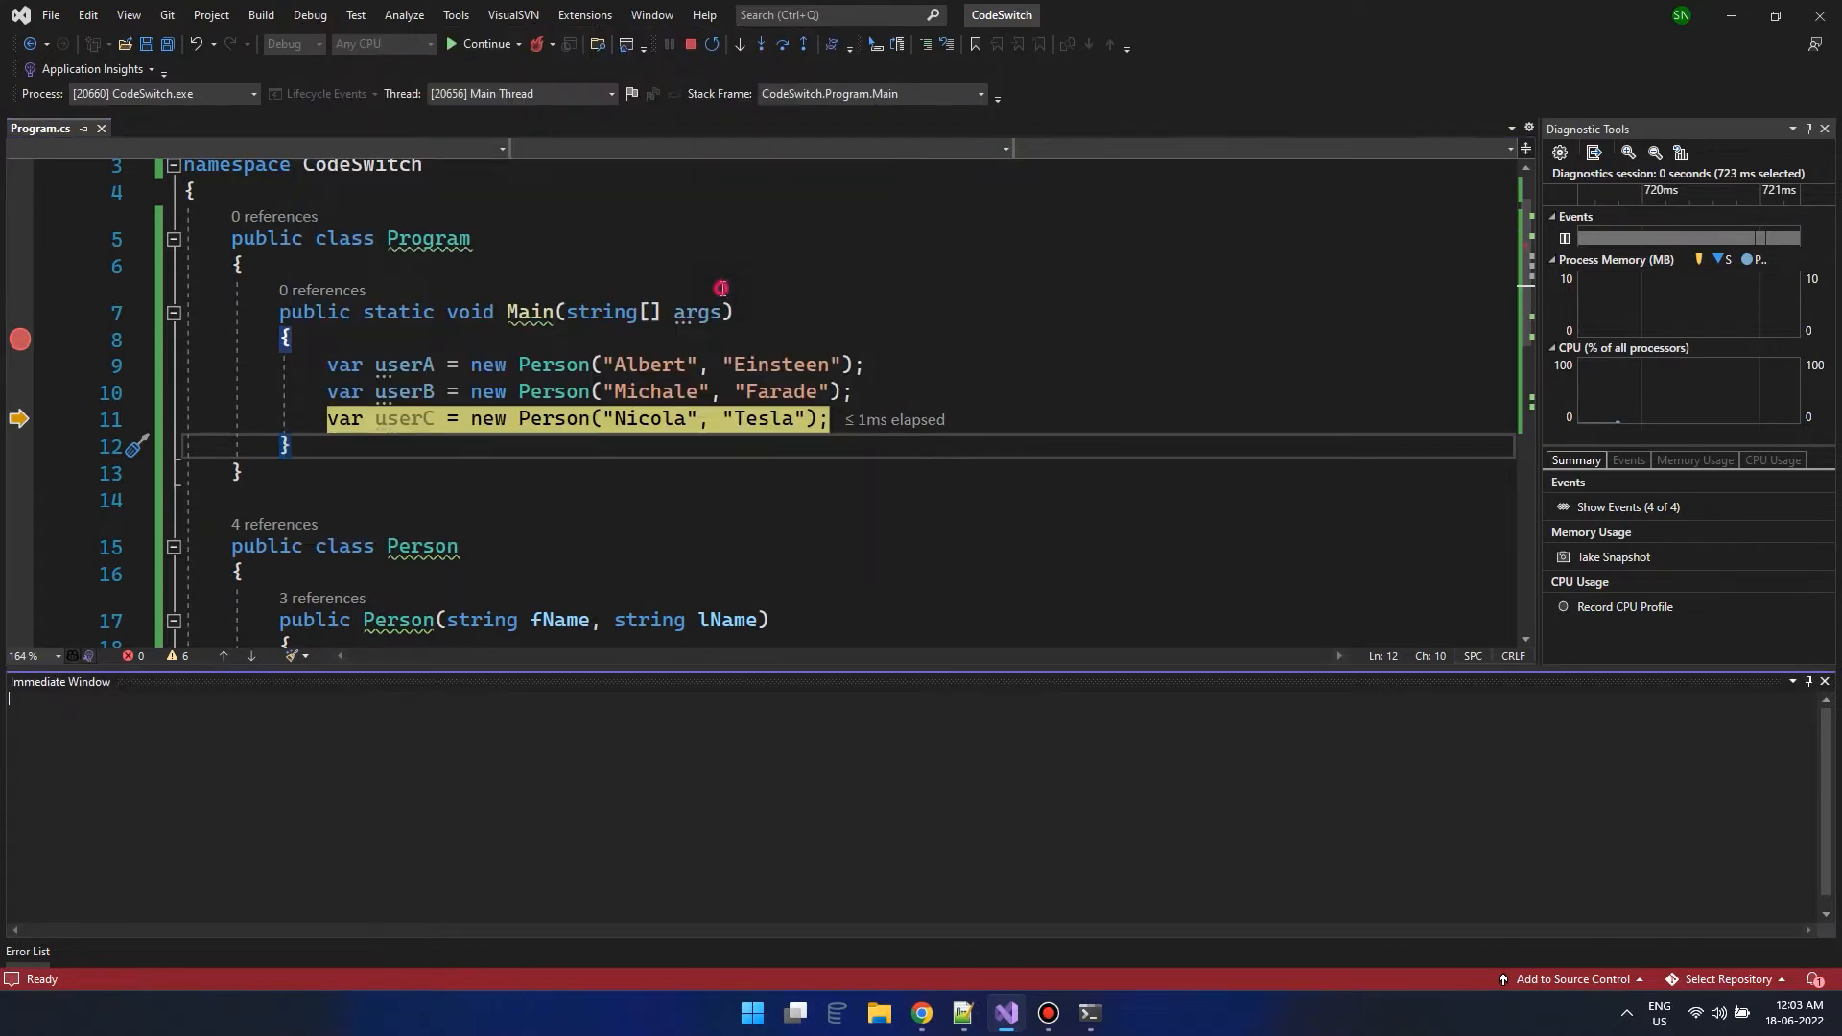
{"action": "type", "text": "123+55"}
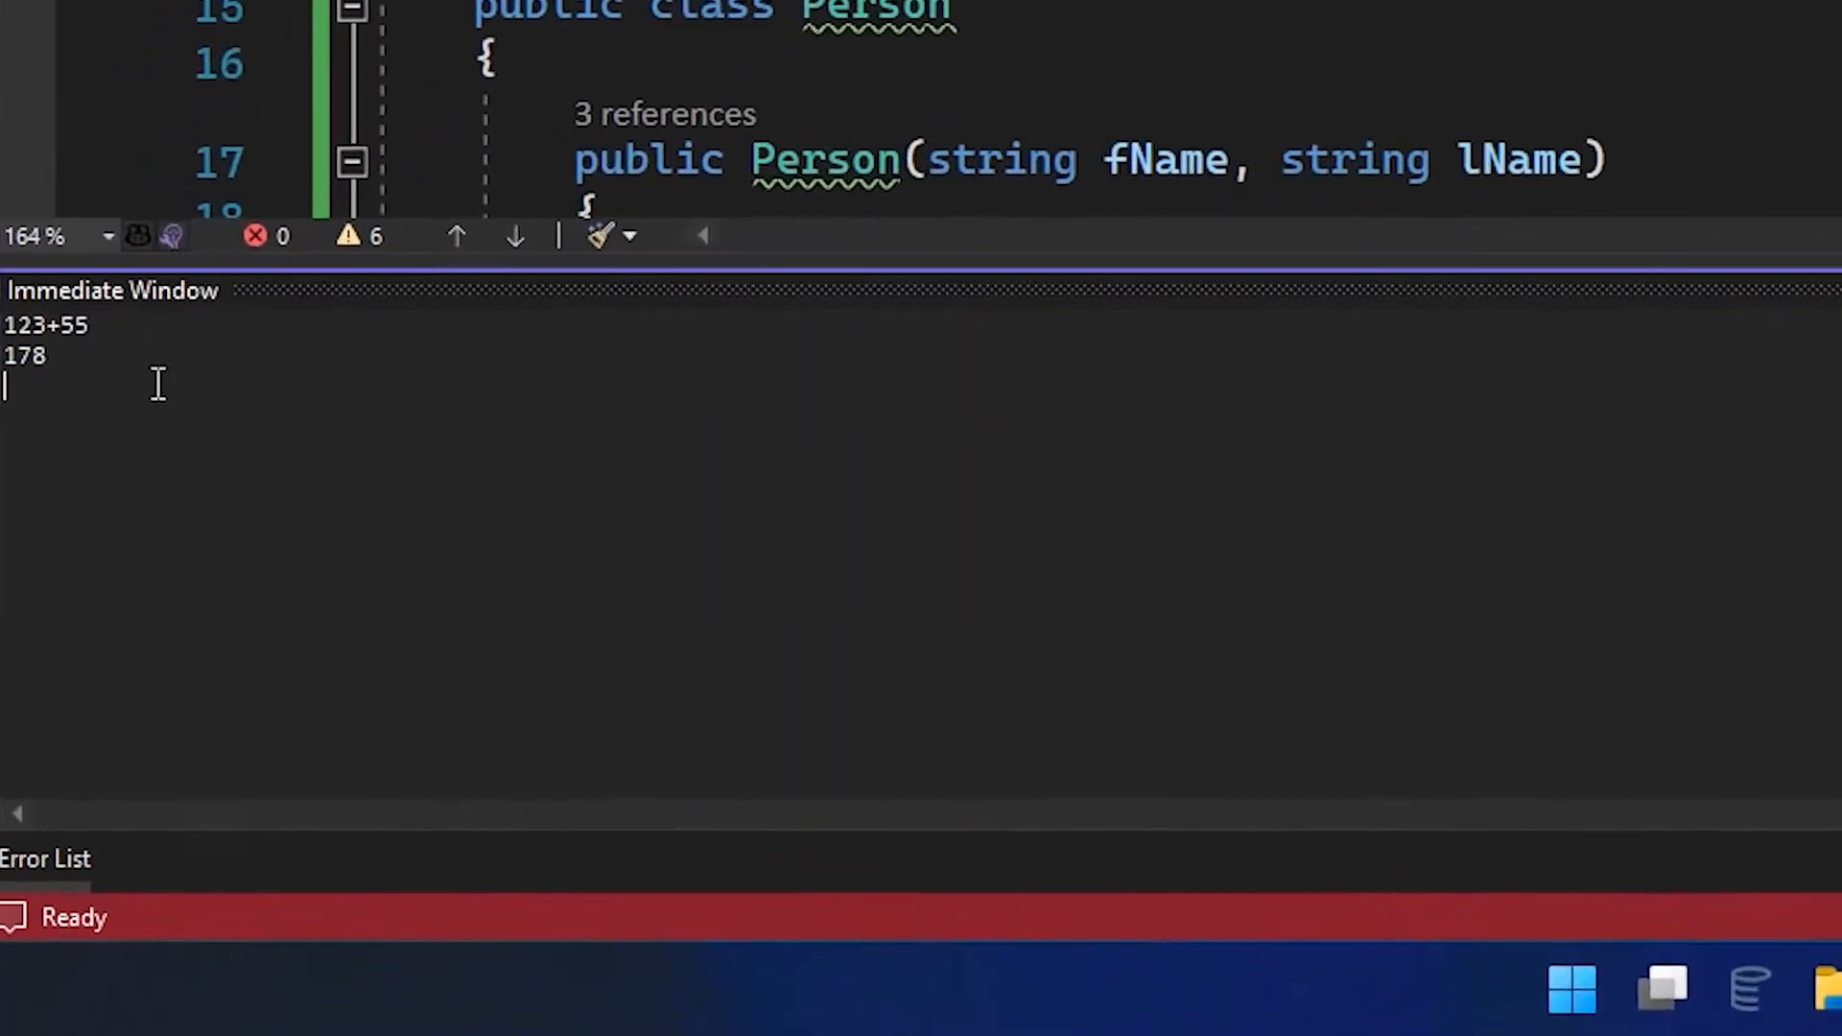
{"action": "type", "text": "user"}
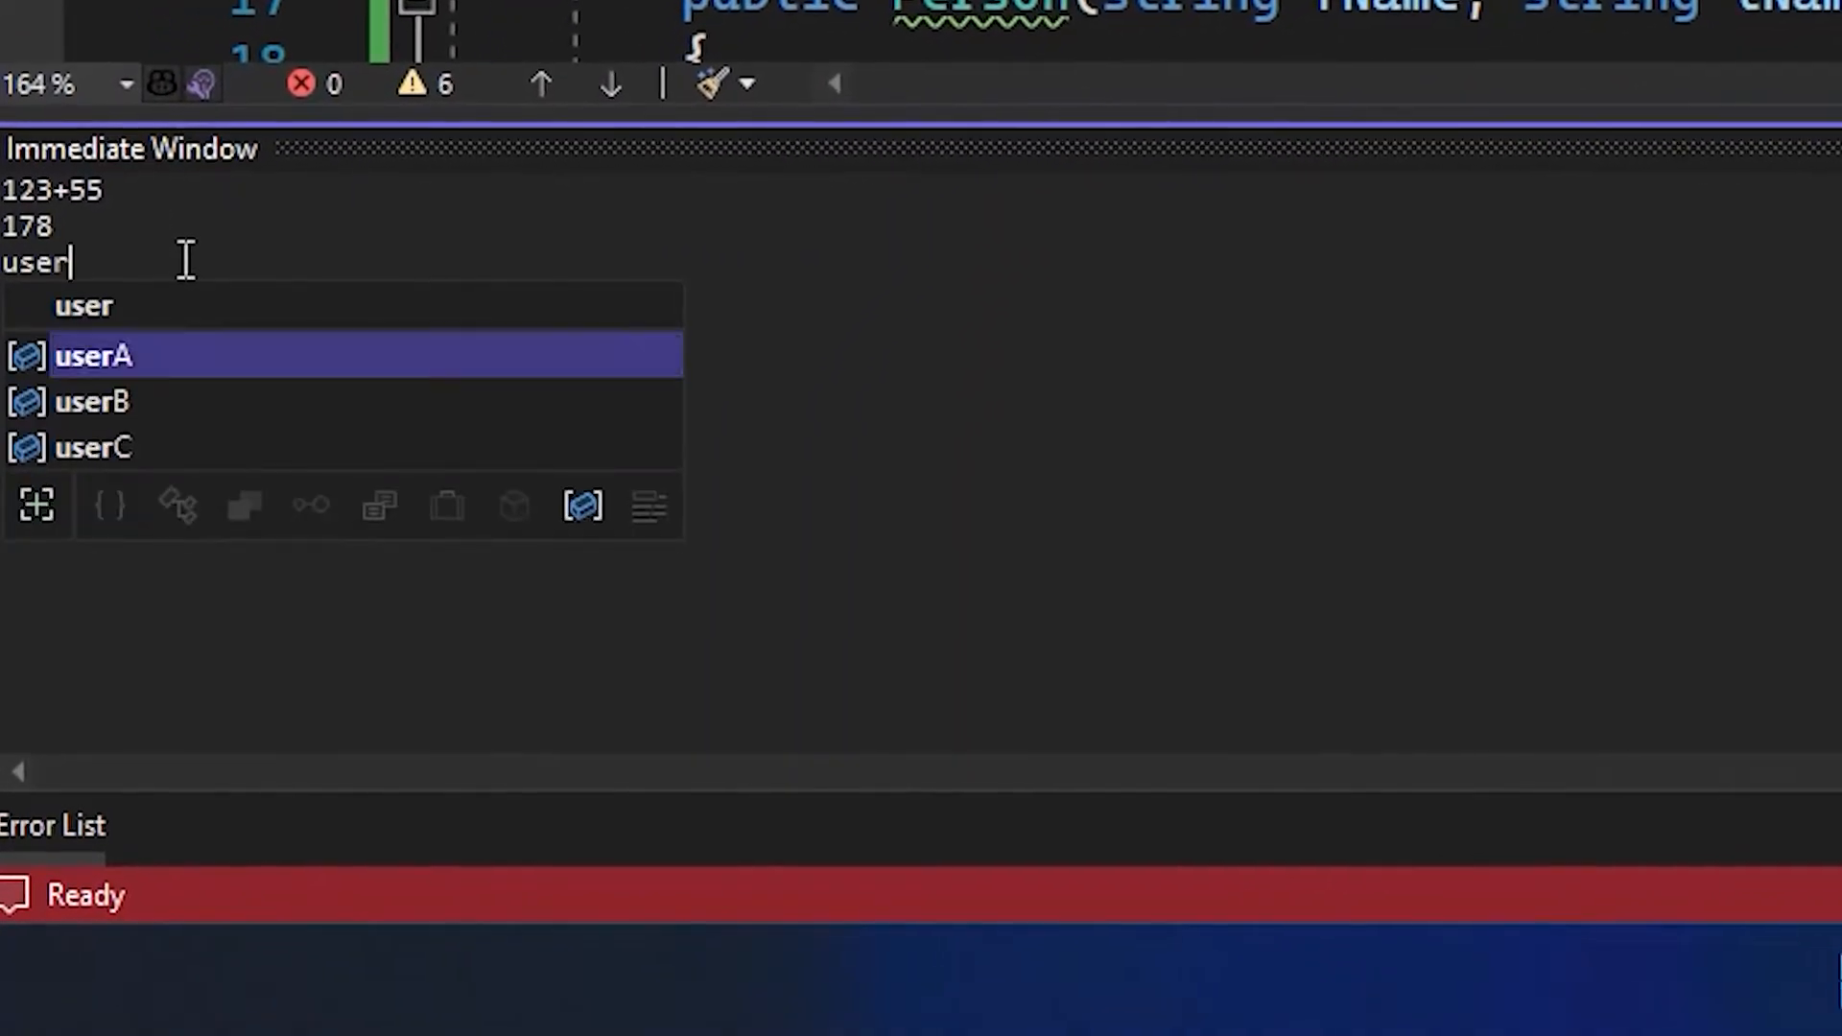
{"action": "type", "text": "A.fir"}
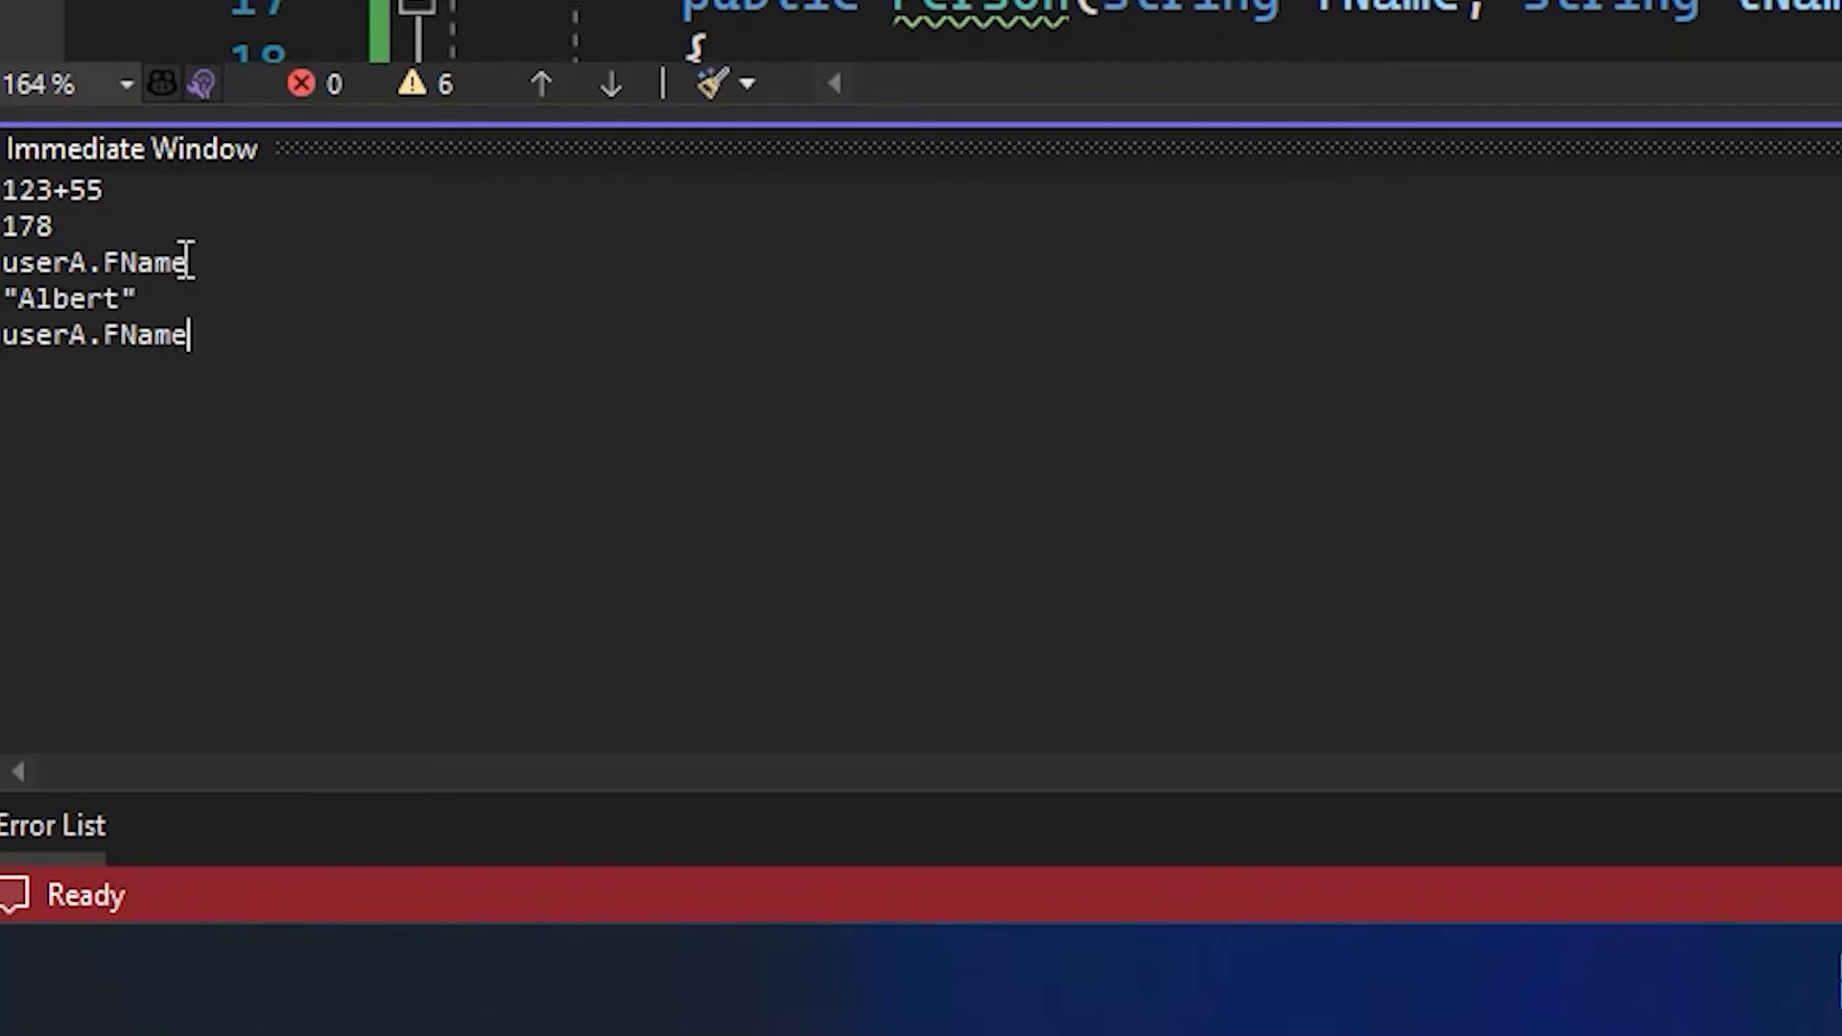
{"action": "type", "text": "+ user"}
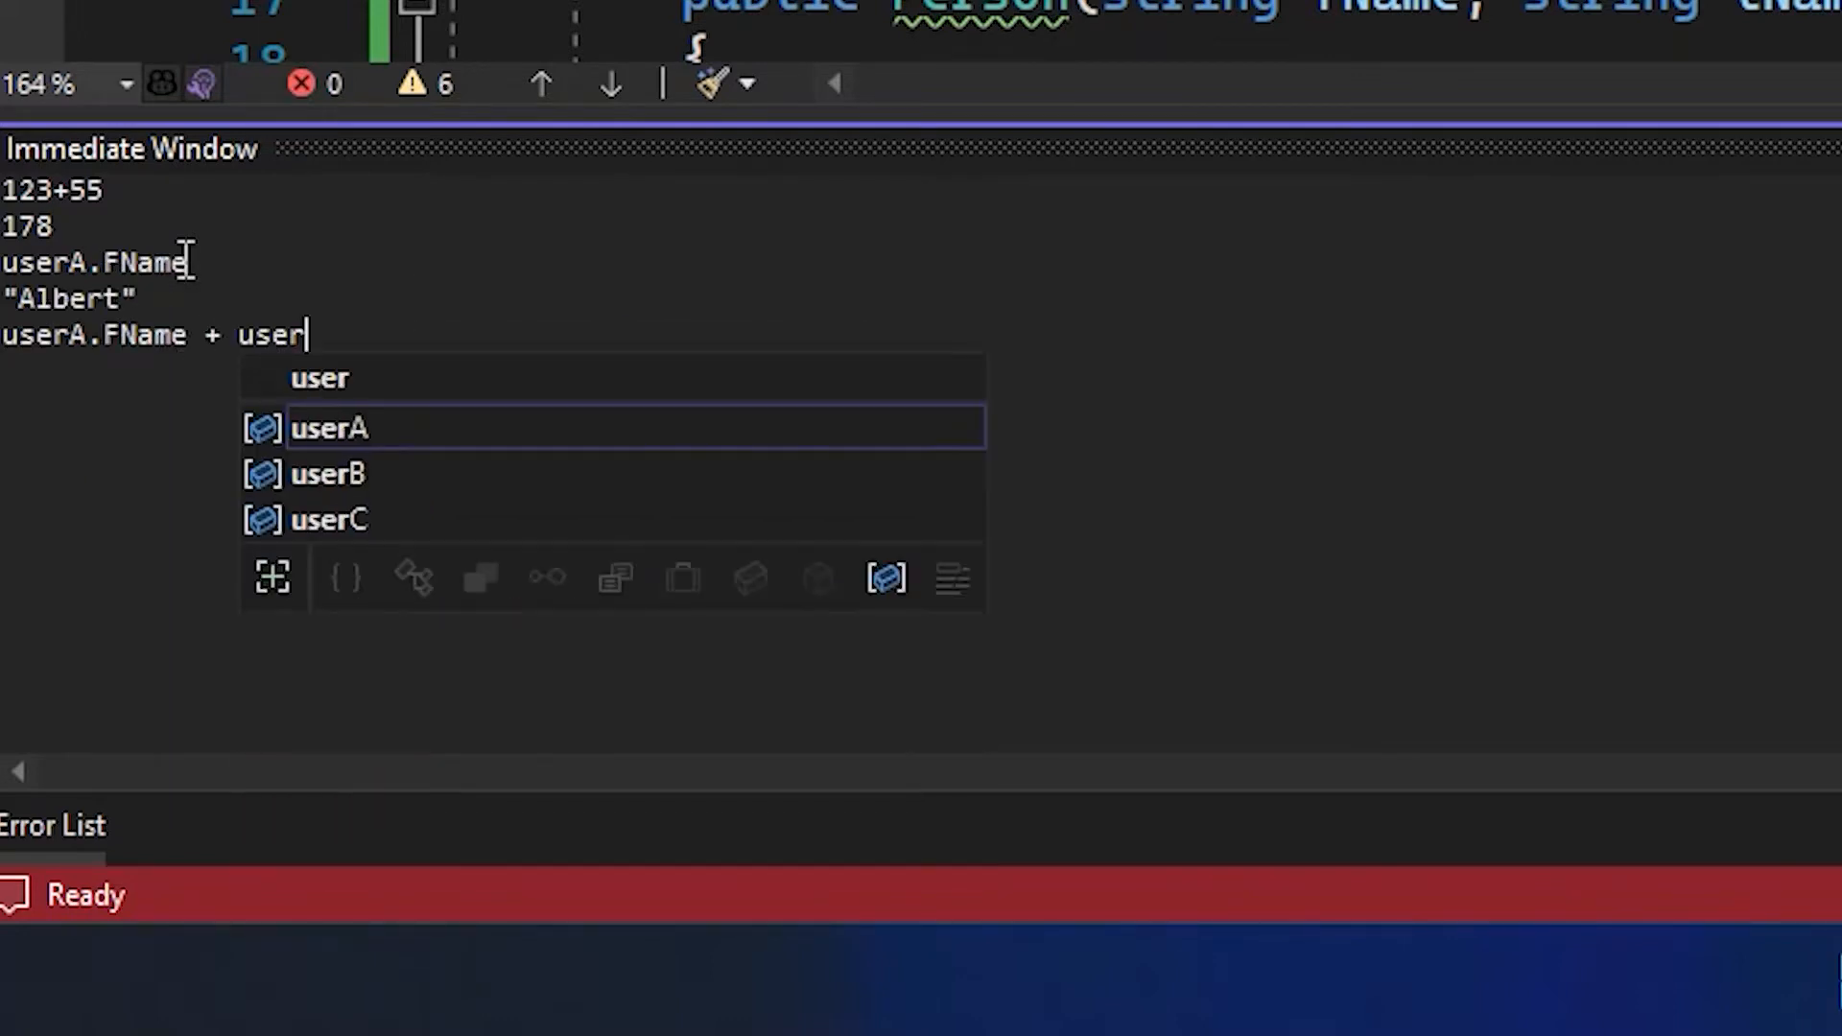
{"action": "type", "text": "B.l"}
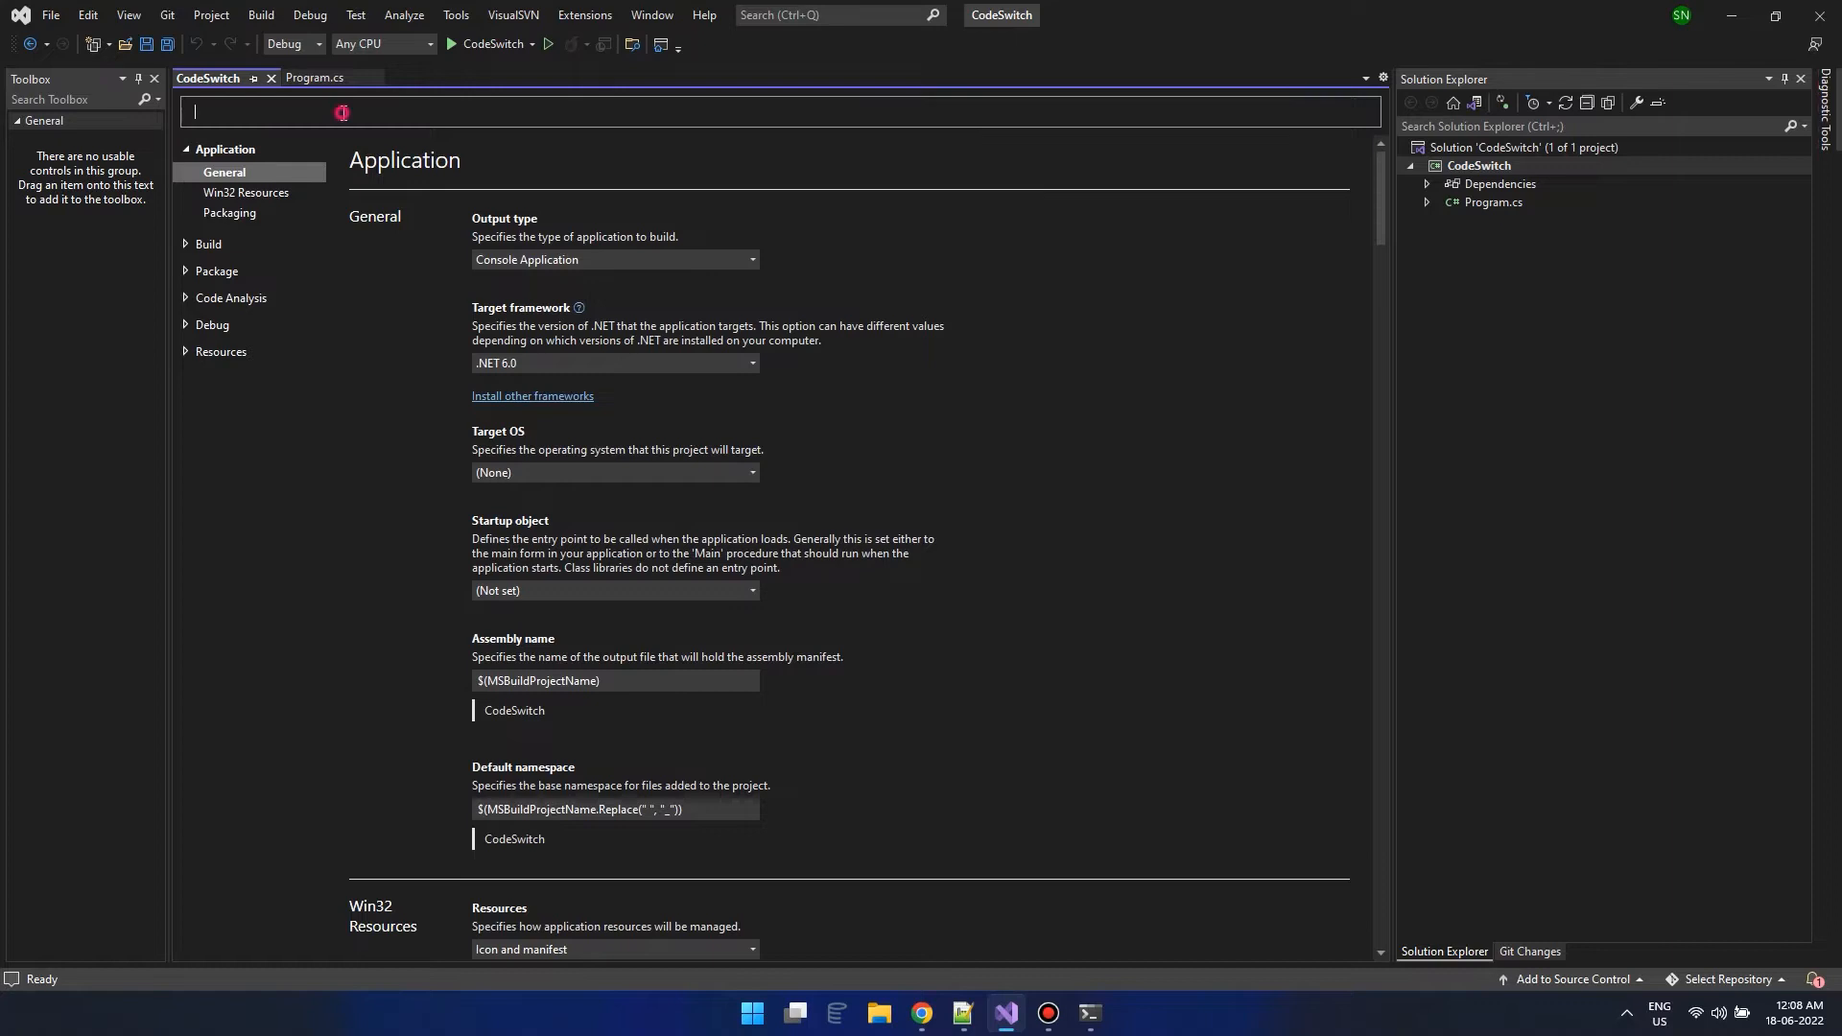
Search project properties for 'event' and set the pre-build event to ping localhost.
{"action": "type", "text": "event"}
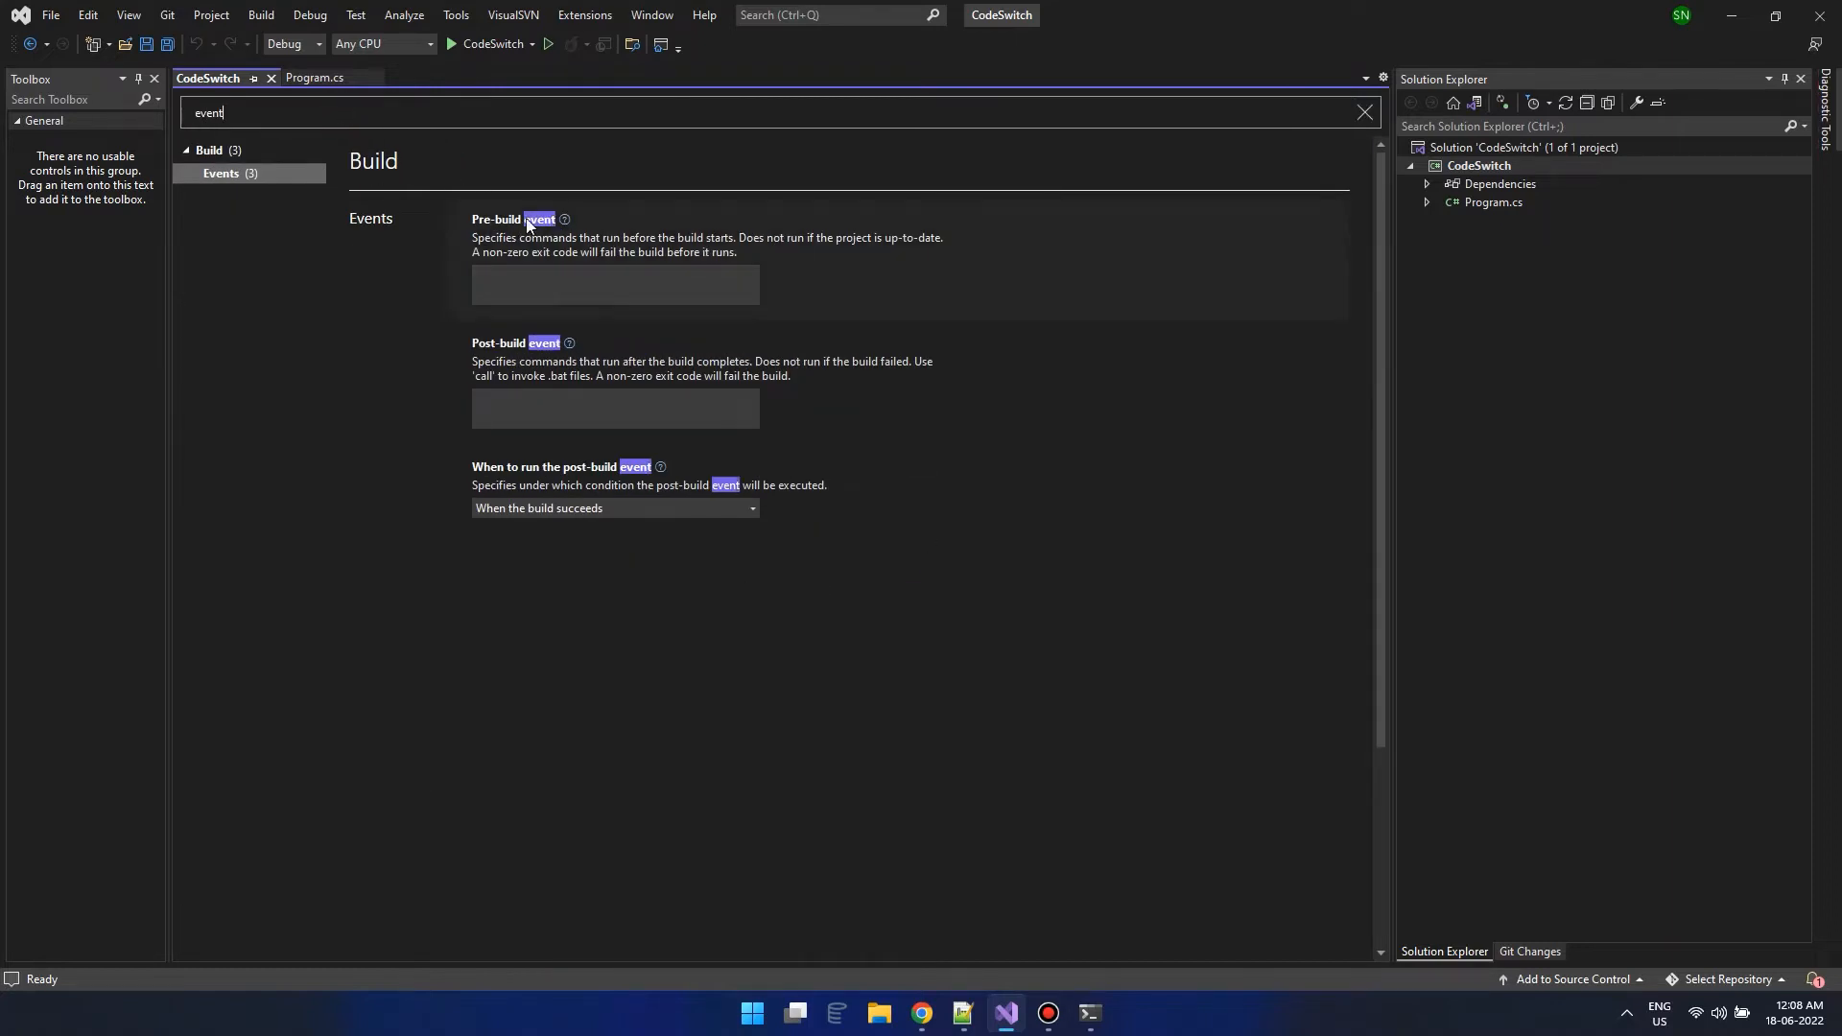
{"action": "left_click", "coordinate": [614, 284]}
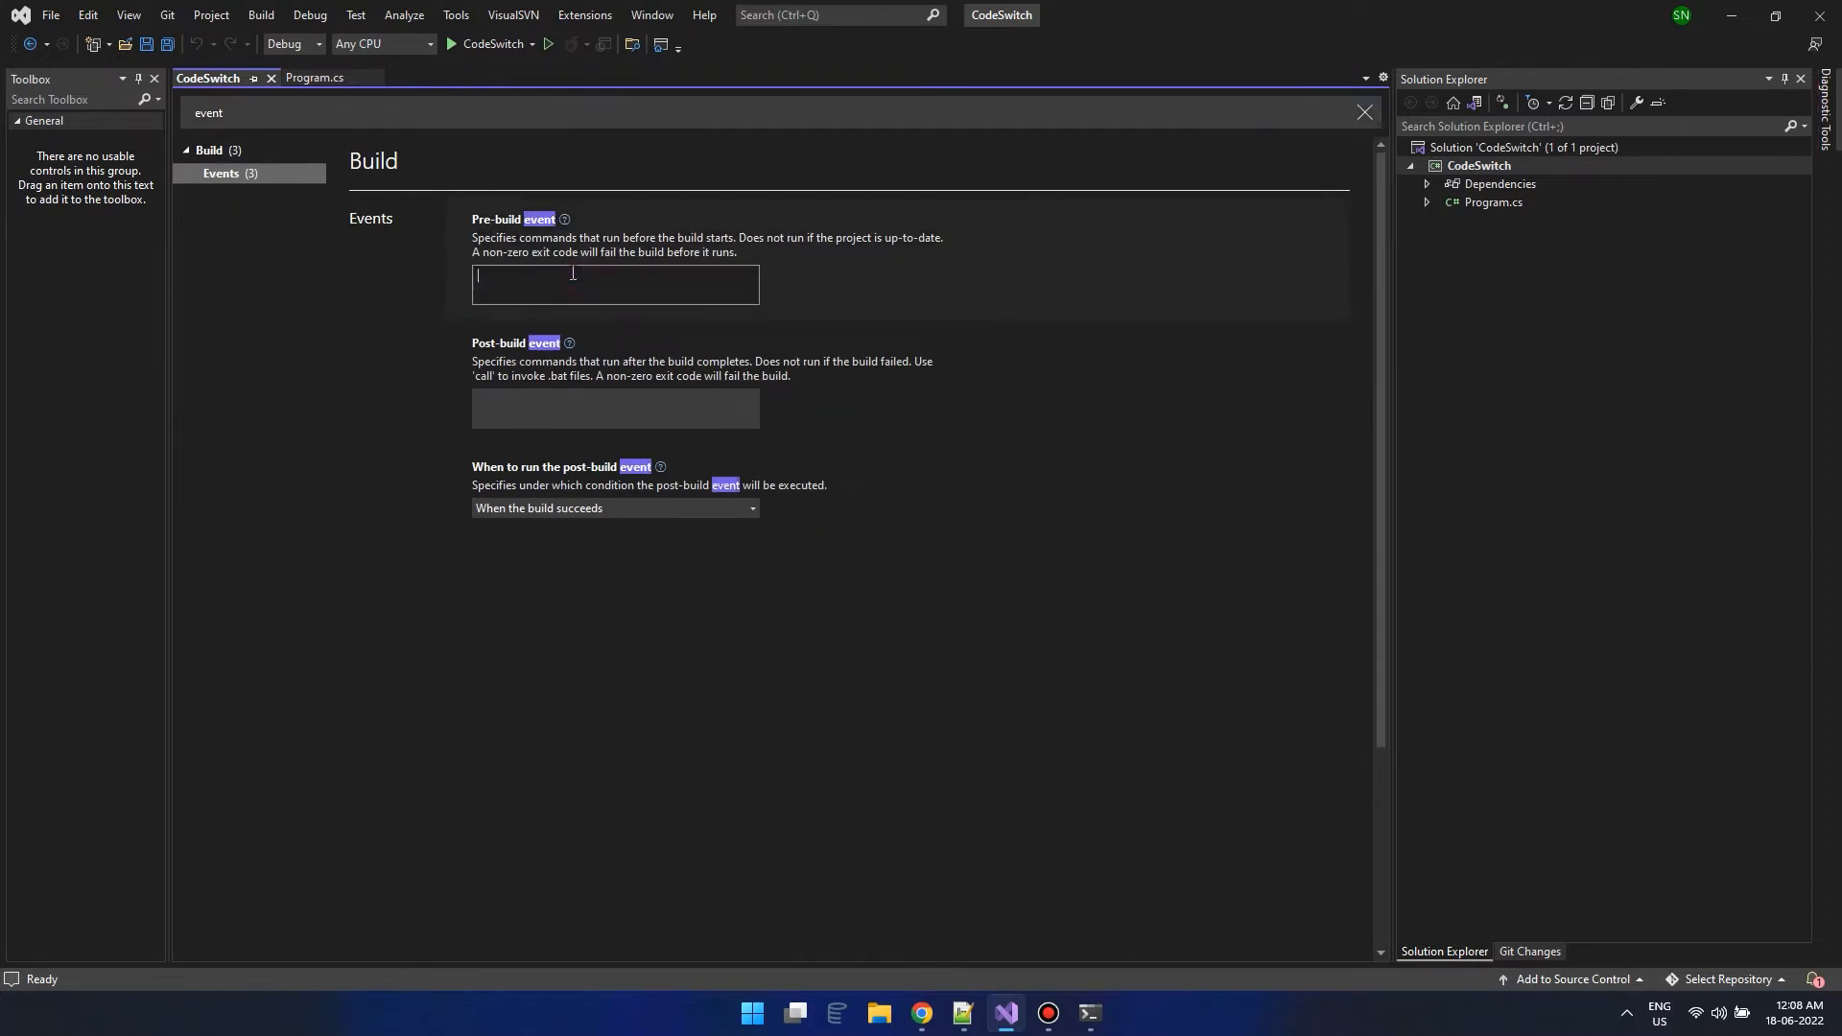
{"action": "type", "text": "ping localhost"}
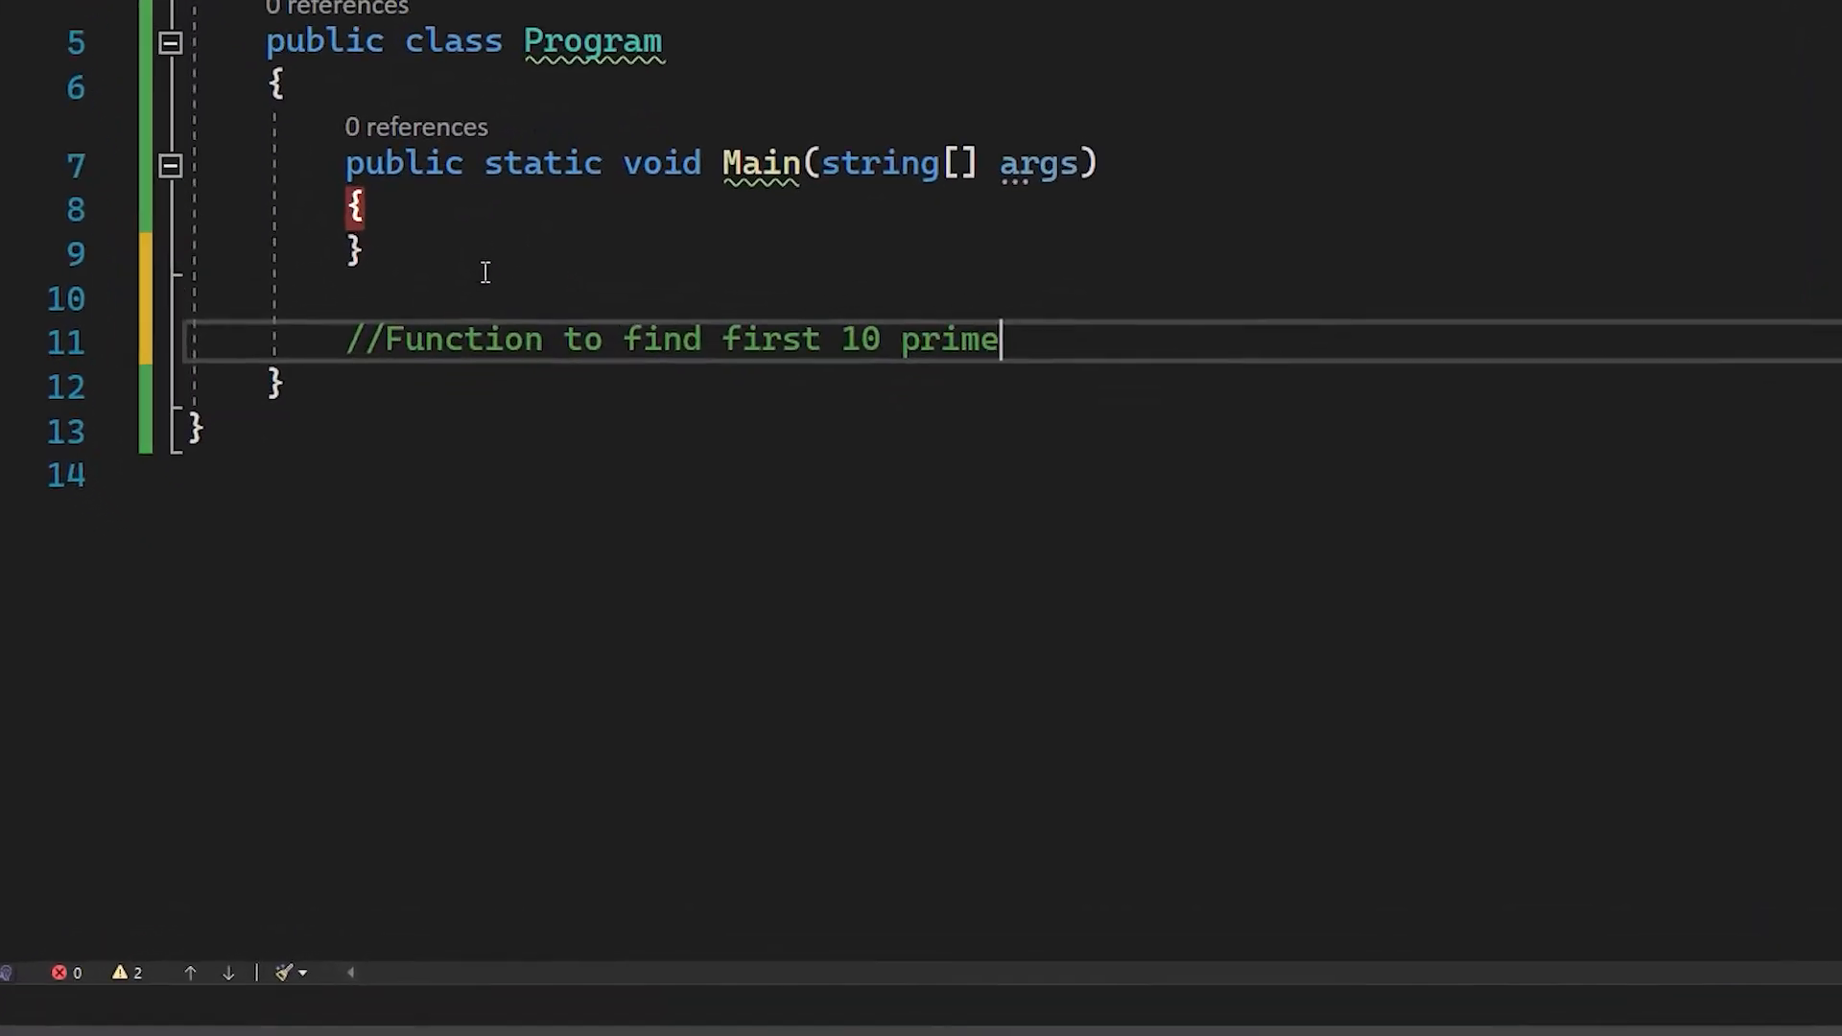
Complete the comment //Function to find first 10 prime numbers below Main.
{"action": "type", "text": "numbers"}
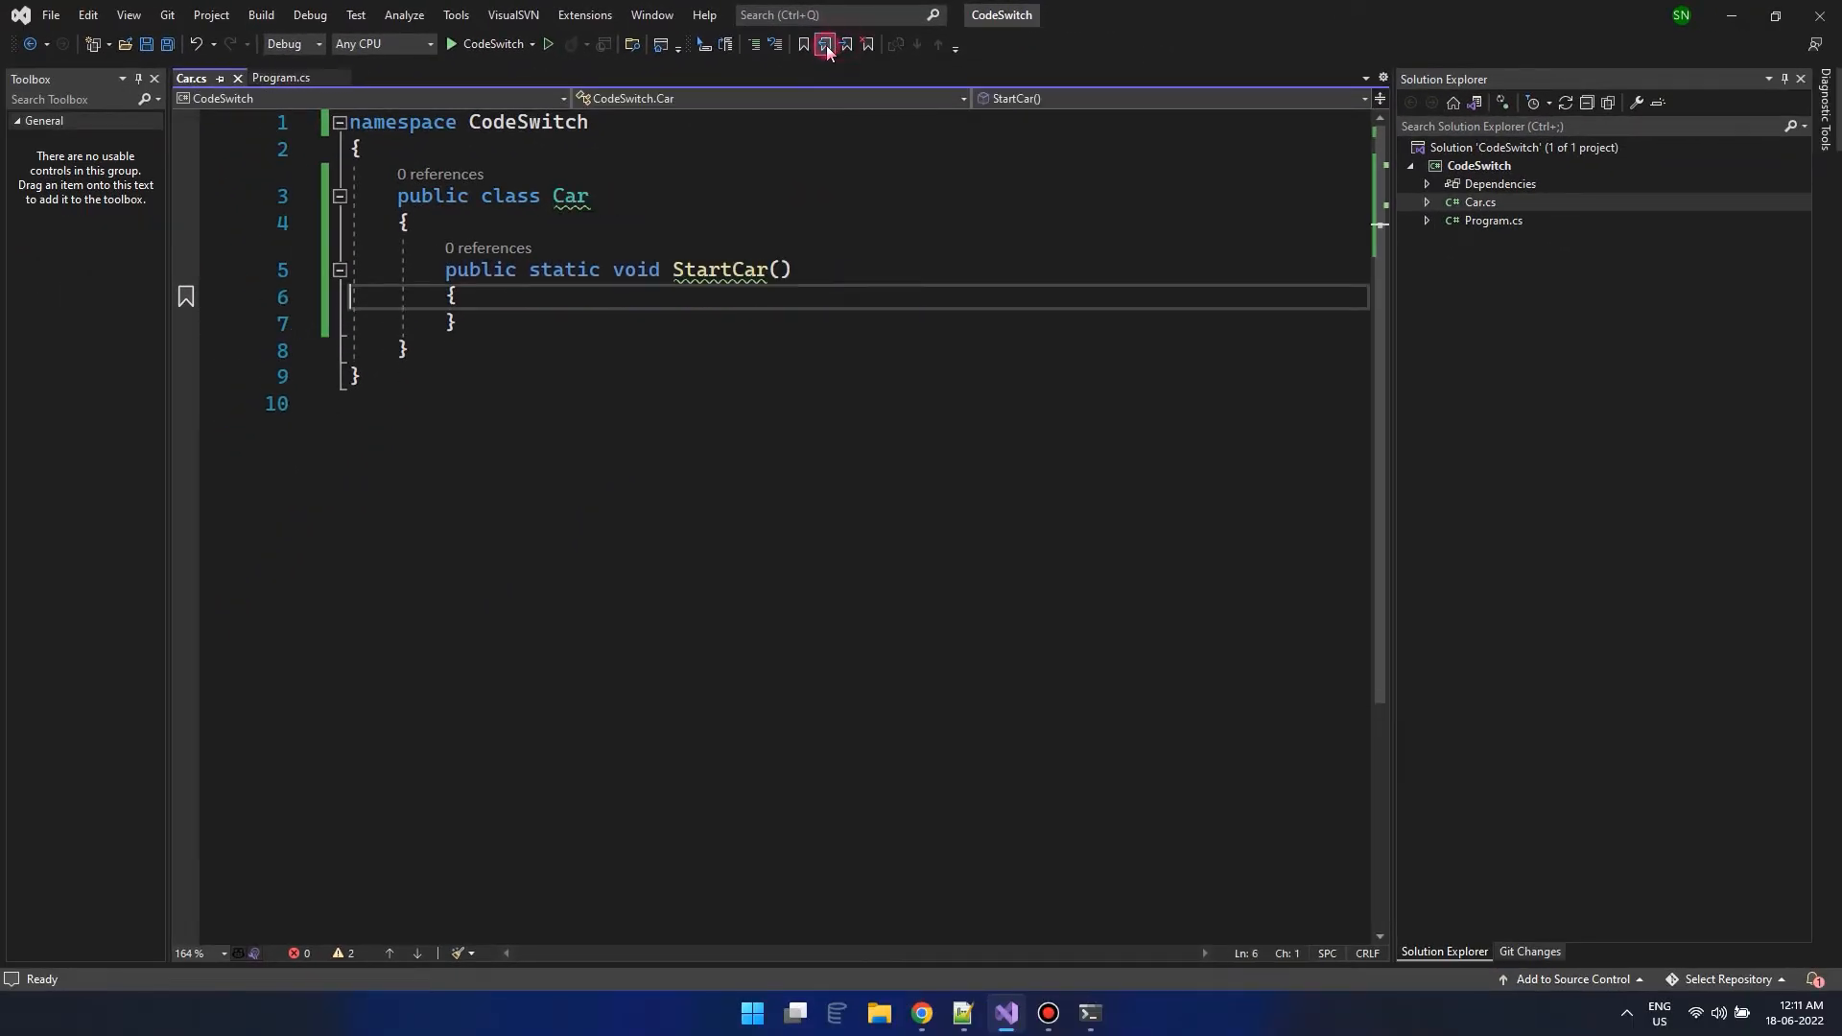
Browse the View menu to reach the Bookmark window for the Car.cs bookmark.
{"action": "left_click", "coordinate": [128, 15]}
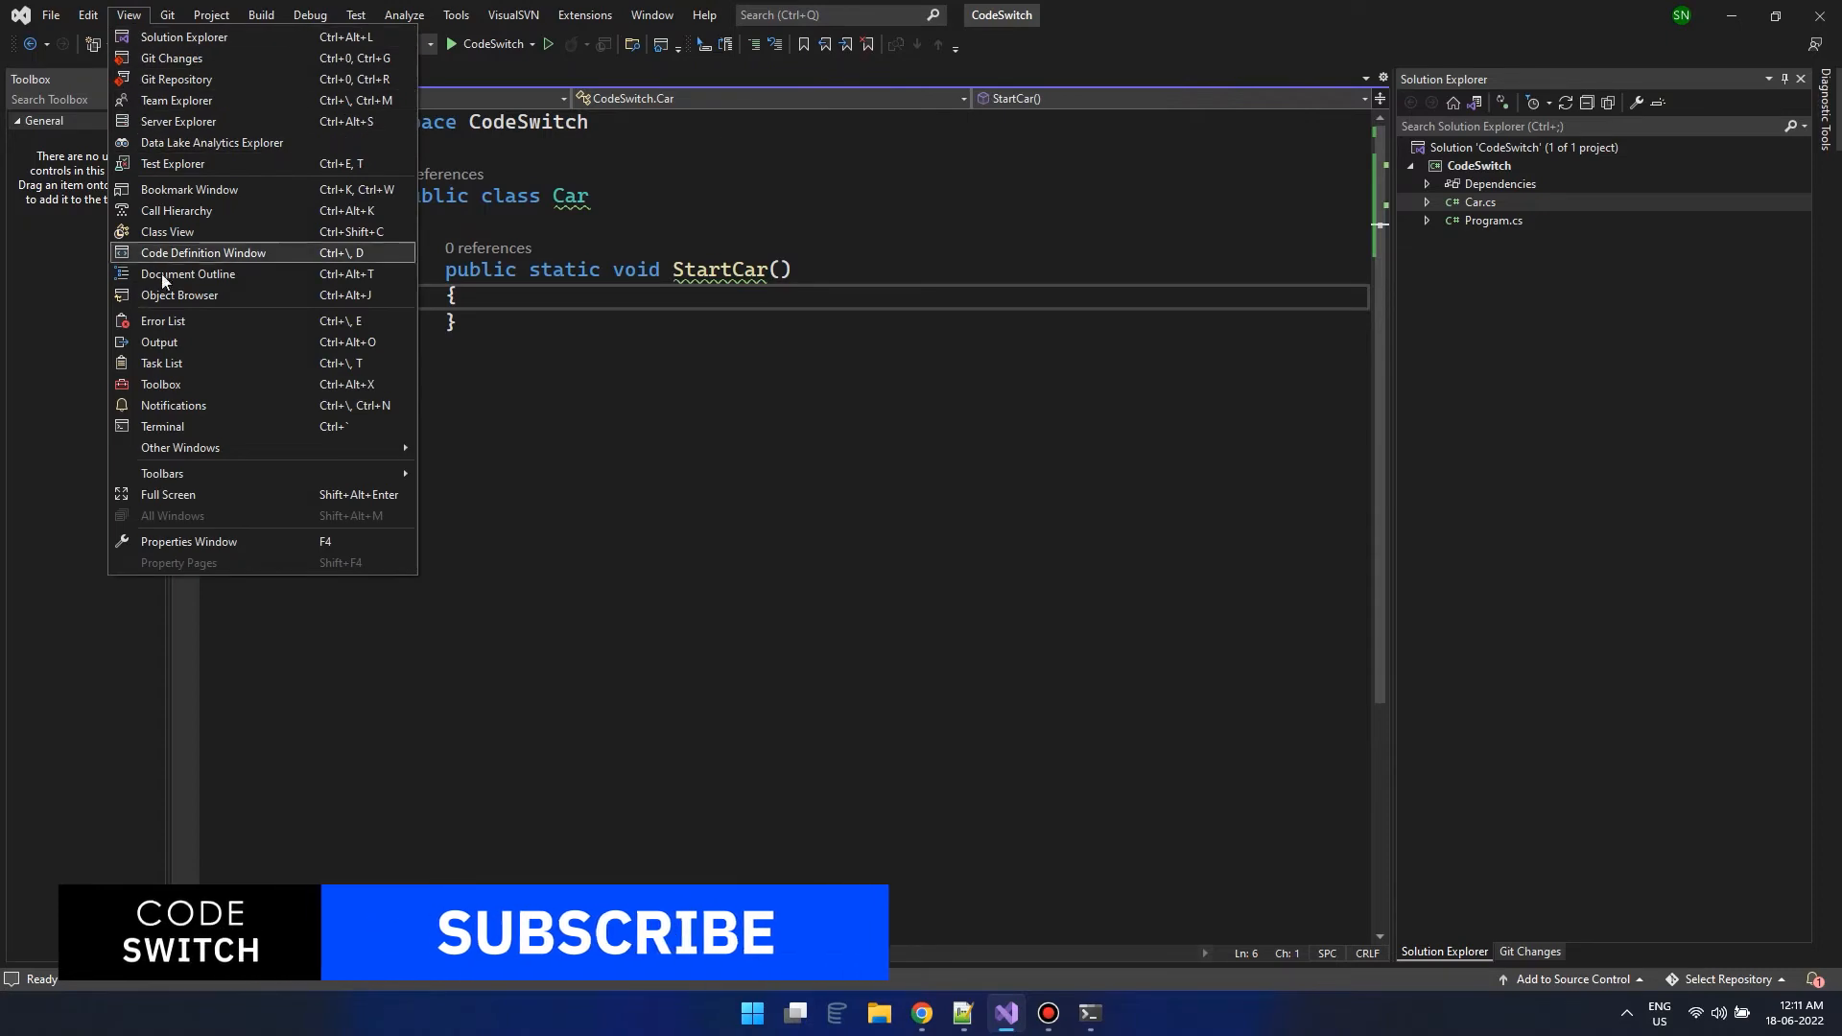
{"action": "left_click", "coordinate": [188, 188]}
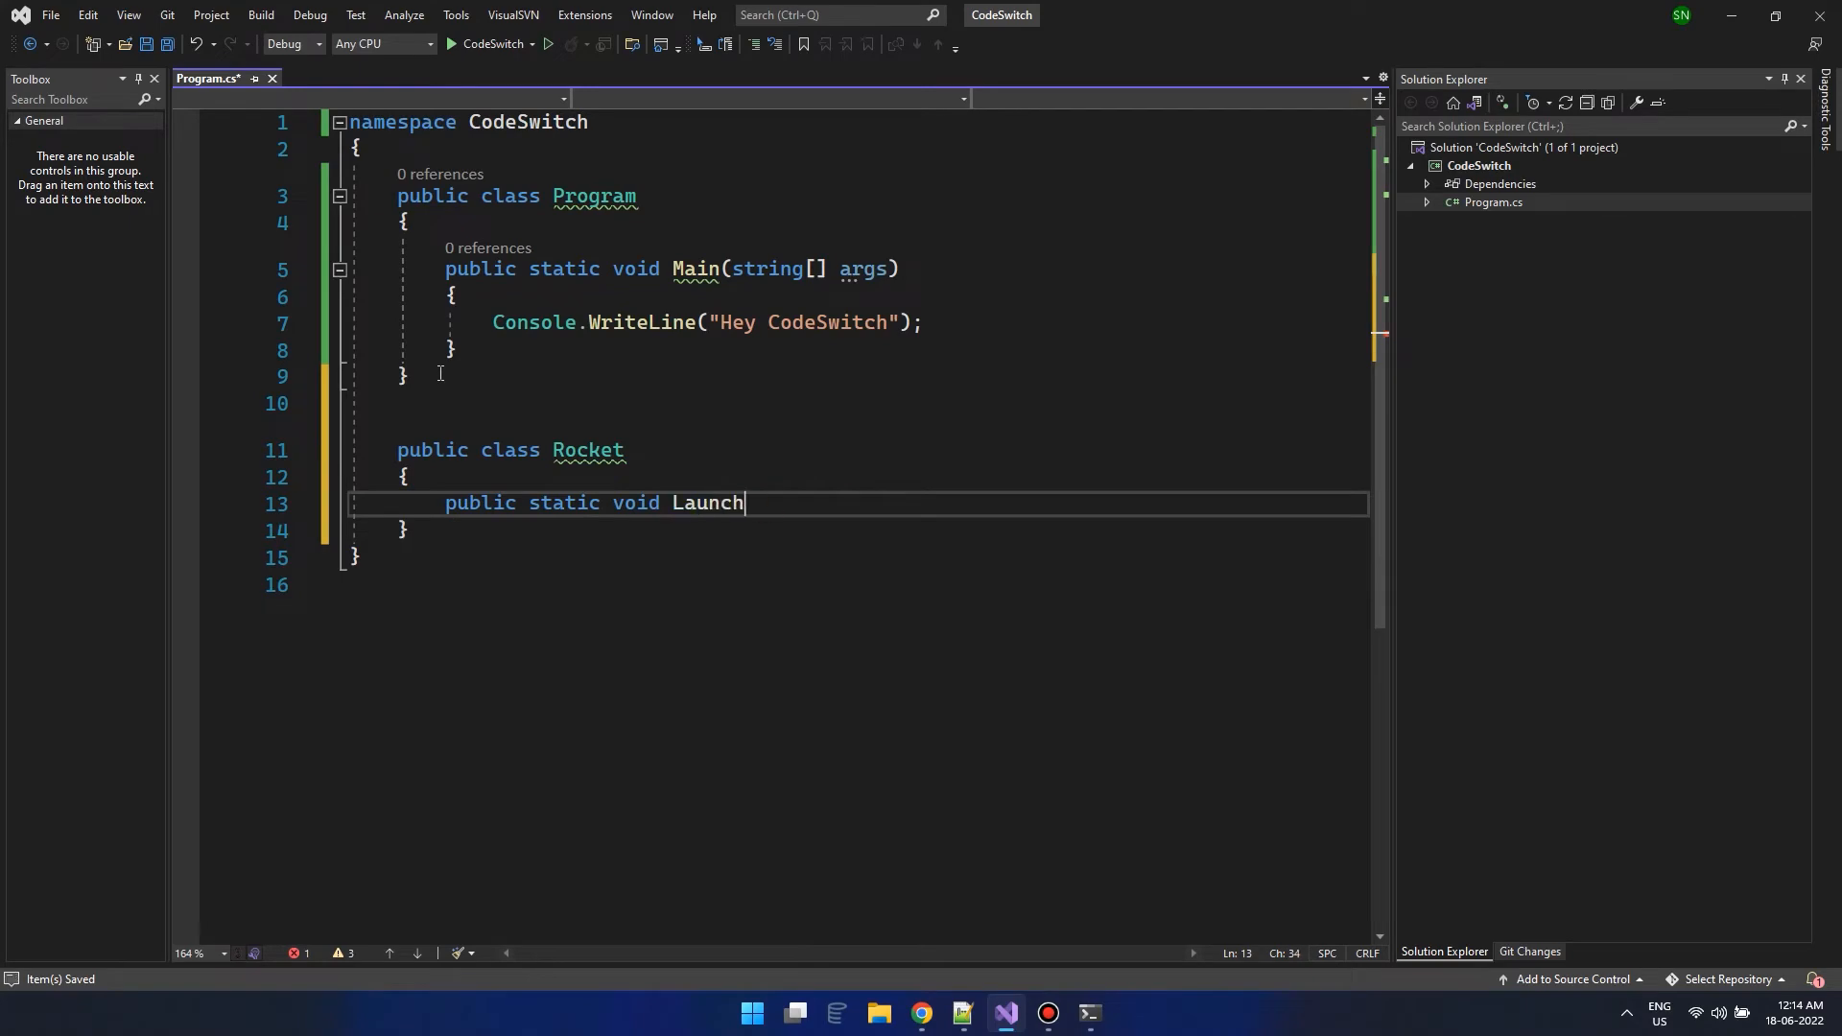
Complete Launch() and move the Rocket class into its own Rocket.cs file.
{"action": "type", "text": "()"}
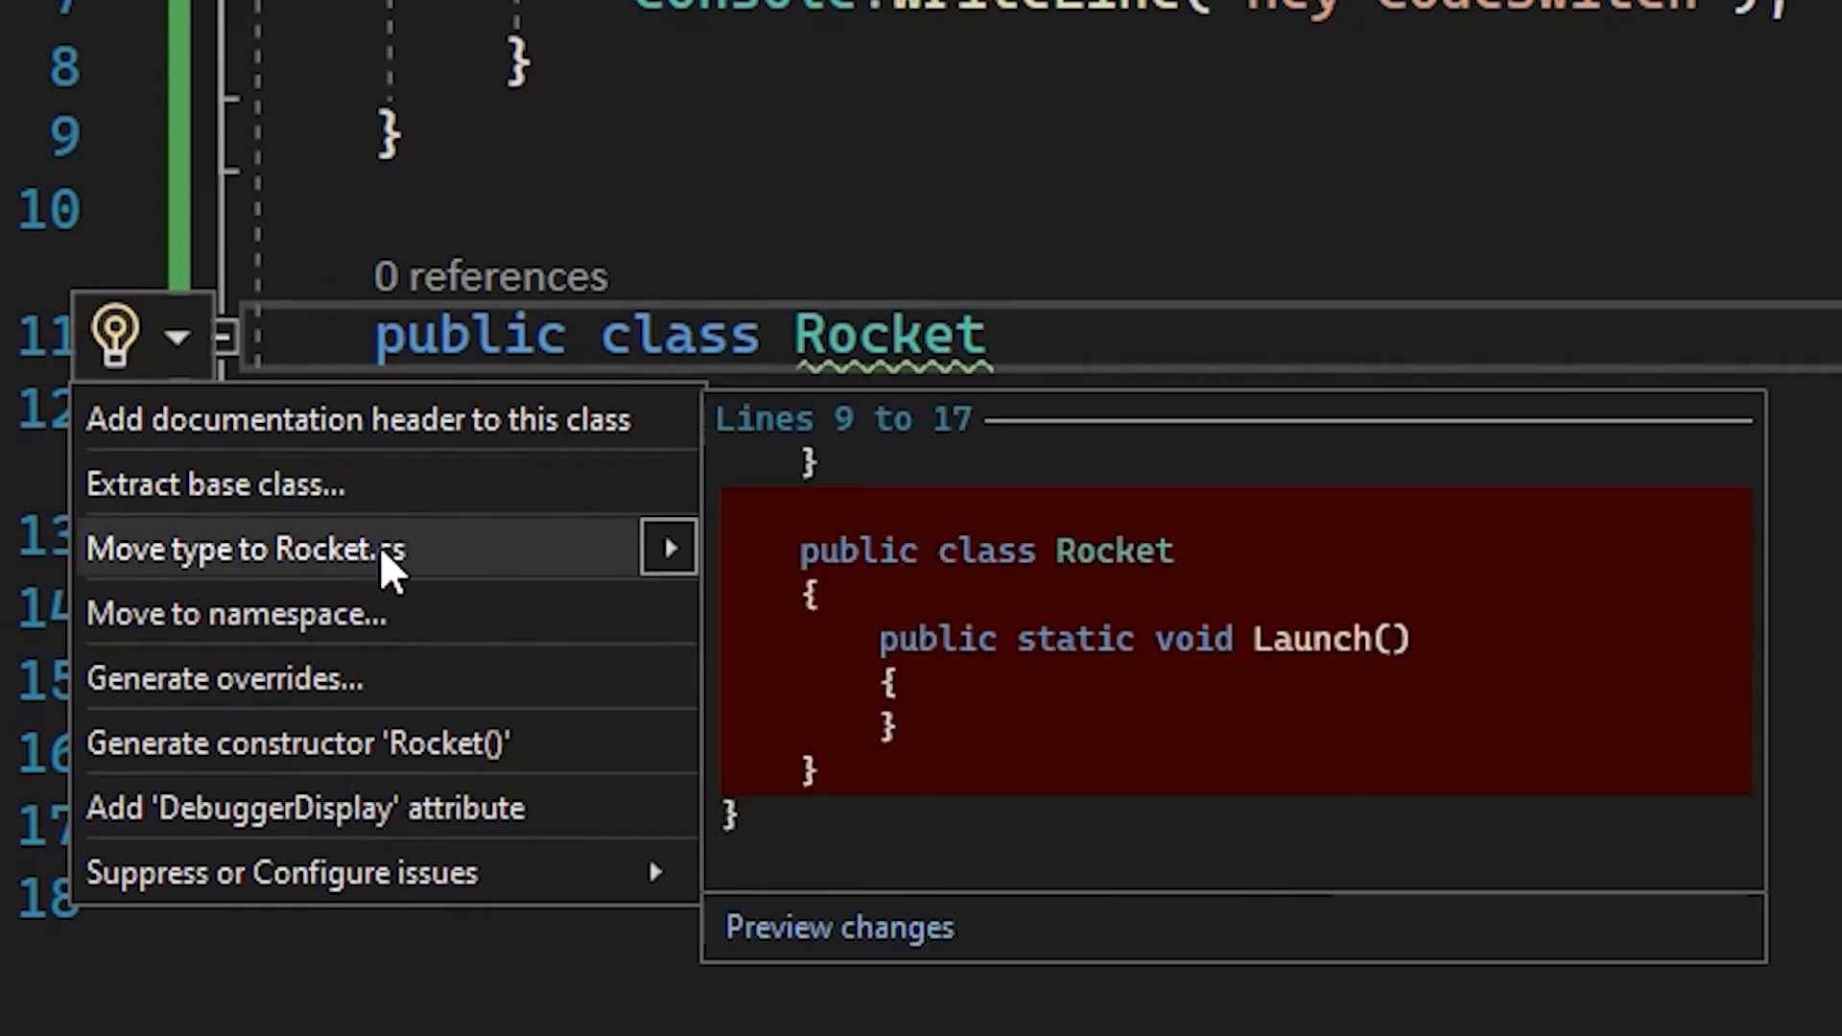
{"action": "left_click", "coordinate": [240, 548]}
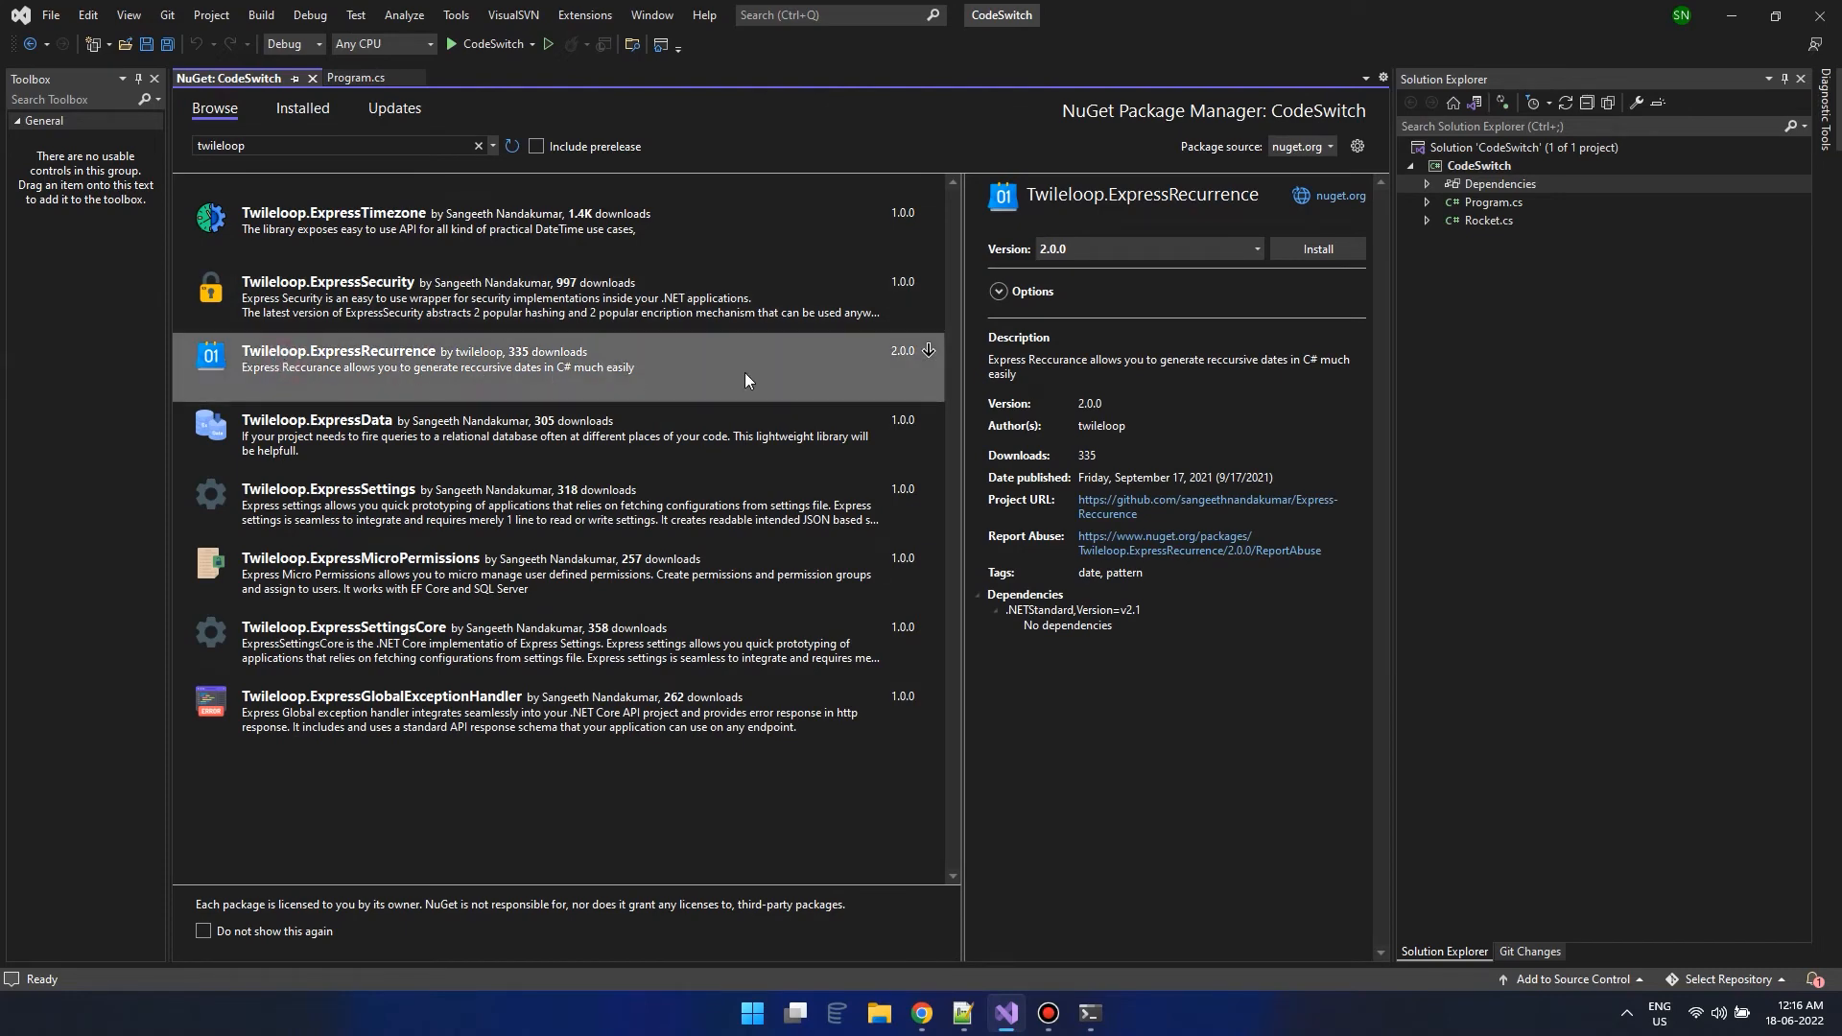
Install Twileloop.ExpressRecurrence into CodeSwitch and expand Express.Recurrence in the Object Browser.
{"action": "left_click", "coordinate": [1316, 248]}
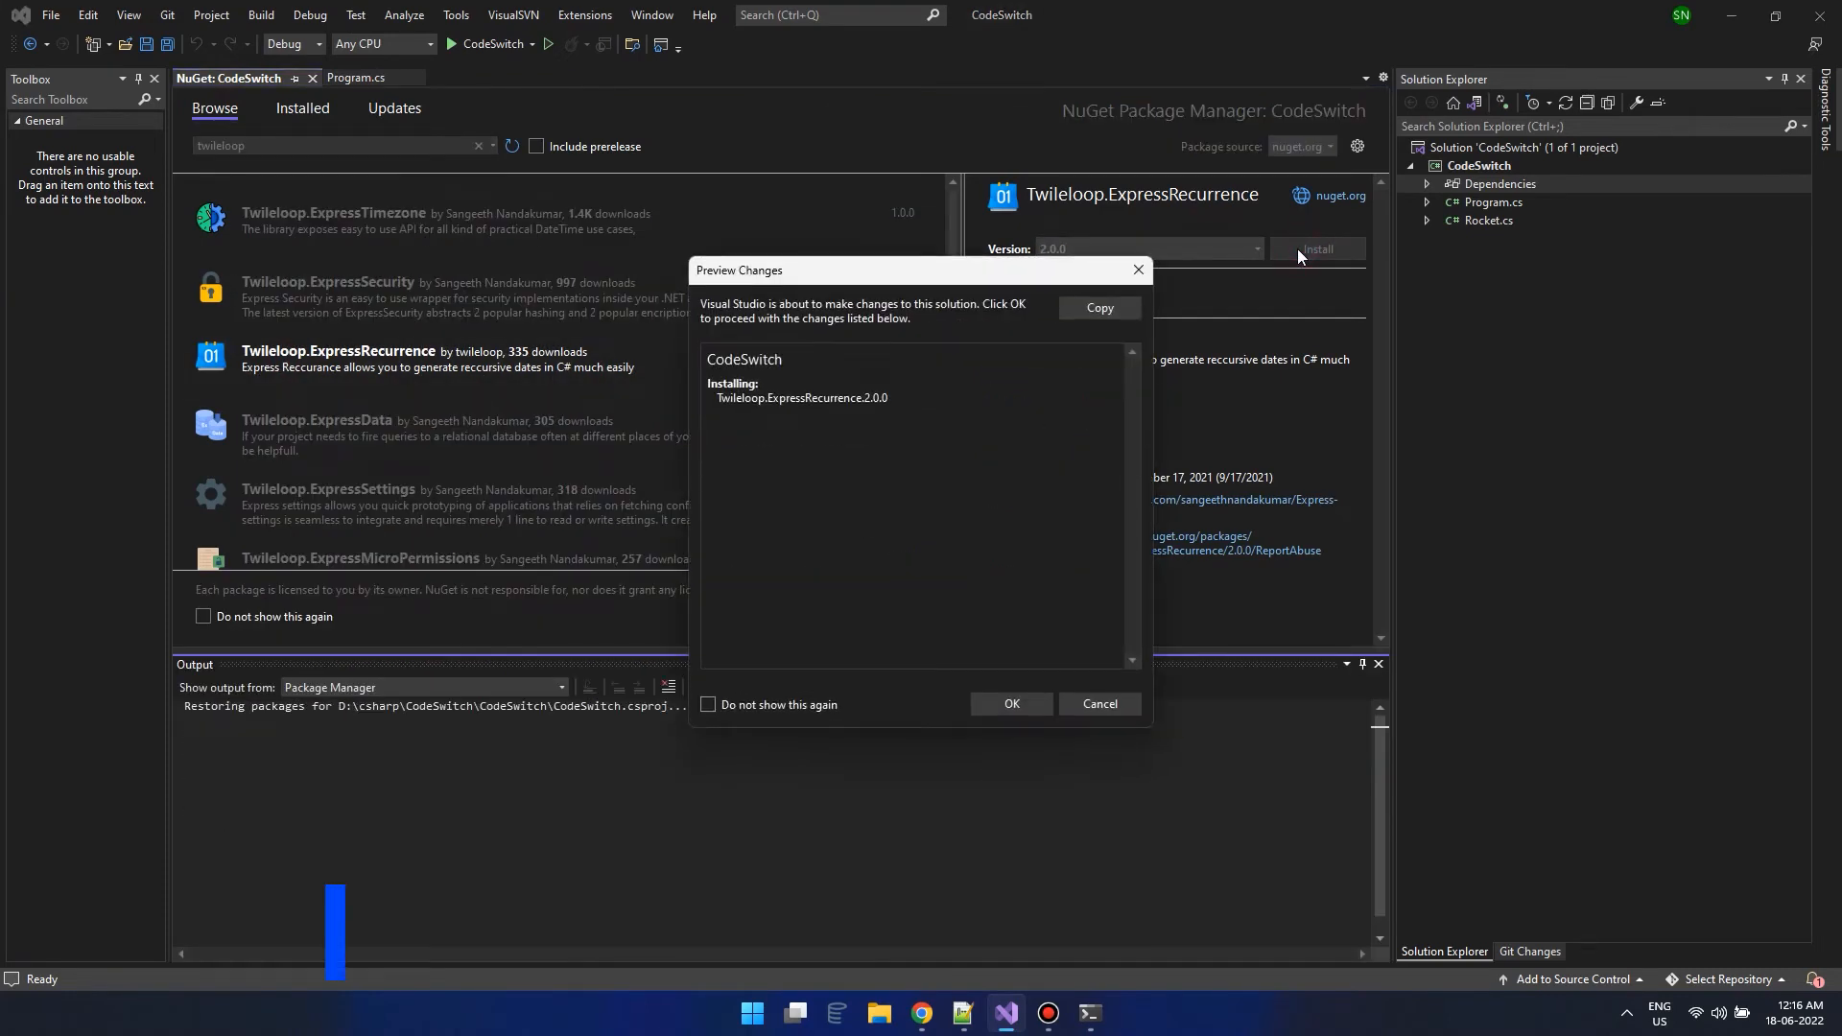
{"action": "left_click", "coordinate": [1011, 703]}
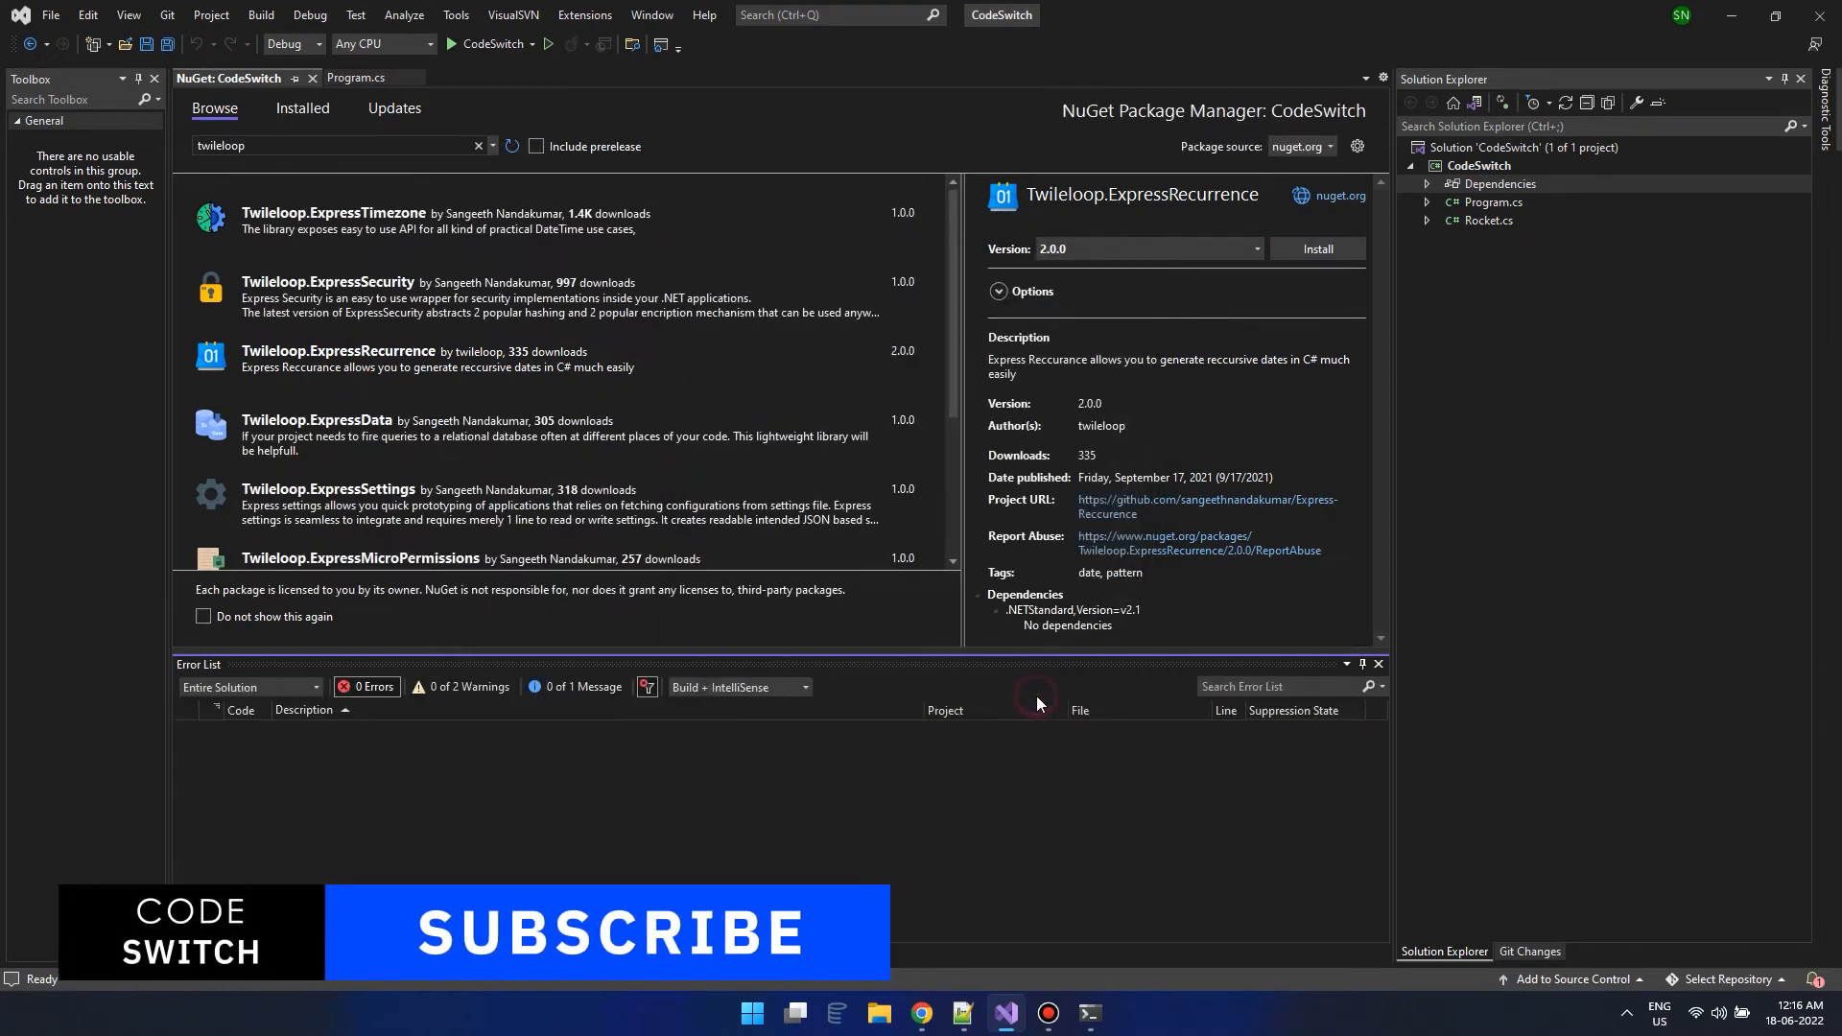
{"action": "left_click", "coordinate": [1316, 248]}
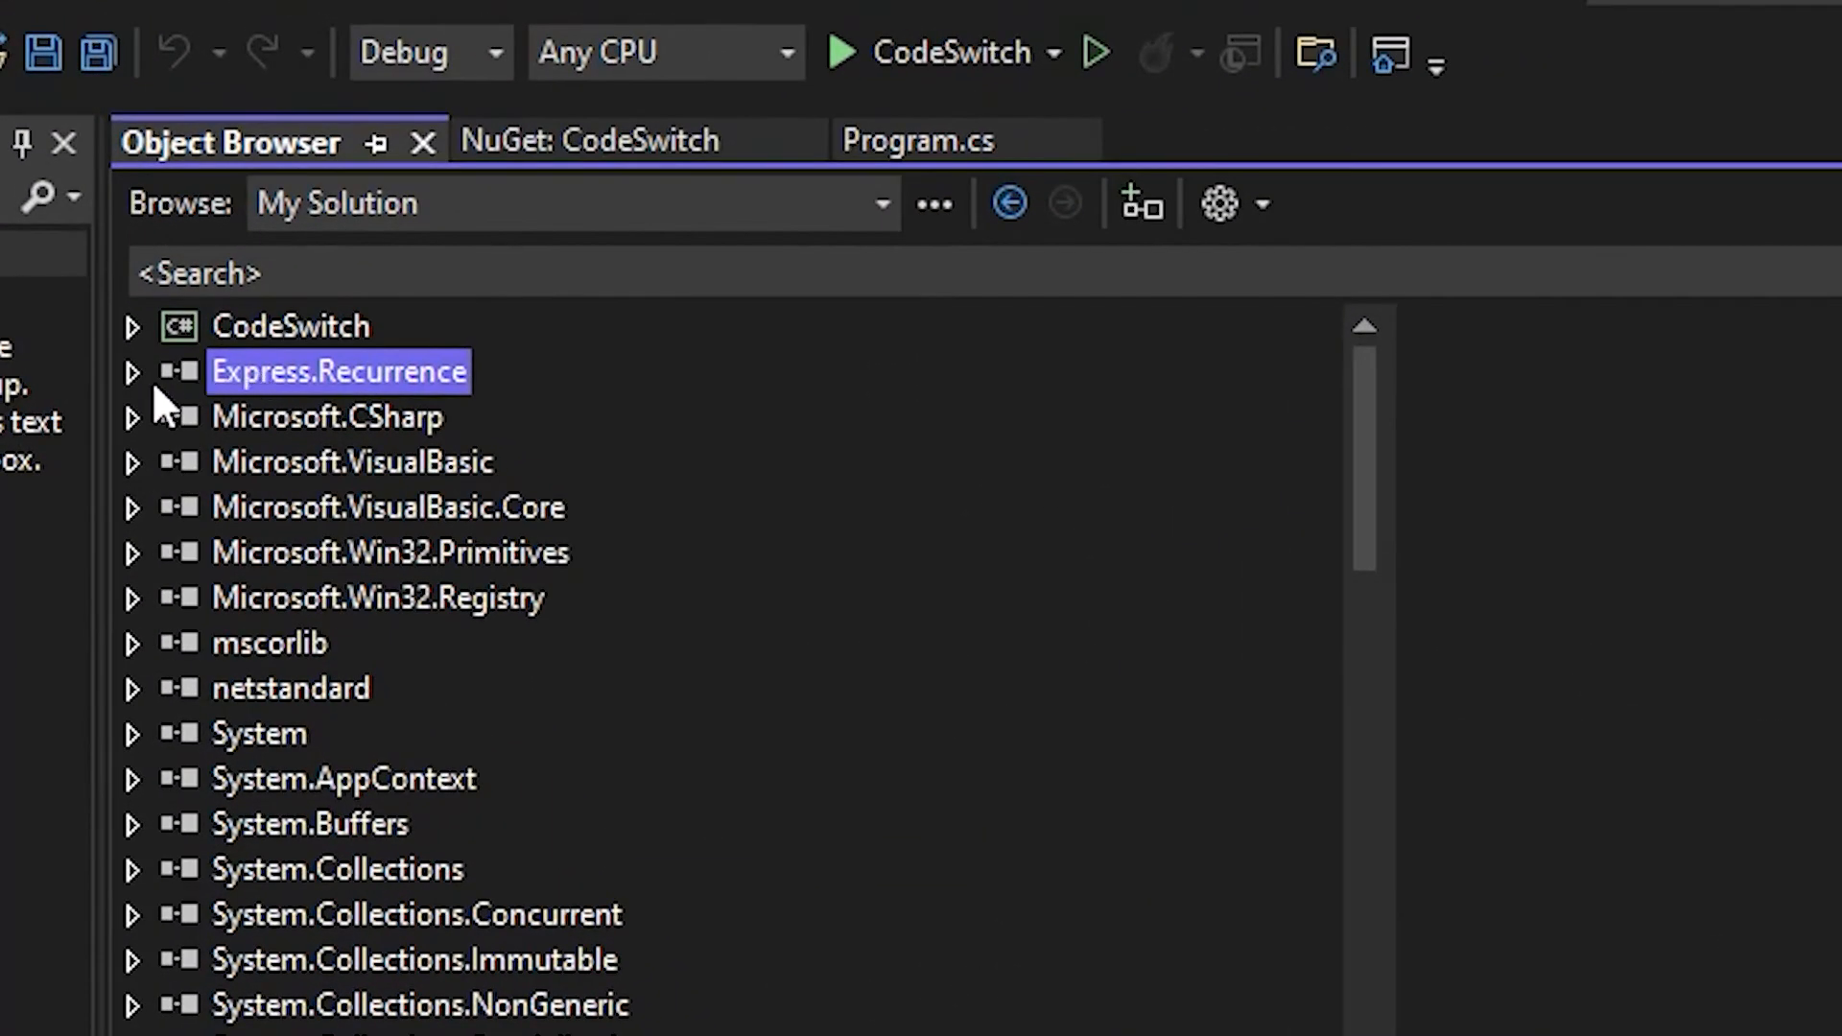
{"action": "left_click", "coordinate": [134, 372]}
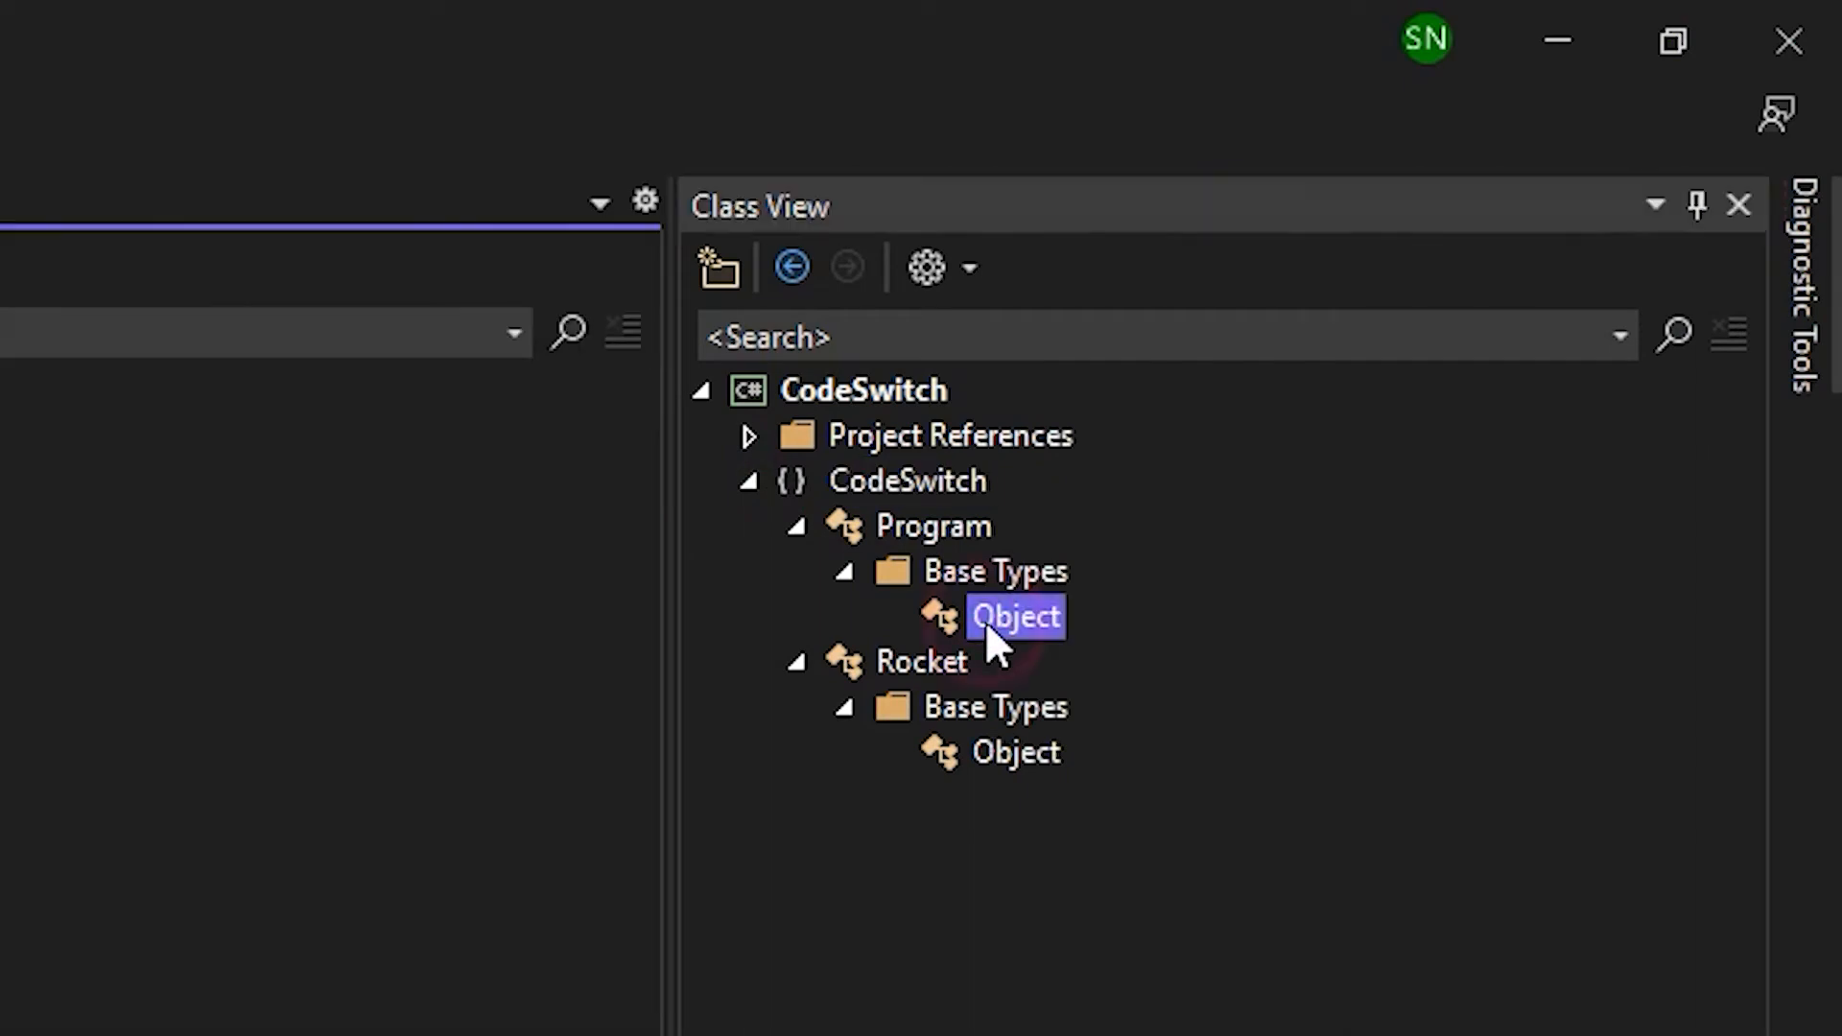
Inspect Program's Object base type in Class View.
{"action": "left_click", "coordinate": [1015, 752]}
{"action": "type", "text": "Debug"}
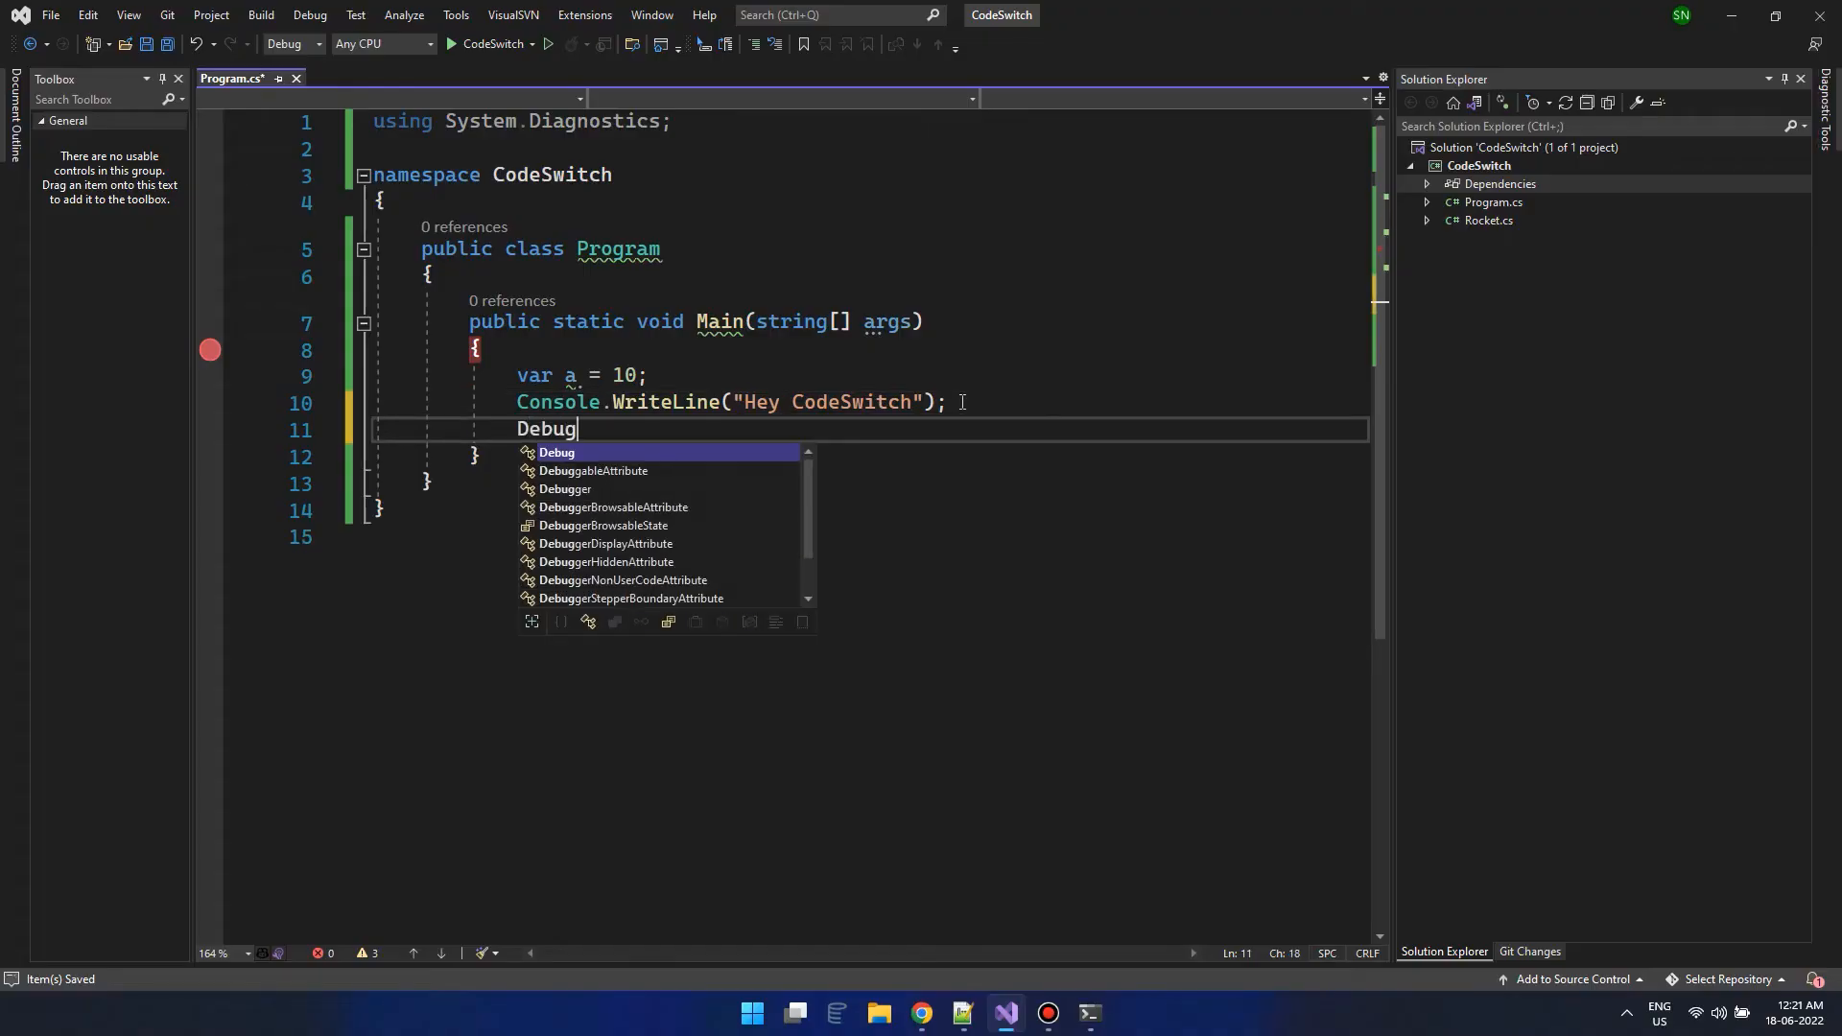
Log "The value is " + a through Debug.WriteLine in Main and run with debugging to print The value is 10.
{"action": "type", "text": ".WriteLine(\"The v"}
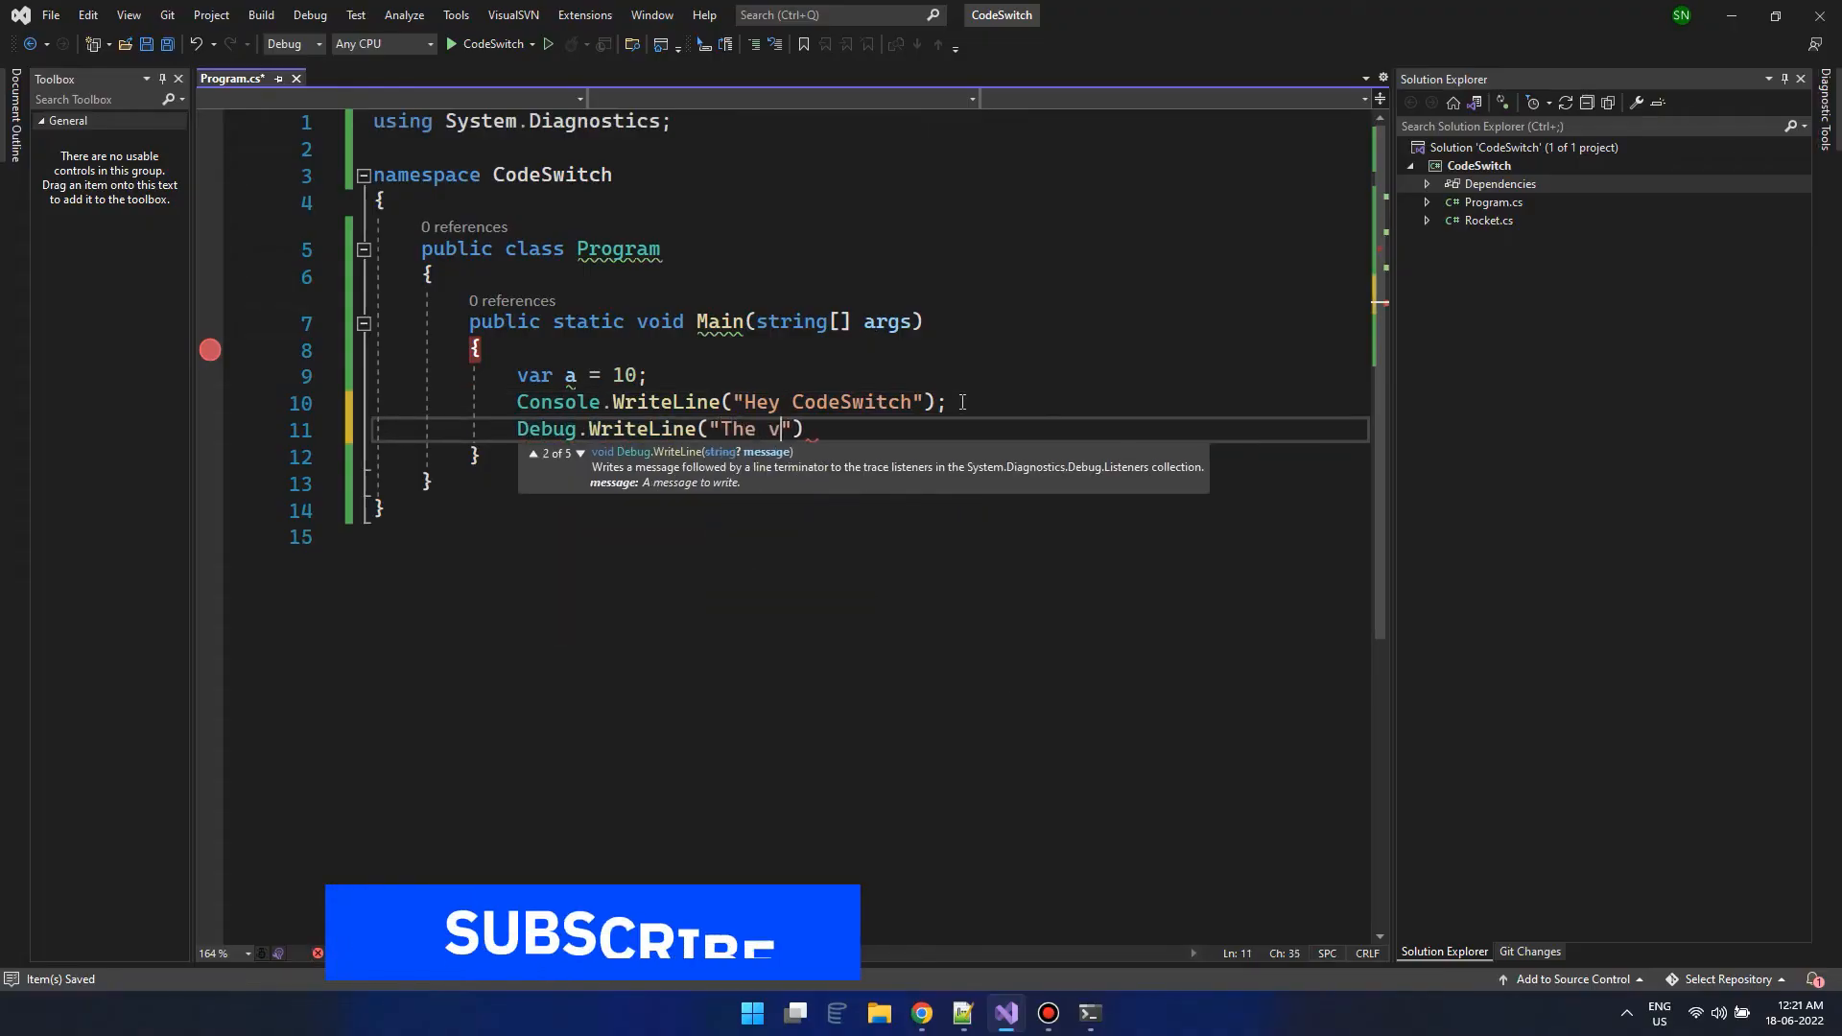
{"action": "type", "text": "alue is \" + a"}
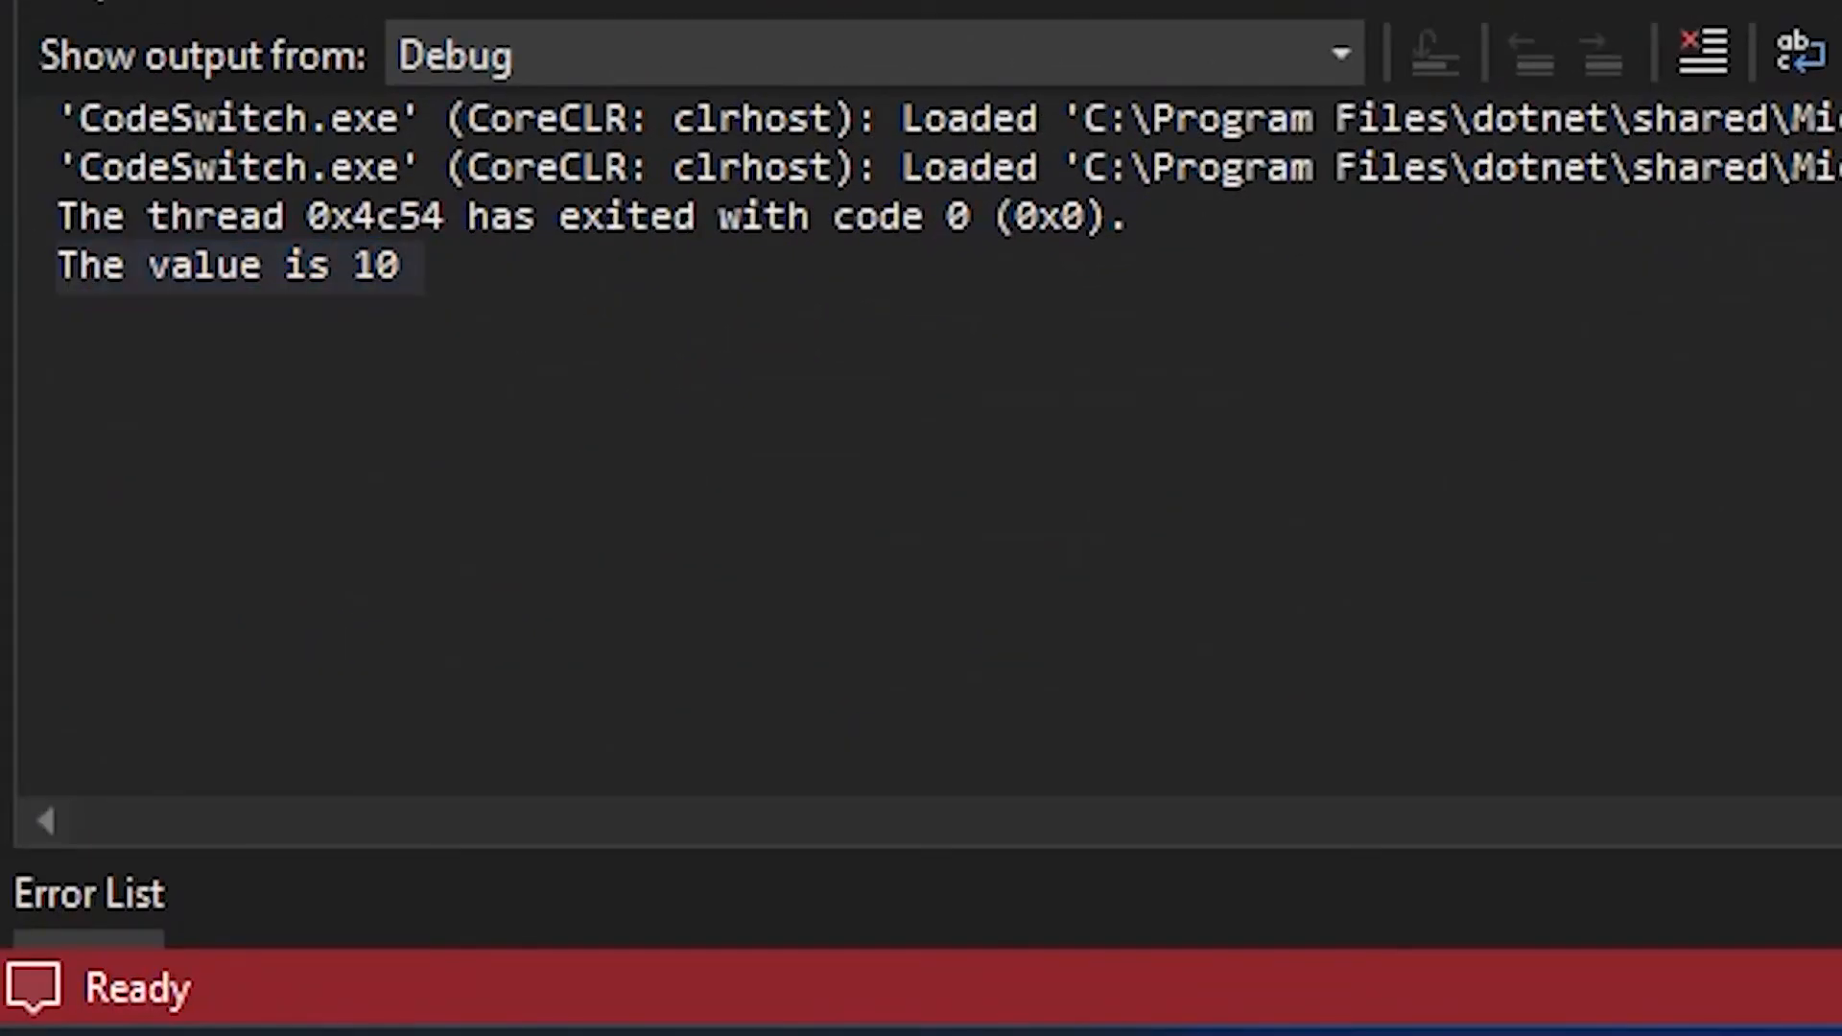
{"action": "left_click", "coordinate": [128, 15]}
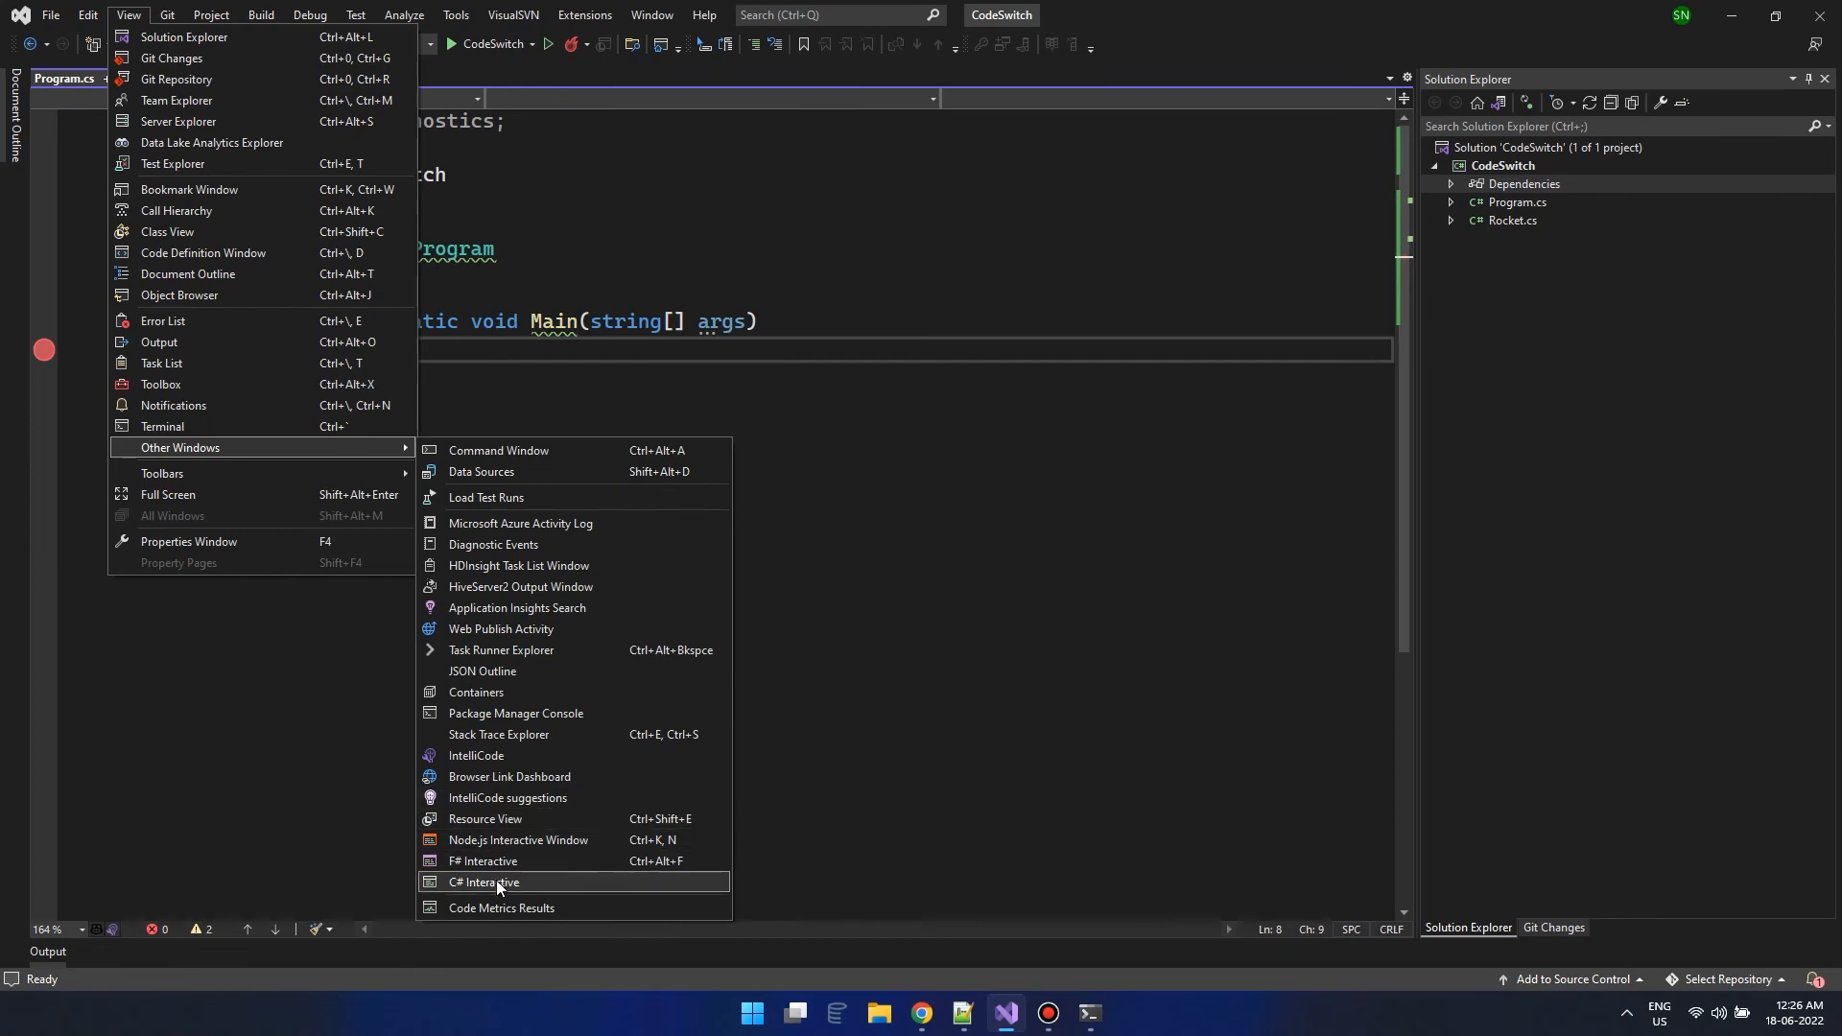
In C# Interactive, print a with Console.WriteLine, increment it with a++, and start another WriteLine.
{"action": "left_click", "coordinate": [484, 881]}
{"action": "type", "text": "var a = 10;"}
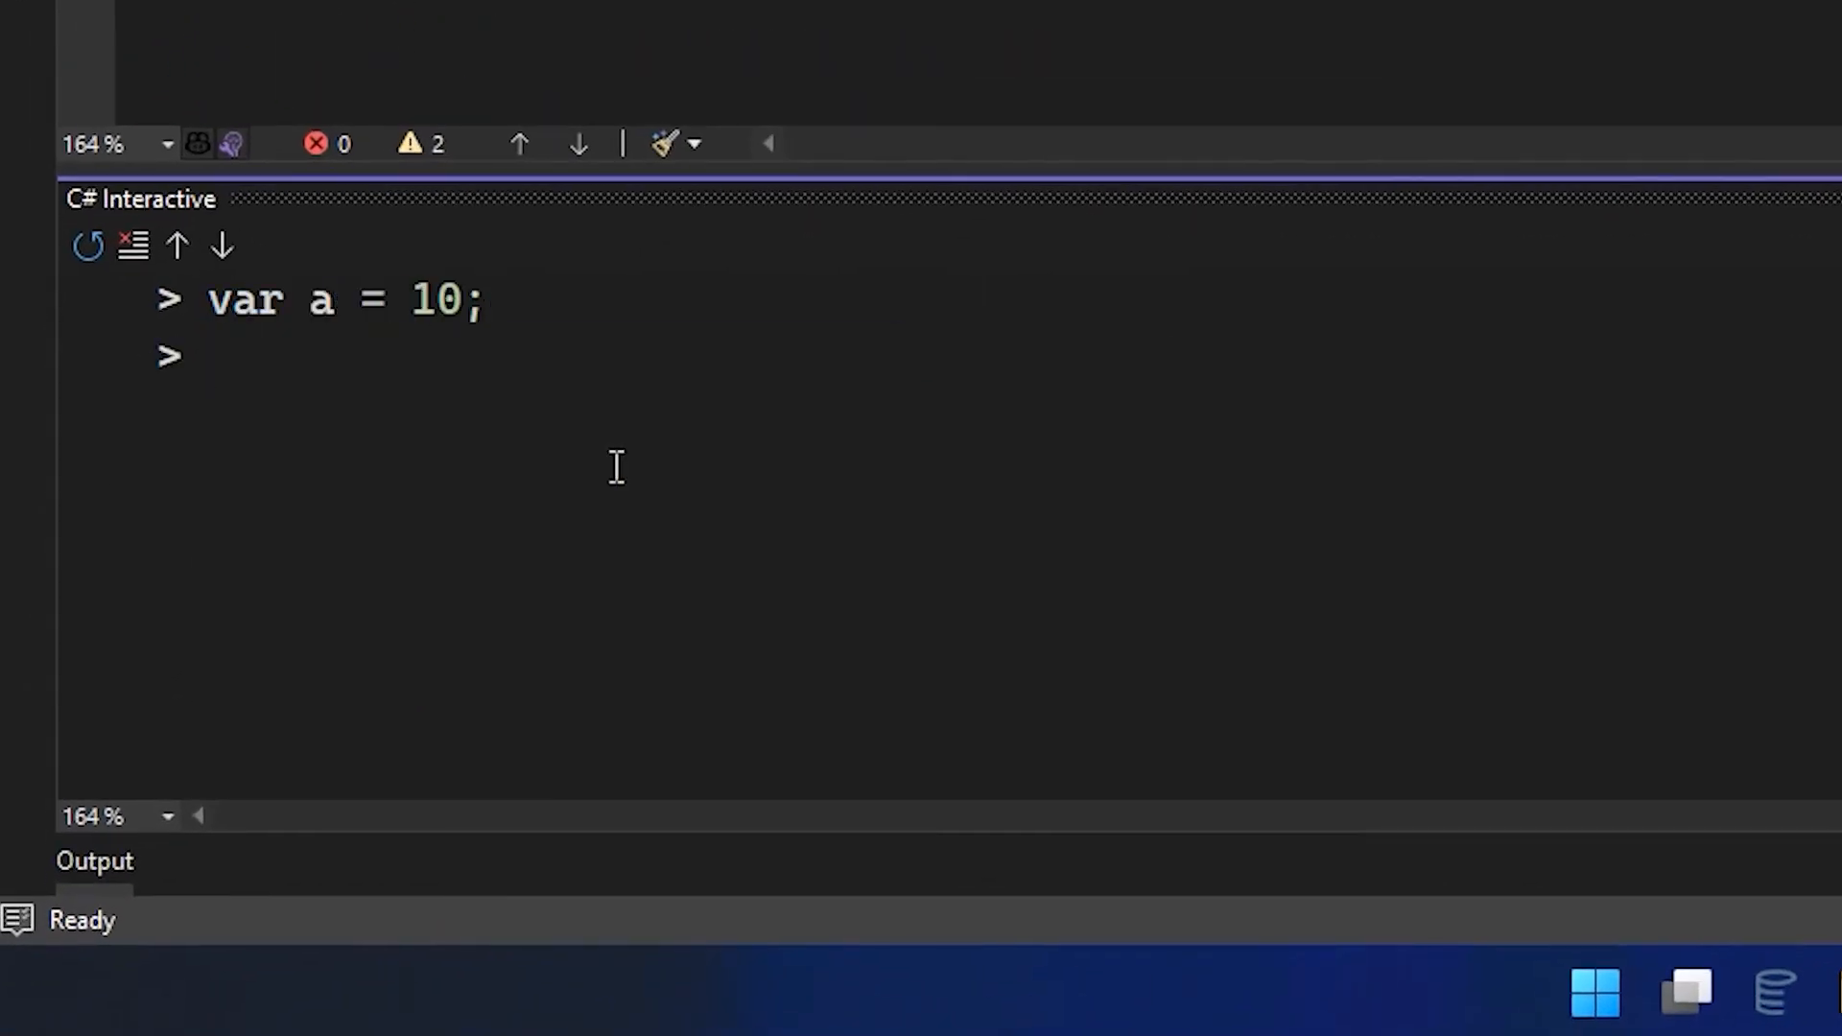
{"action": "type", "text": "Console.wr"}
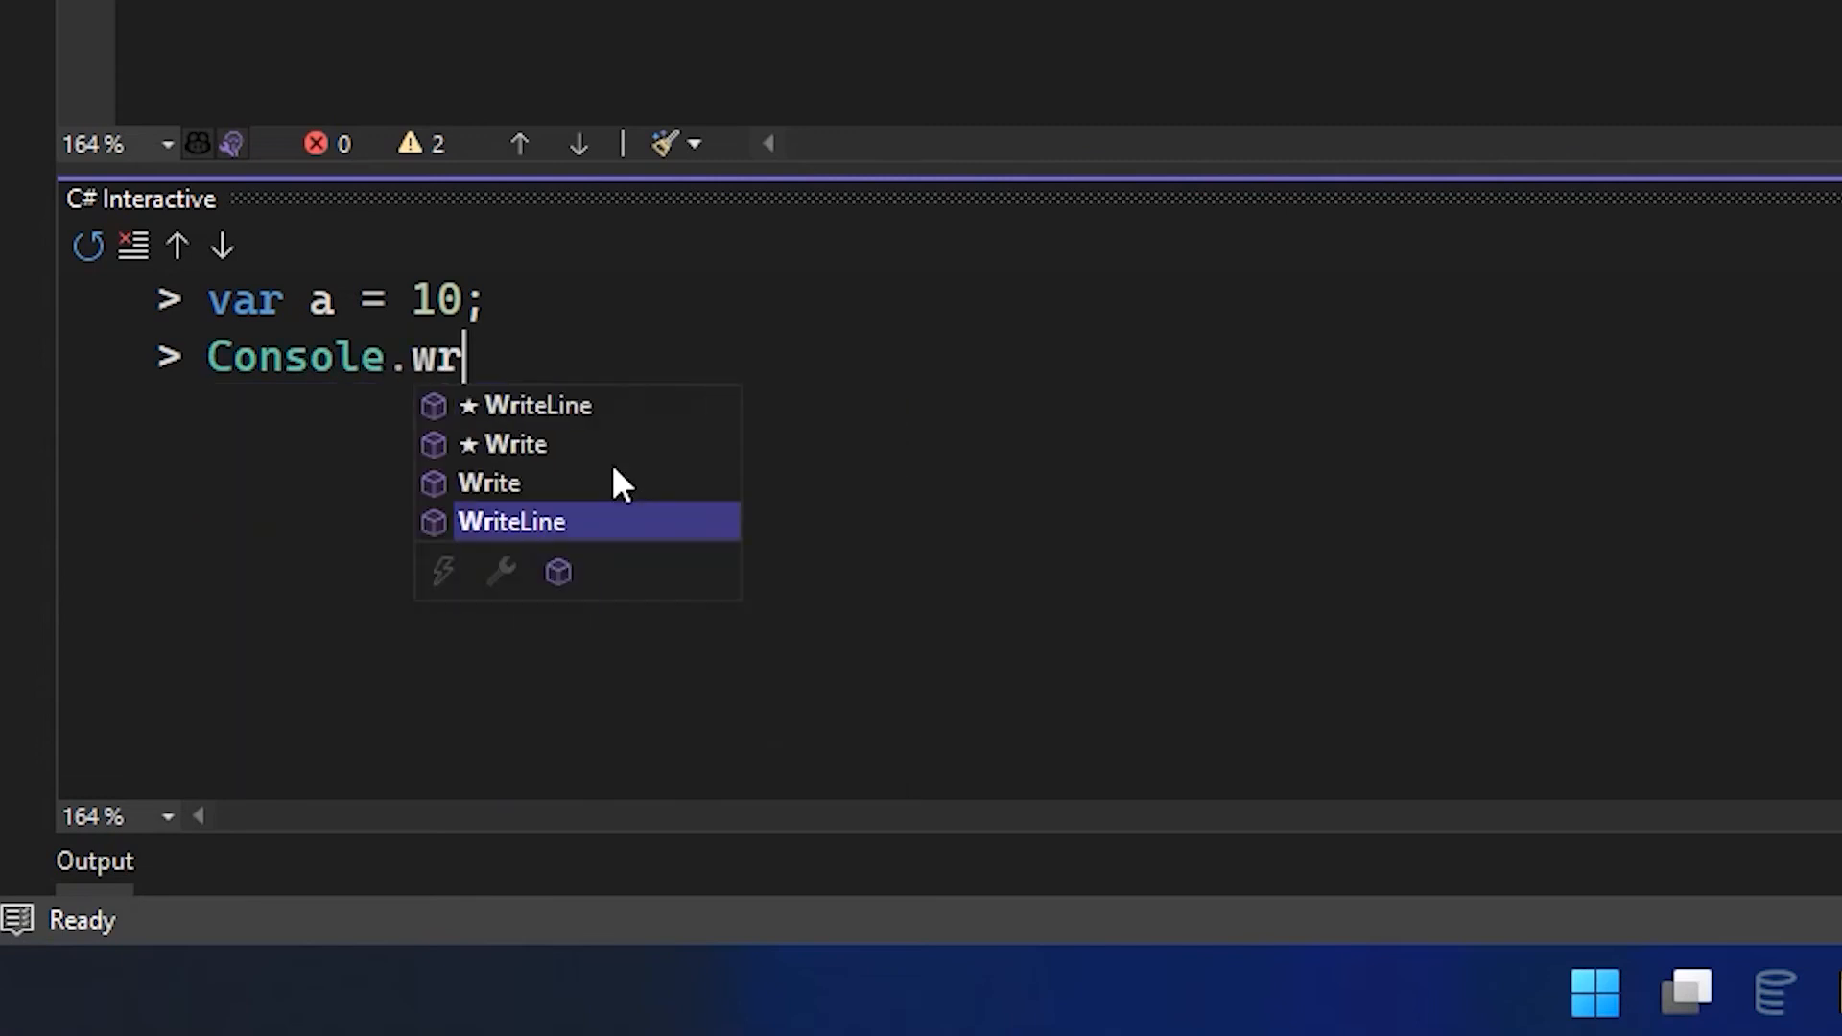
{"action": "key", "text": "Tab"}
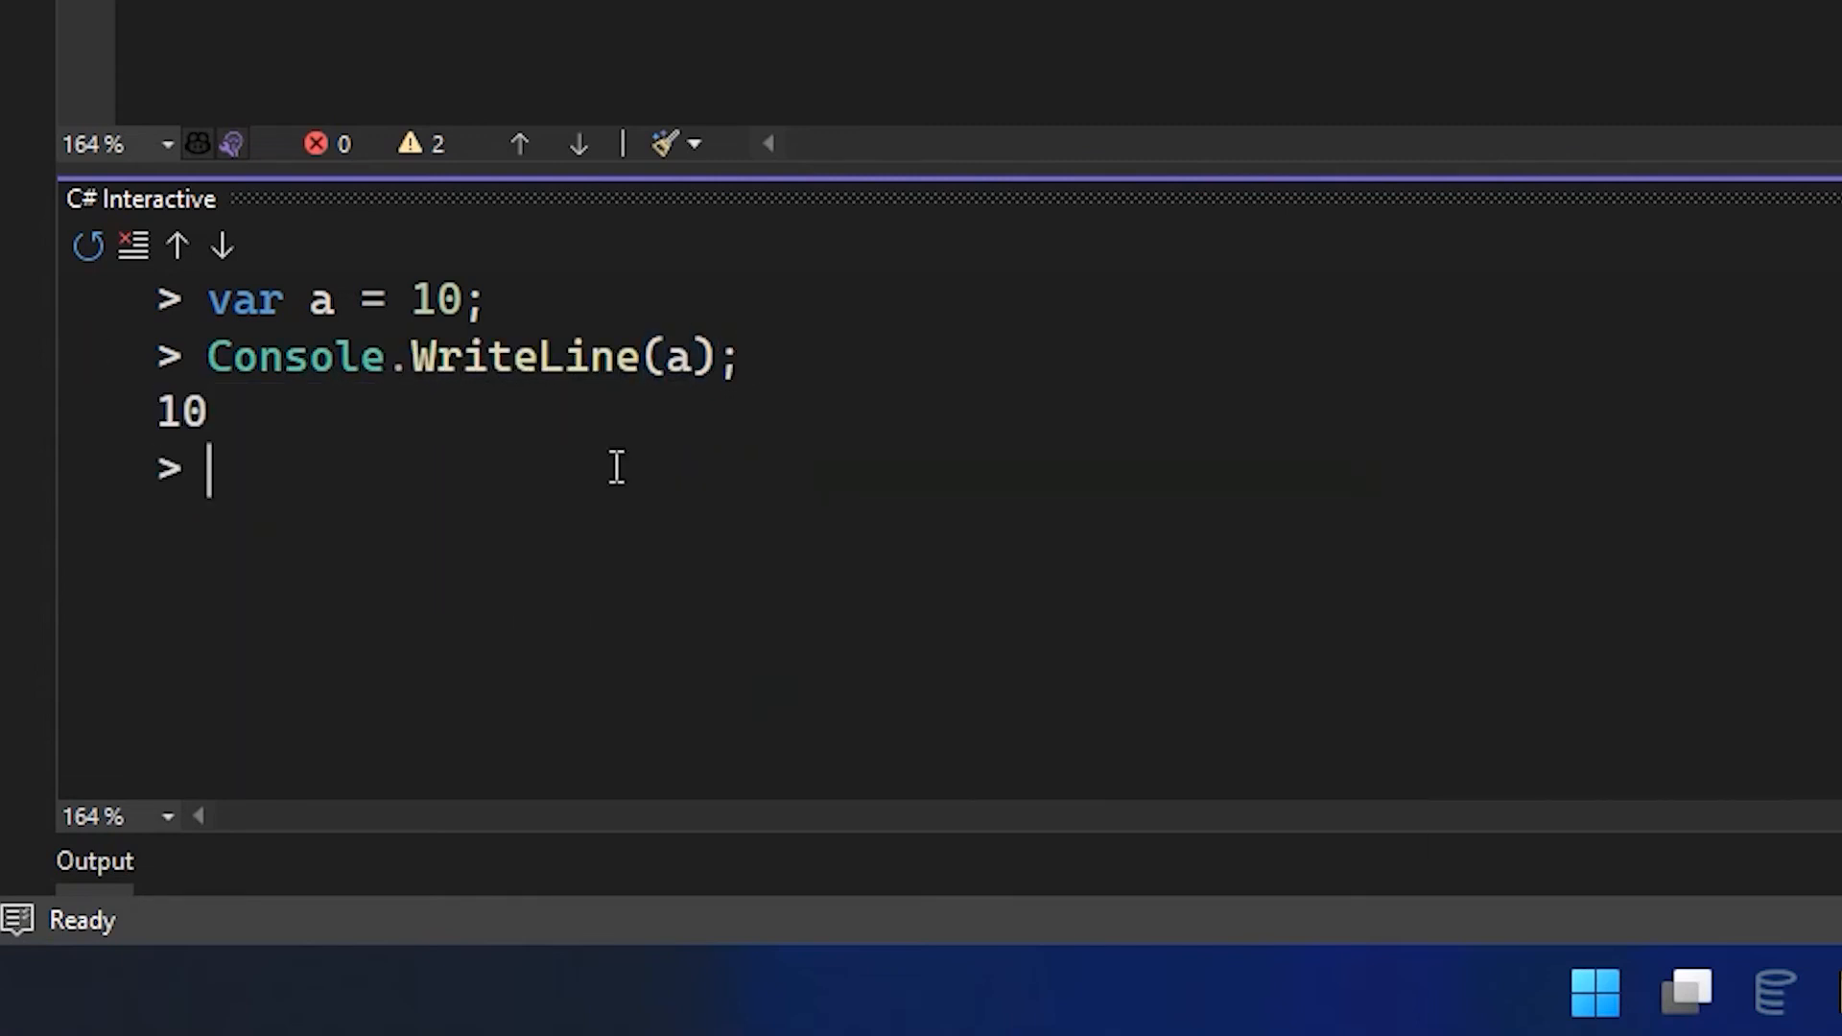
{"action": "type", "text": "a++;"}
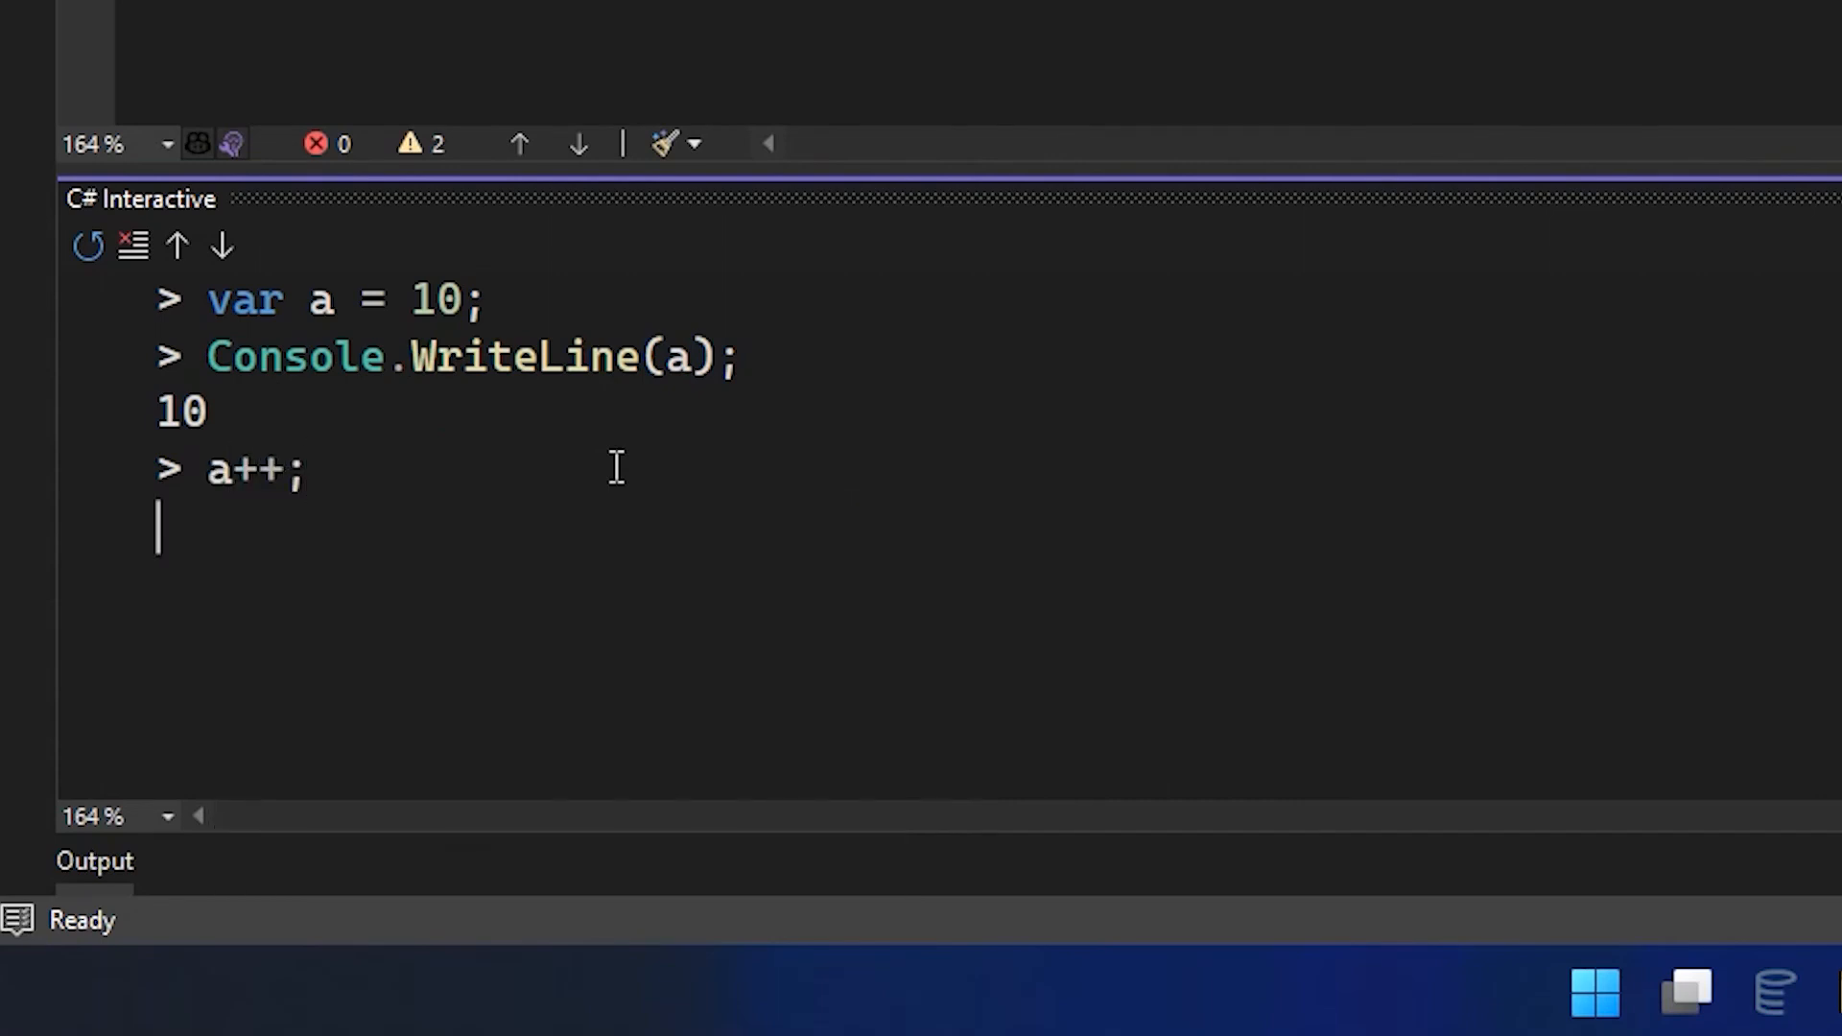
{"action": "type", "text": "Console.wr"}
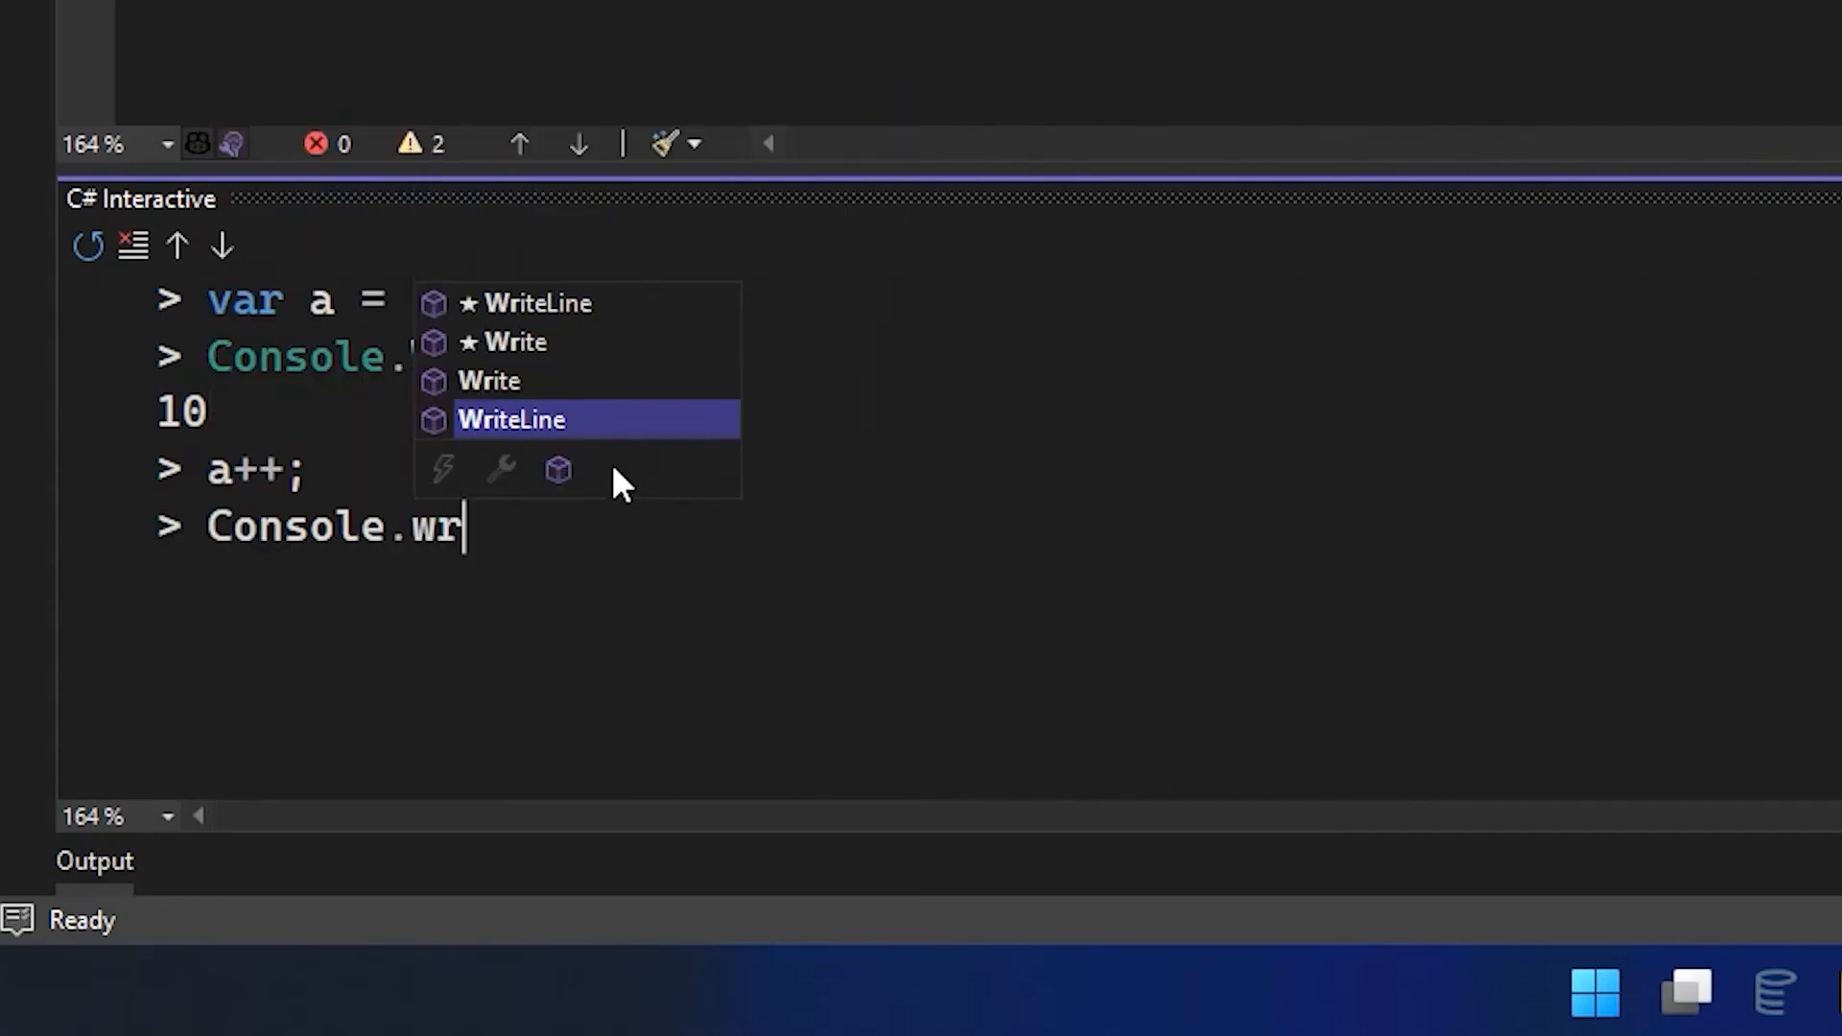